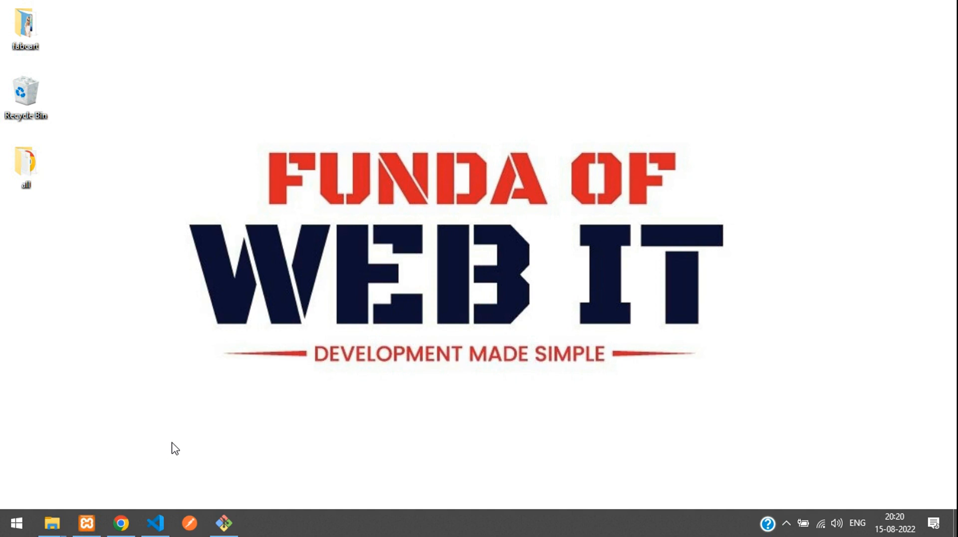
Step: Show the Mi Note 7 product page at localhost:8000/collections/mobile/mi-note-7 in Chrome
click(120, 524)
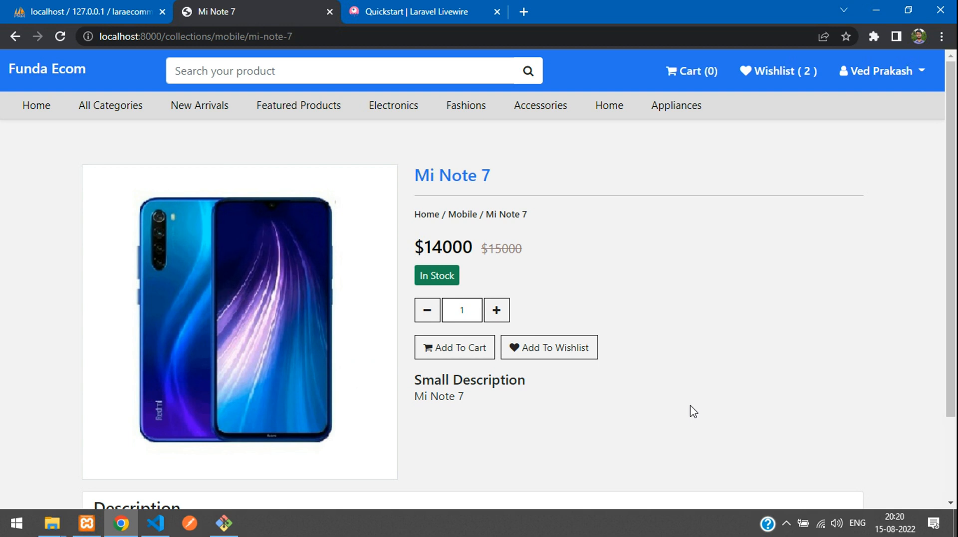
mouse_move(495, 309)
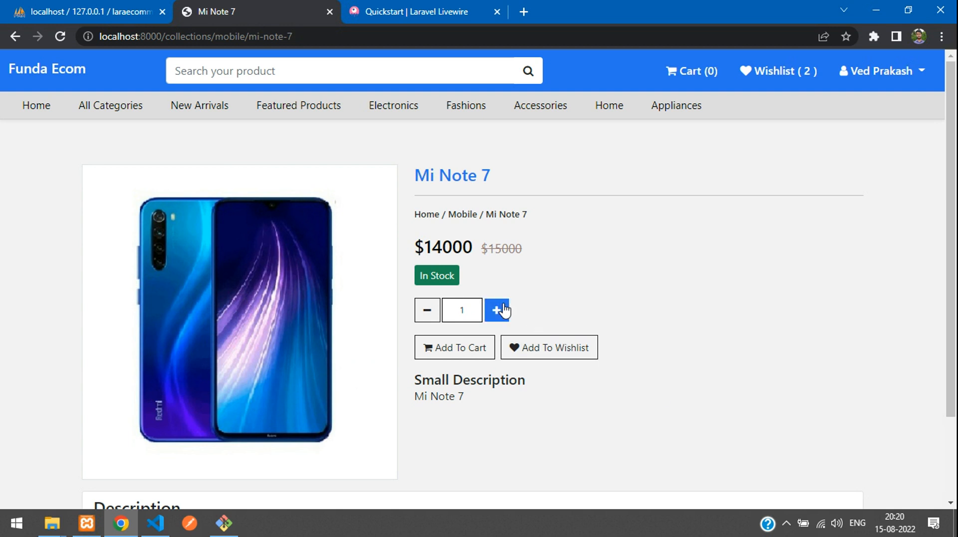
mouse_move(497, 287)
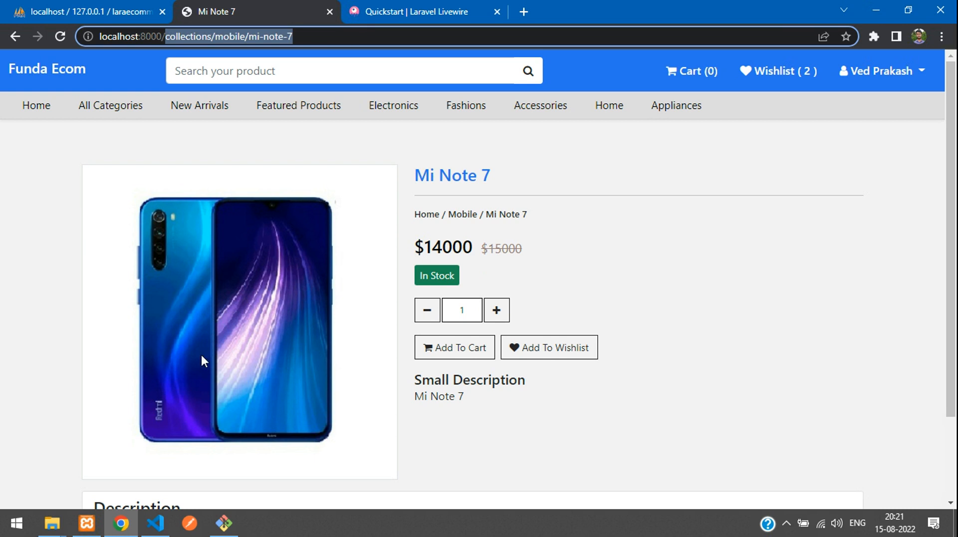
Step: Open routes/web.php in the editor and compare it with the product page
click(155, 523)
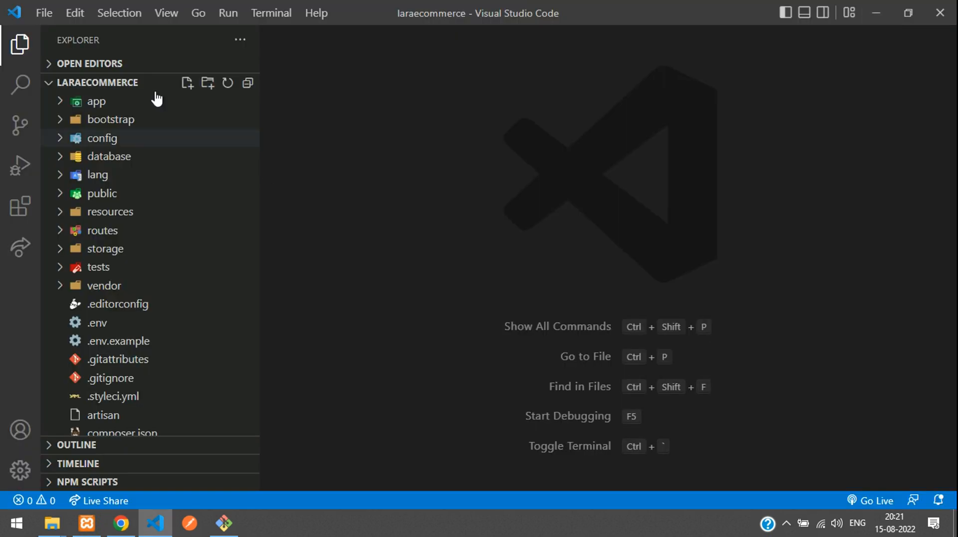
click(102, 230)
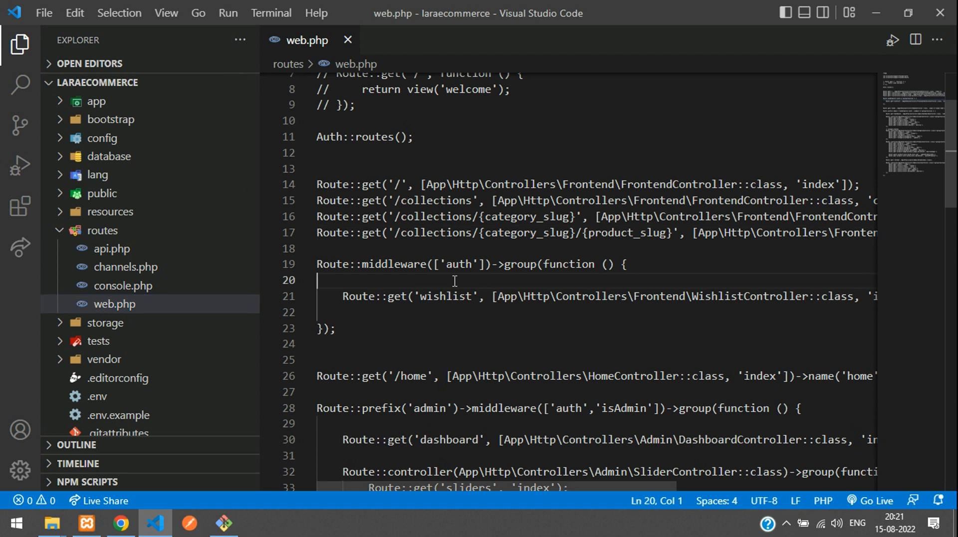
click(20, 43)
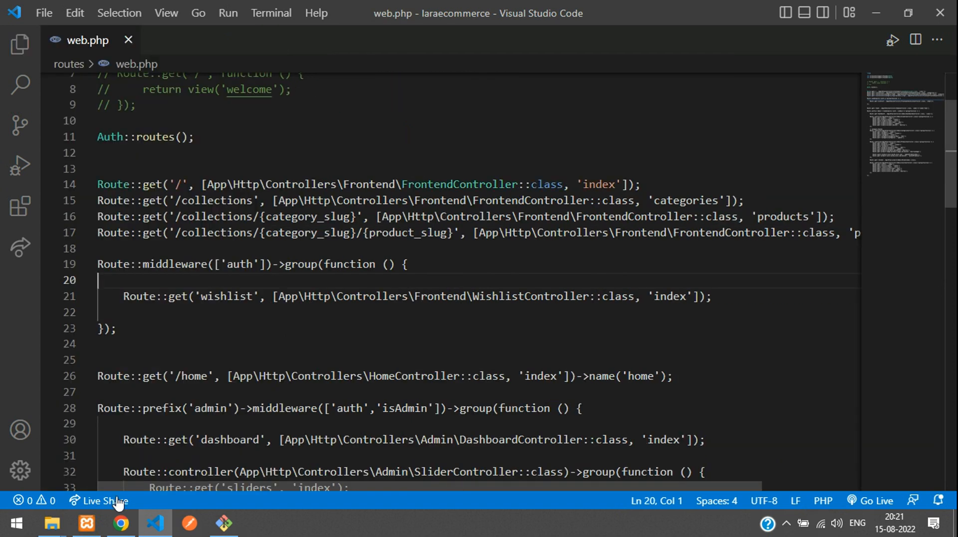
click(120, 523)
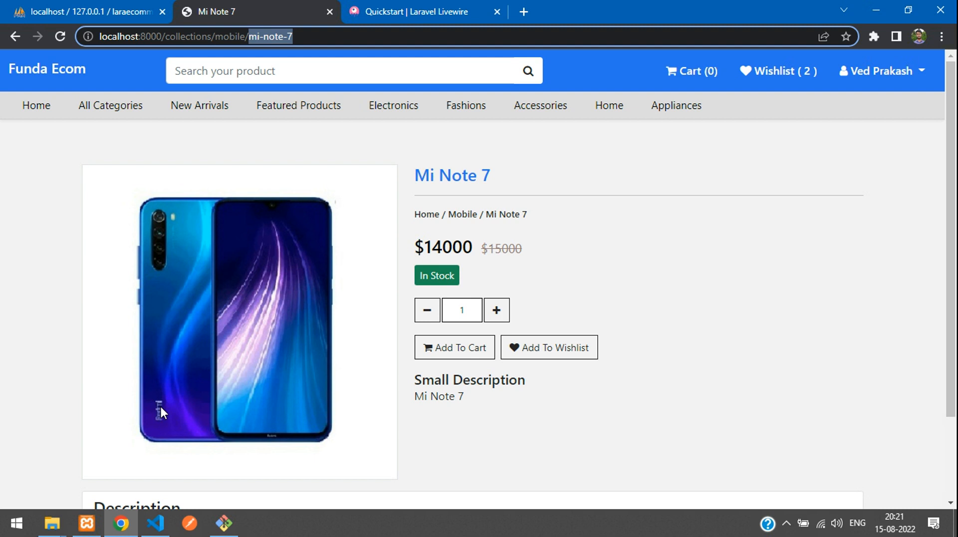
click(154, 523)
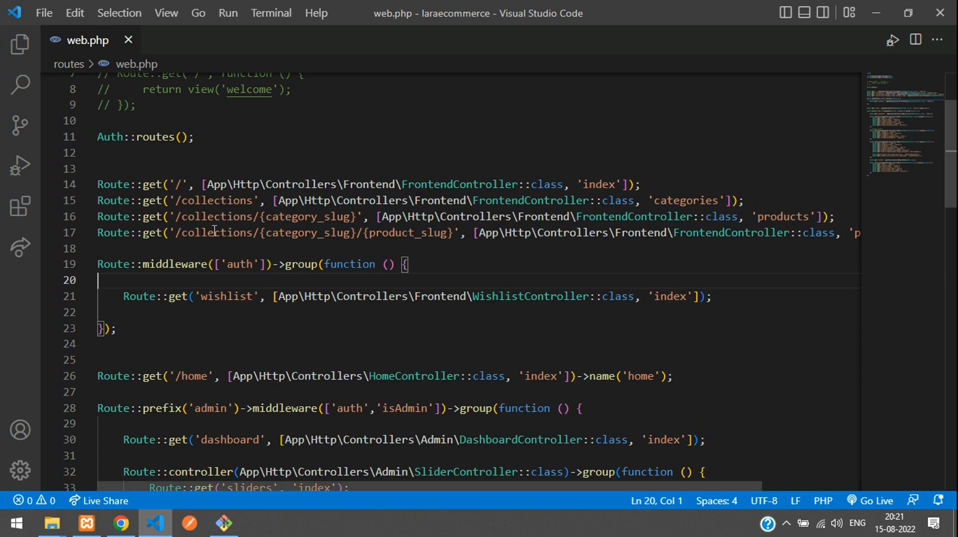
Step: Follow the product route's FrontendController productView to the products view.blade.php template
double_click(409, 233)
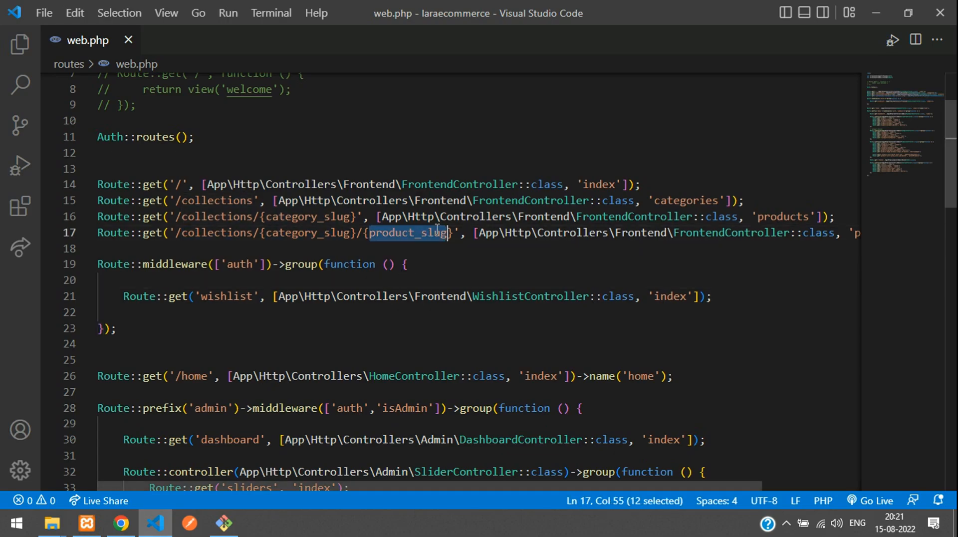
double_click(731, 233)
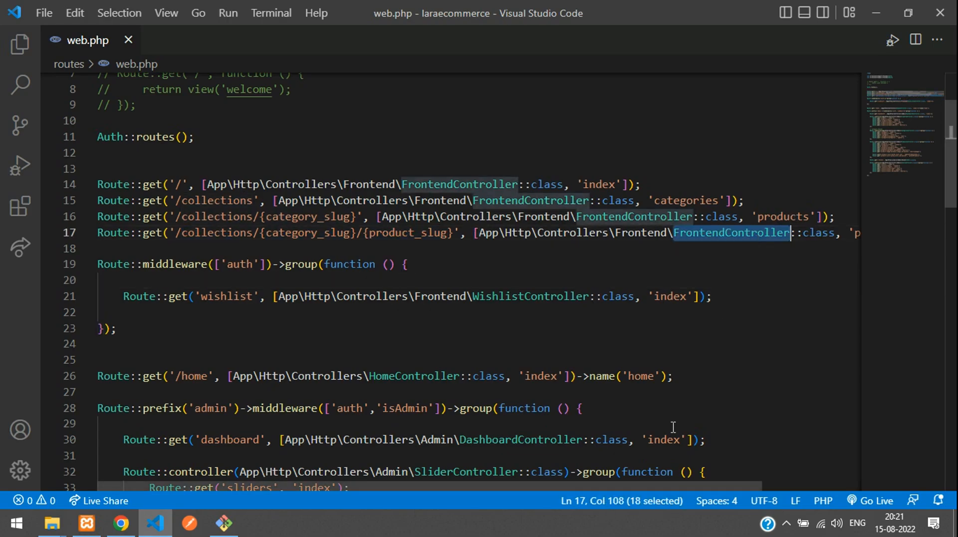
scroll(right, 3)
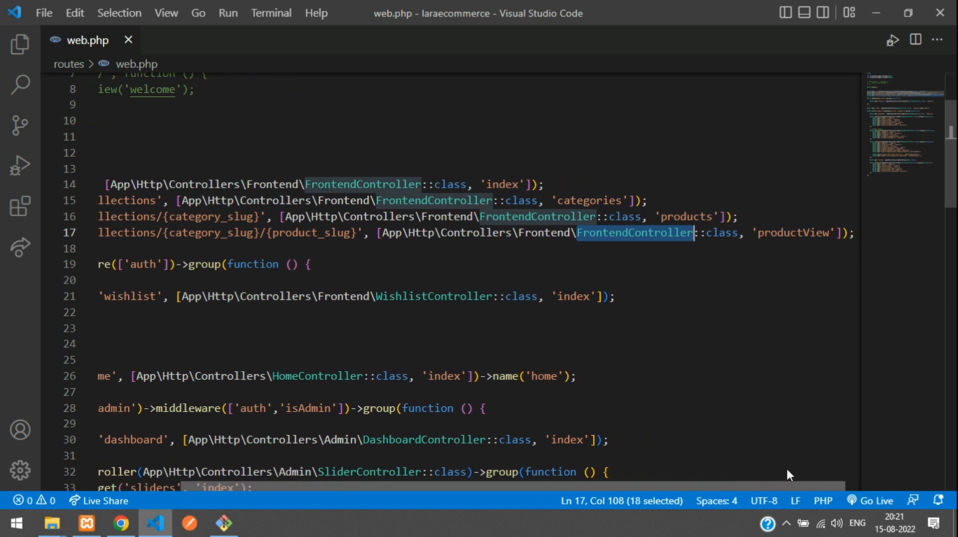
double_click(776, 232)
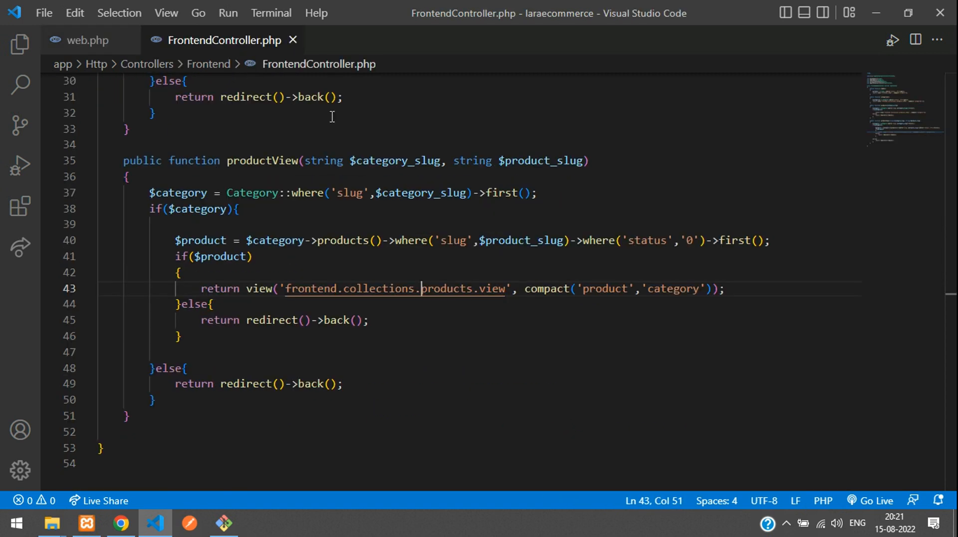
double_click(263, 161)
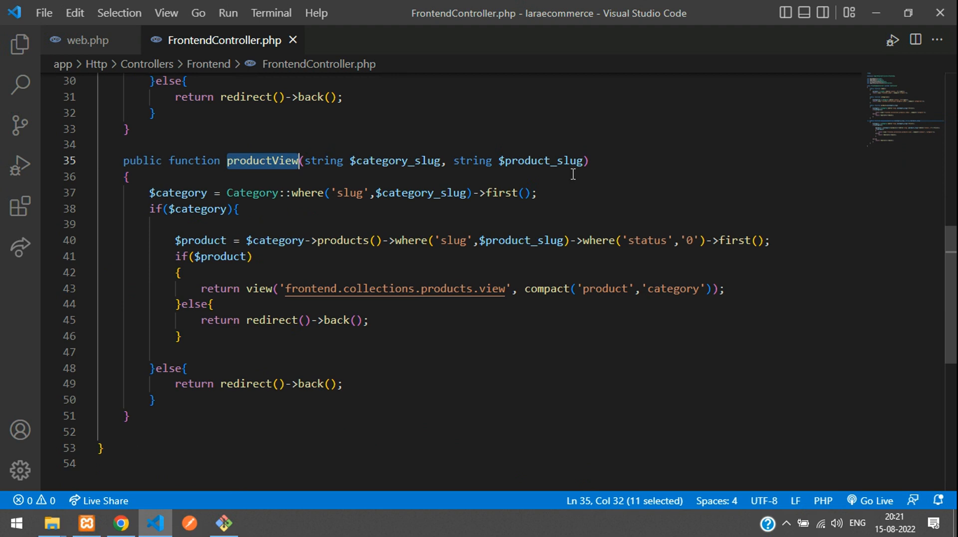
click(394, 288)
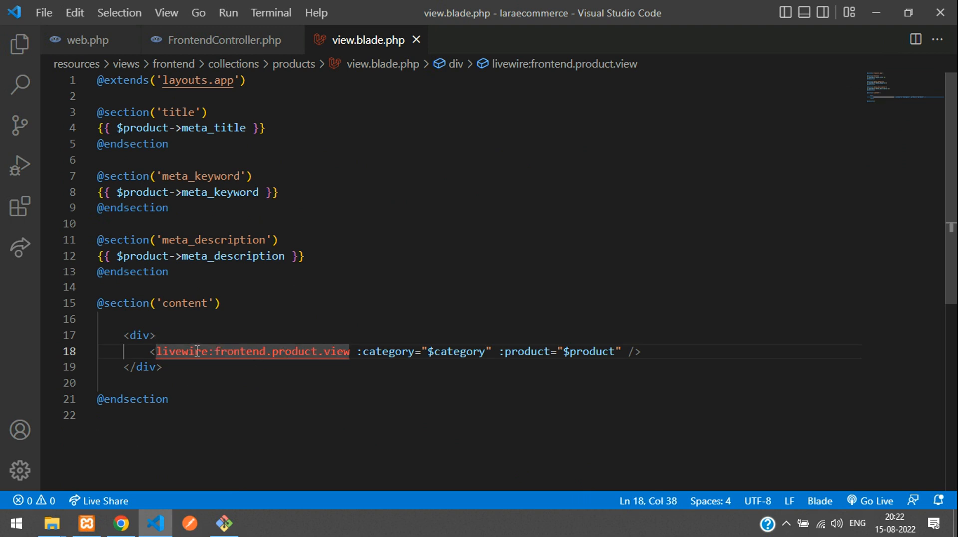
Step: Add wire:click="decrementQuantity" to the fa-minus span in the Livewire product view.blade.php
click(253, 351)
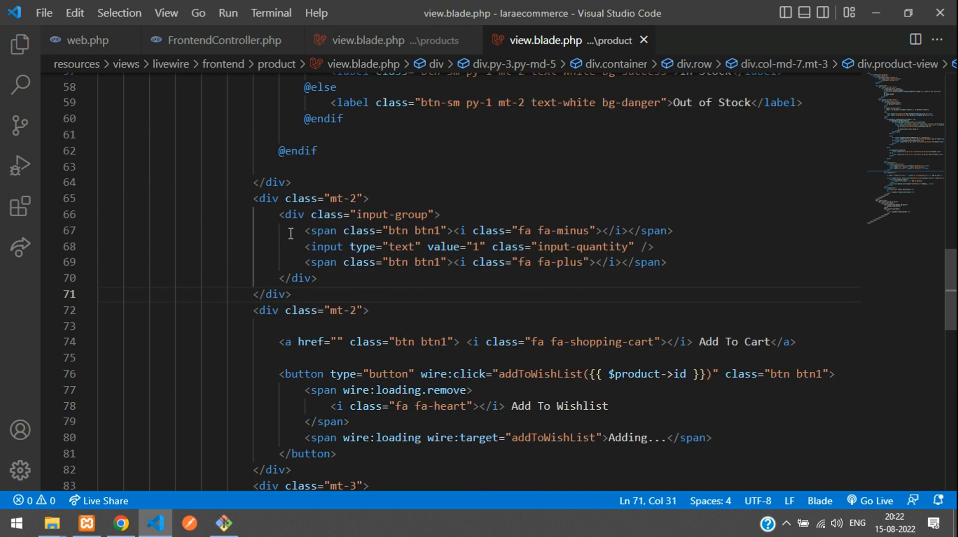
click(317, 278)
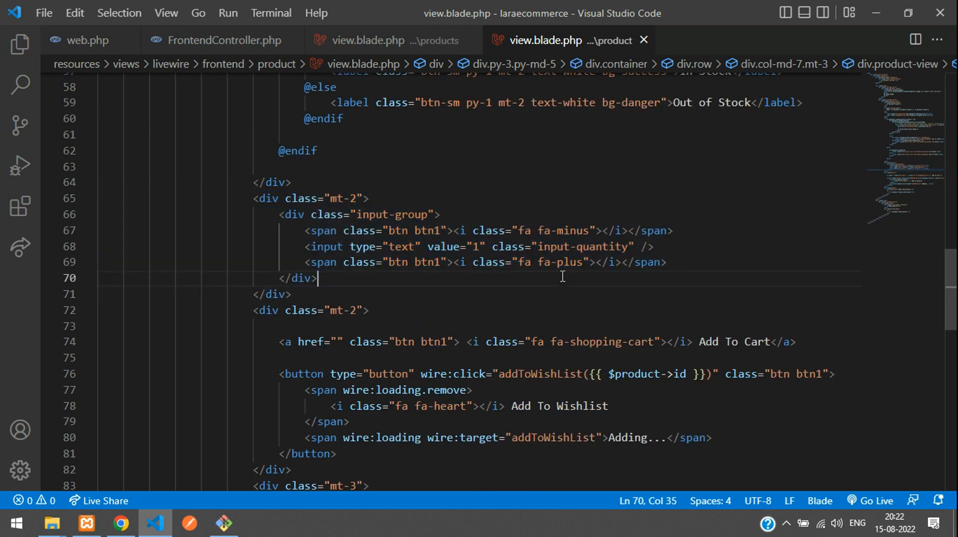
click(446, 231)
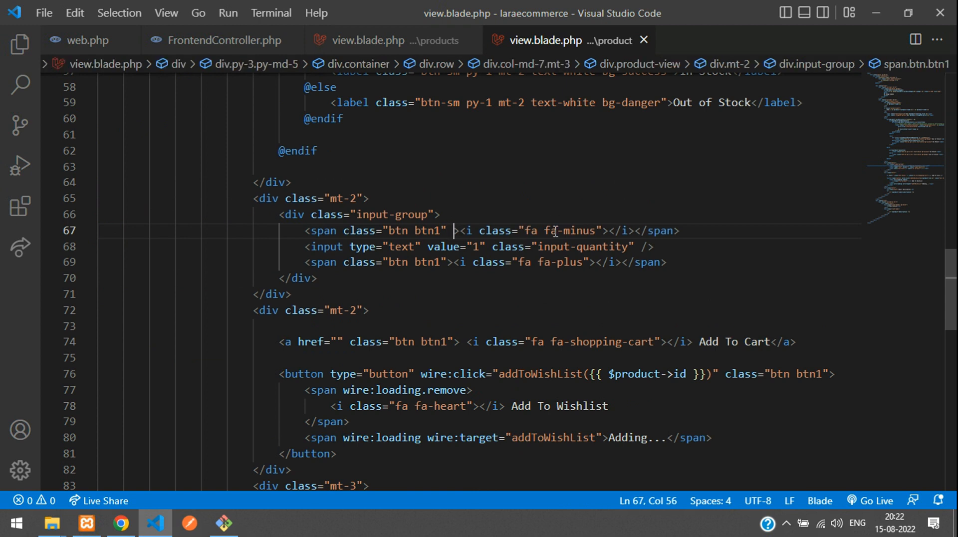
text(wire:)
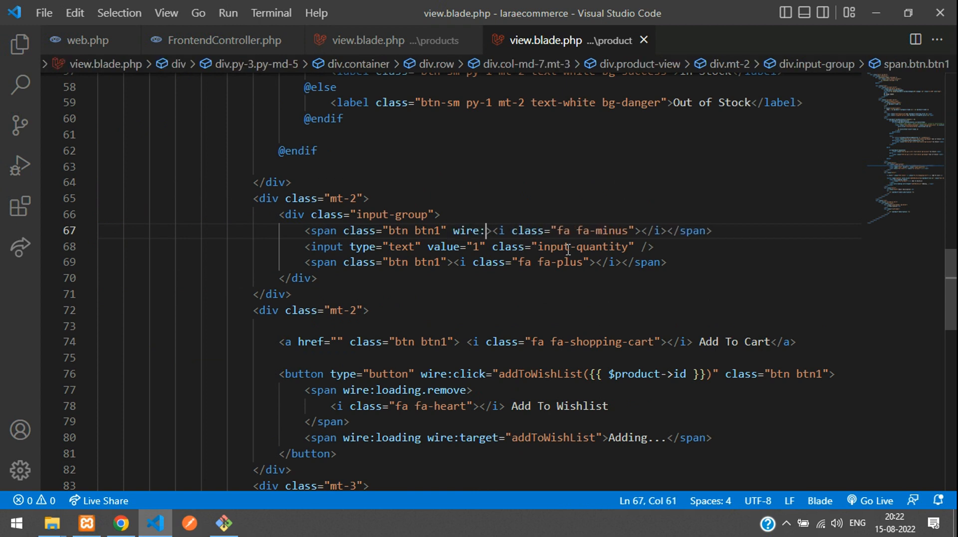
text(click=")
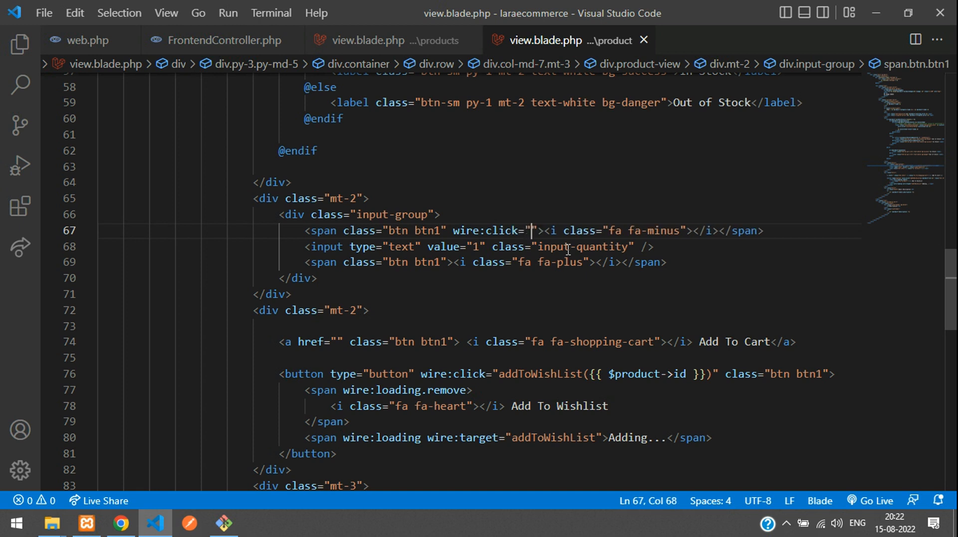
text(increment)
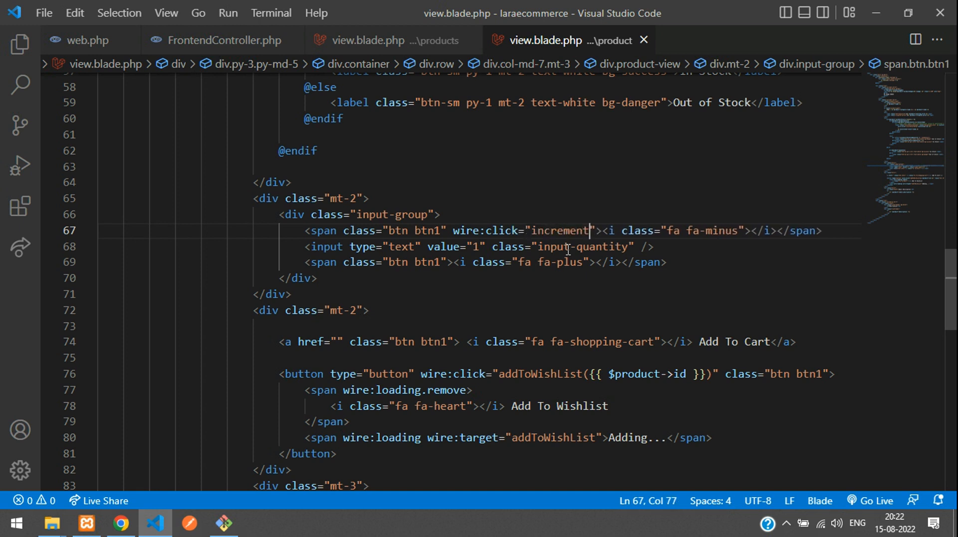
text(Quantity)
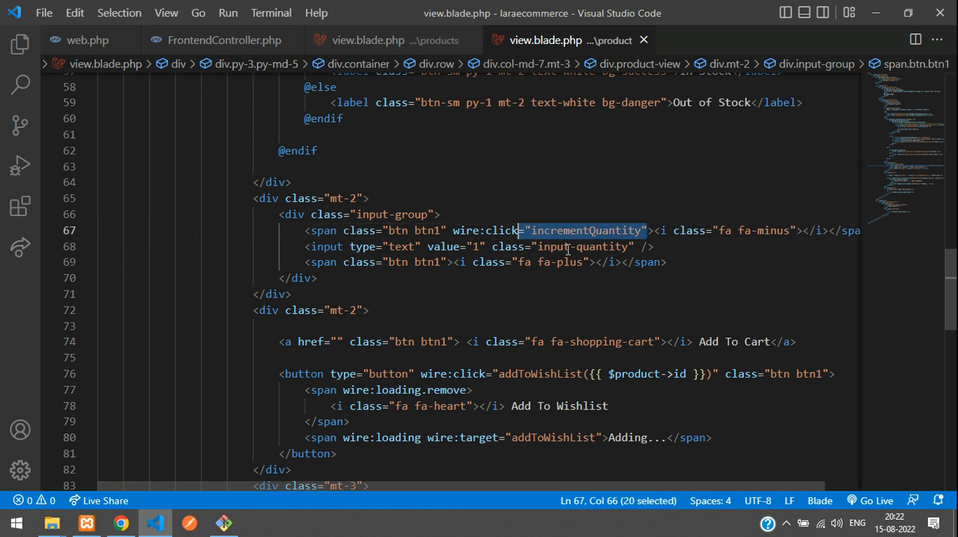
click(750, 231)
text(de)
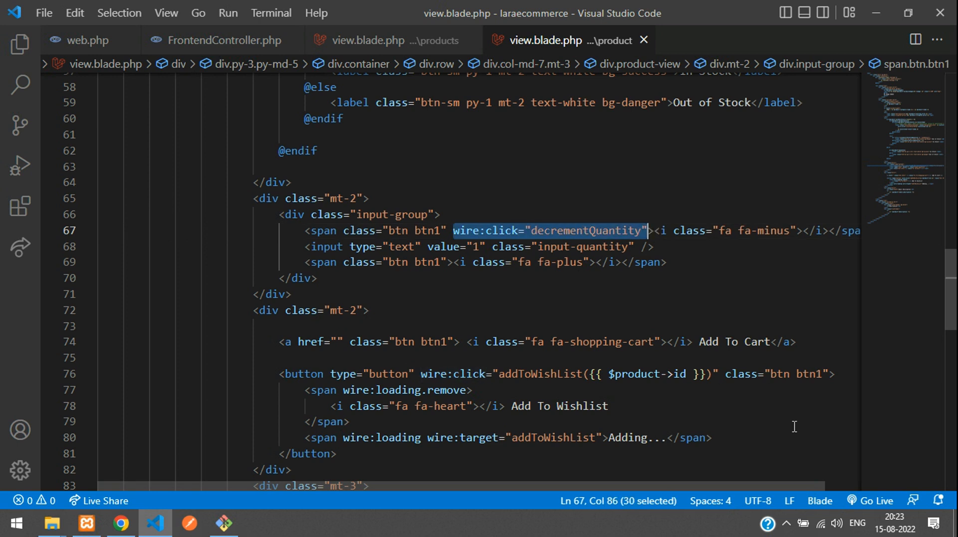
mouse_move(446, 265)
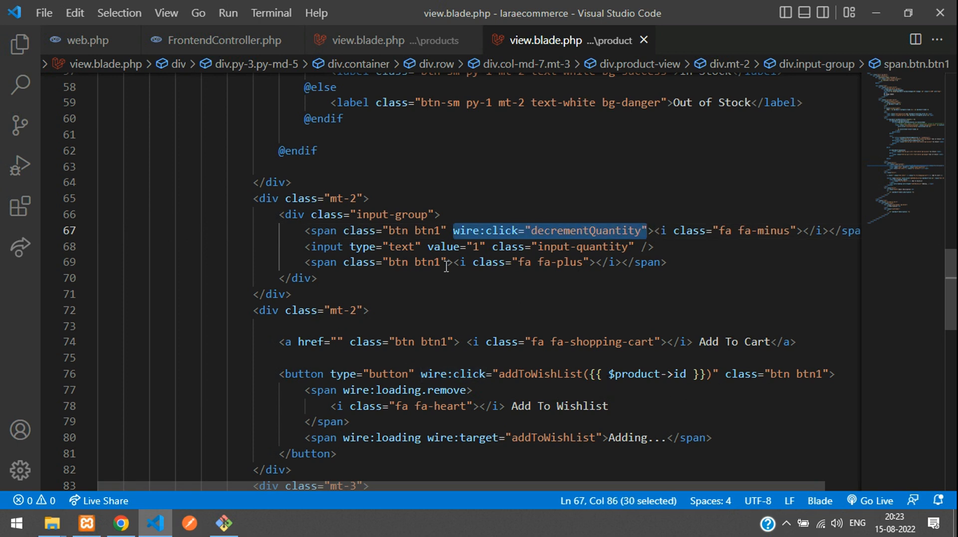
Step: Add wire:click="decrementQuantity" to a button tag and bind the input with wire:model="quantityCount"
click(452, 262)
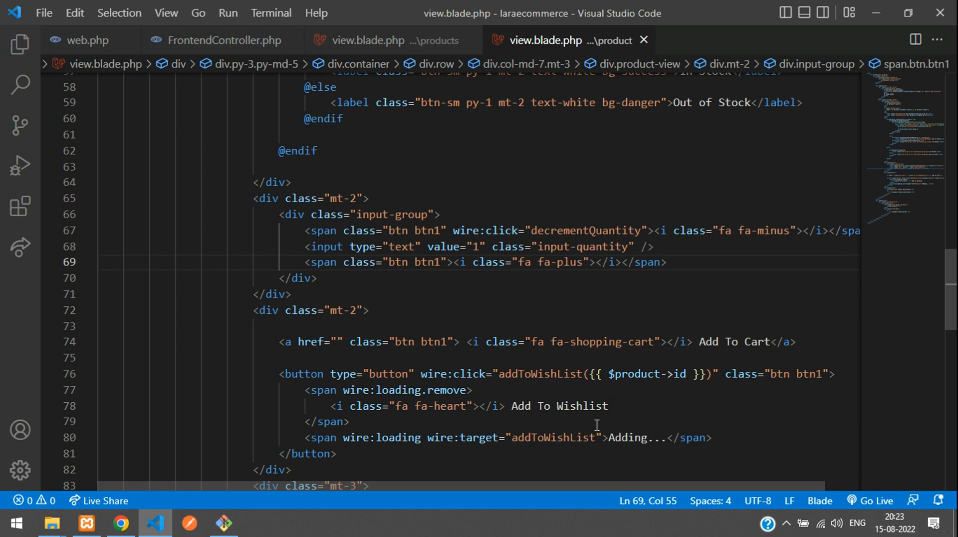
text(wire:click="decrementQuantity")
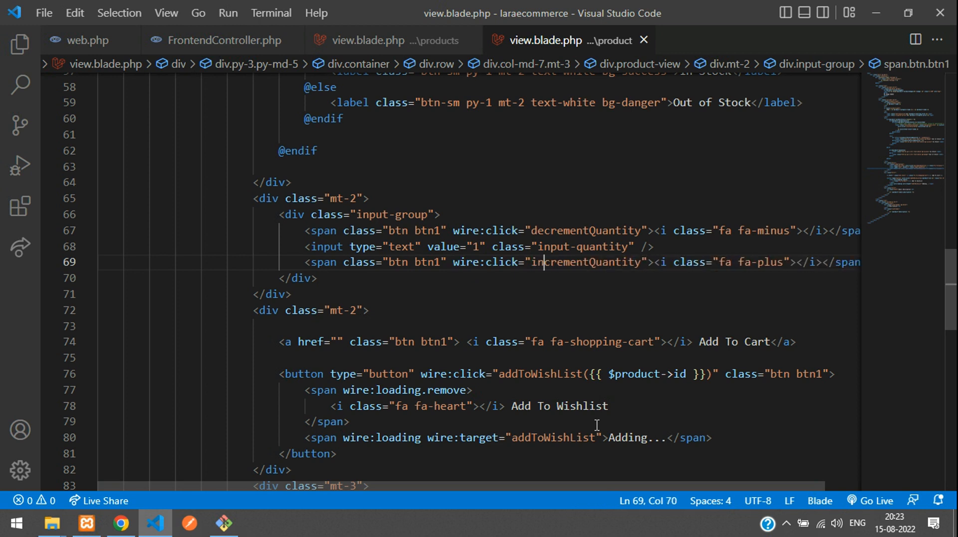
click(429, 247)
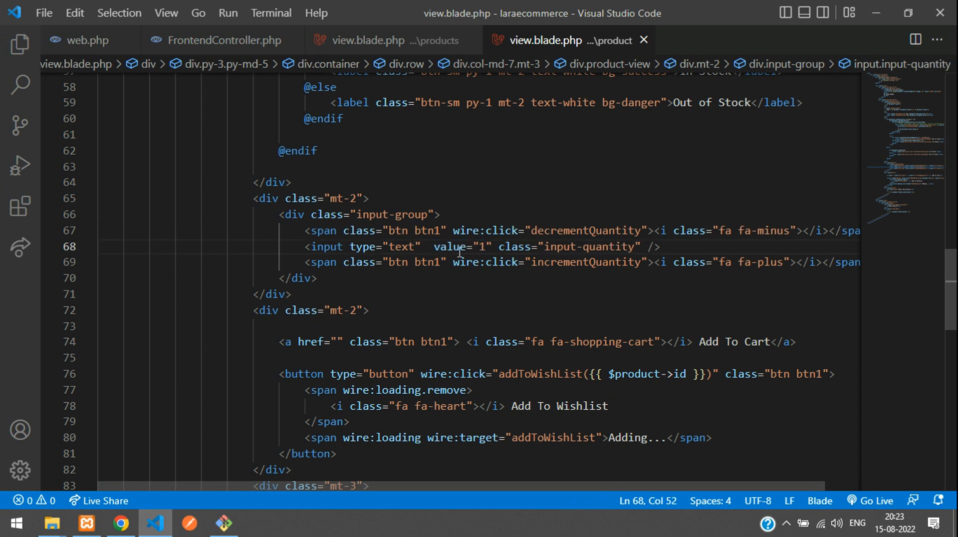
text(wire:model=")
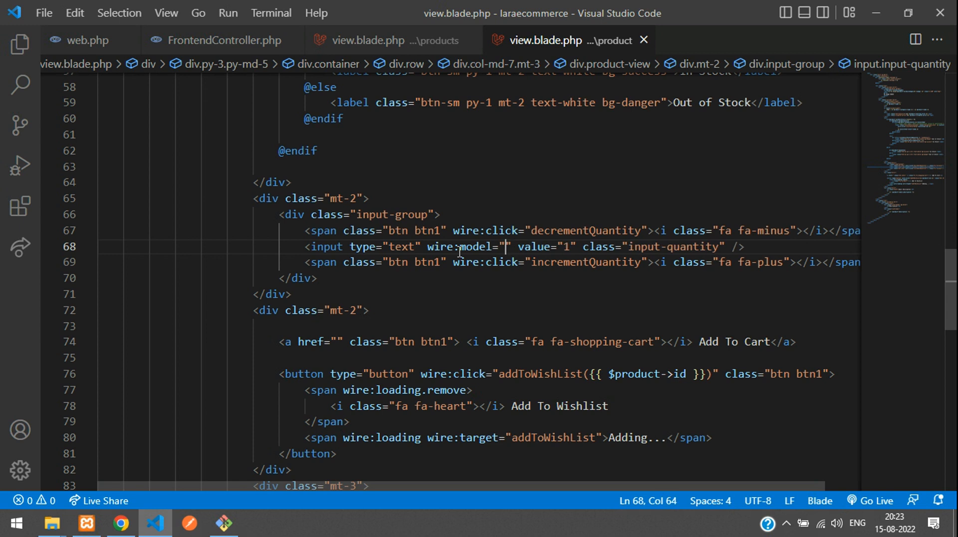
text(q)
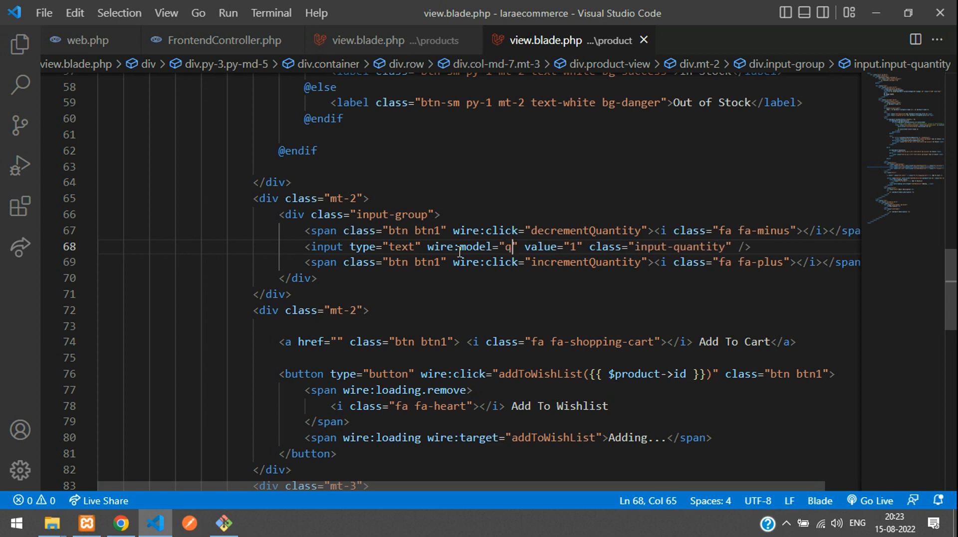
text(uantityCount)
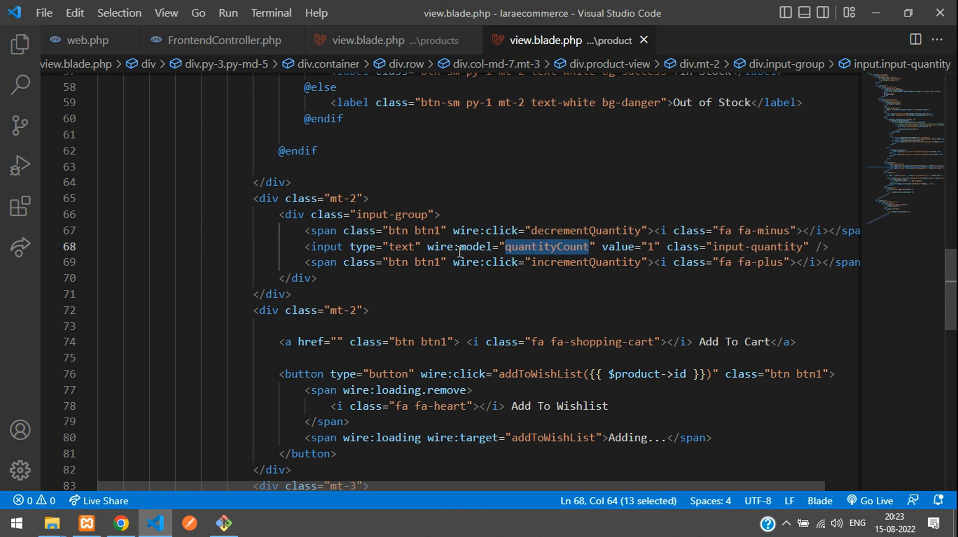
click(590, 247)
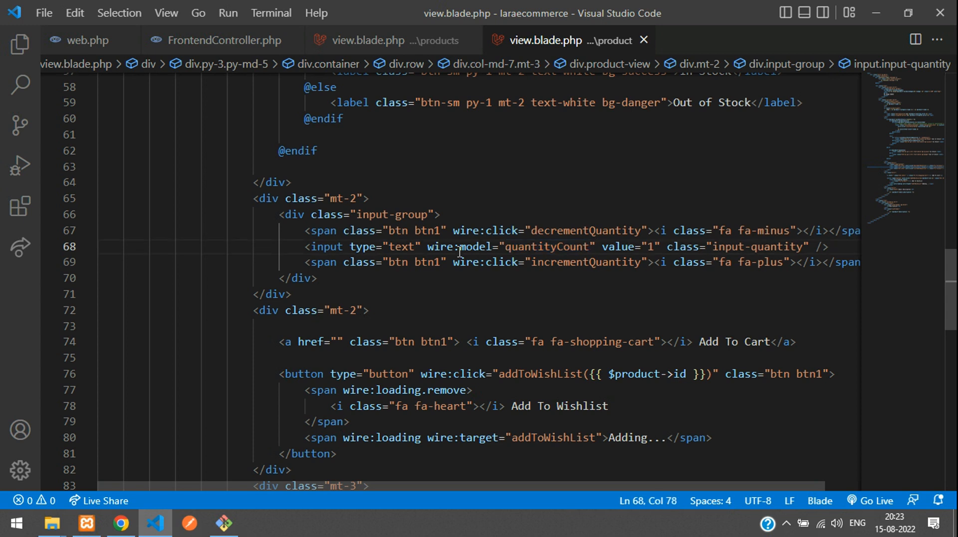
Step: Set the quantity input's value to {{ $this->quantityCount }}
click(634, 247)
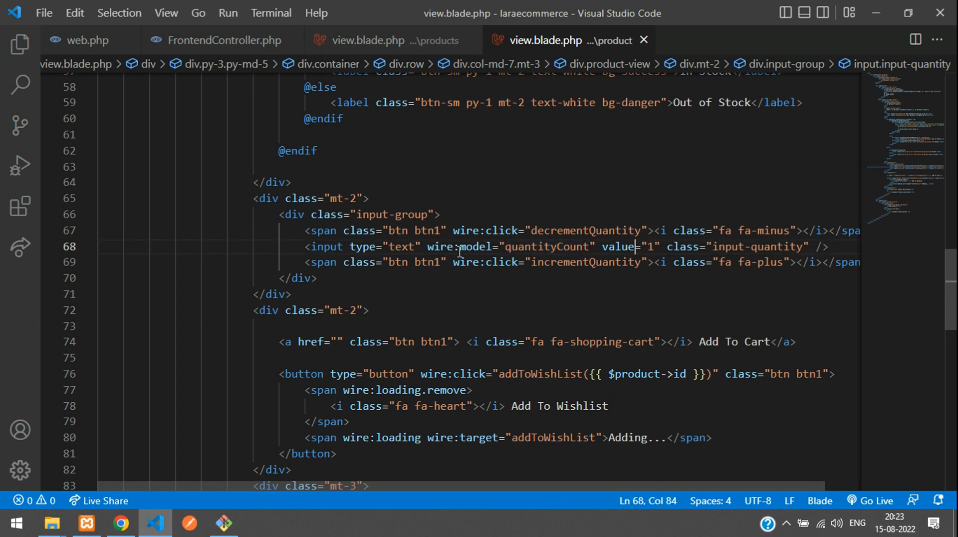
text({})
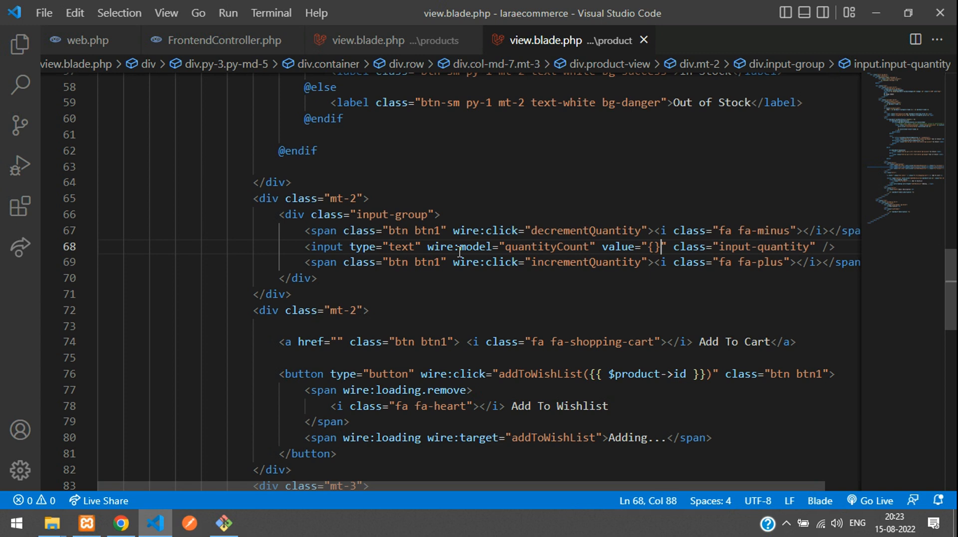
text({)
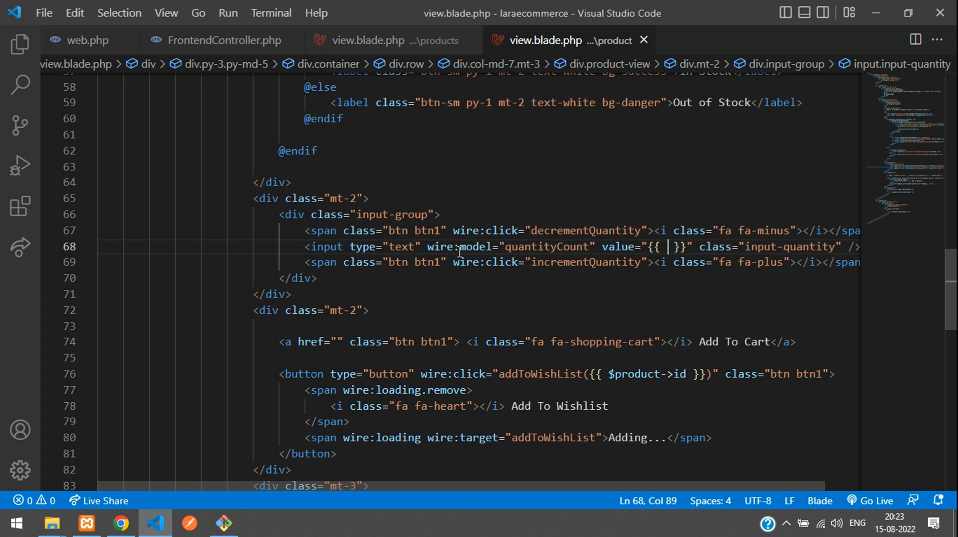
text($this->)
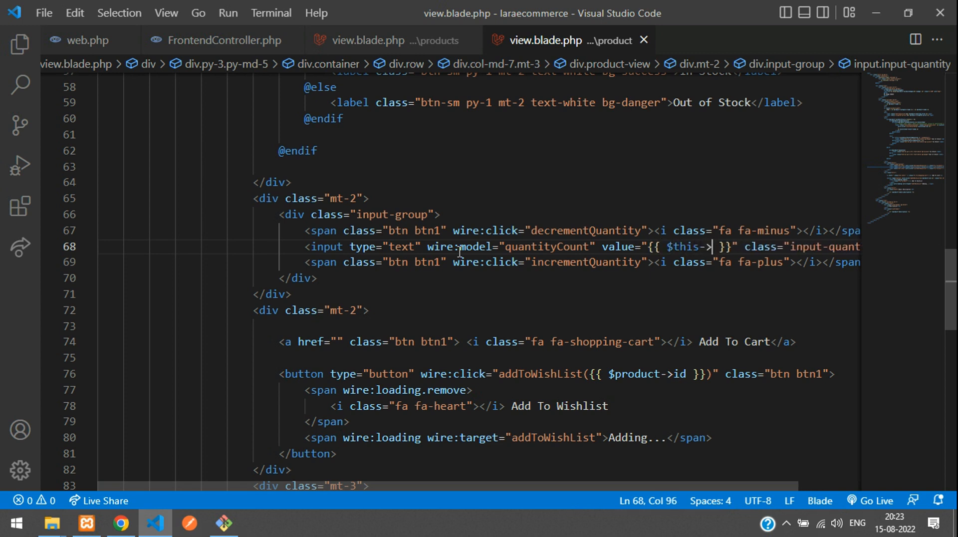
text(quantityCount)
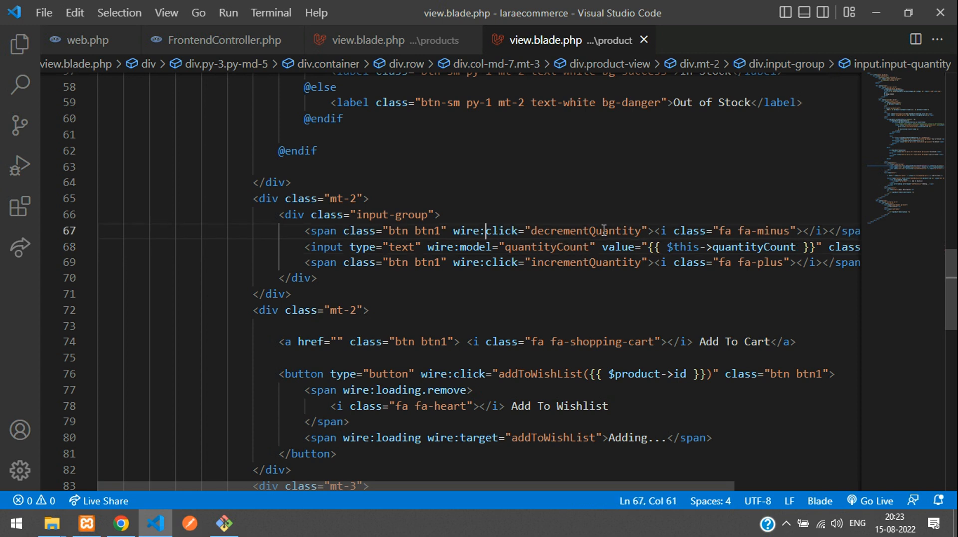
double_click(584, 230)
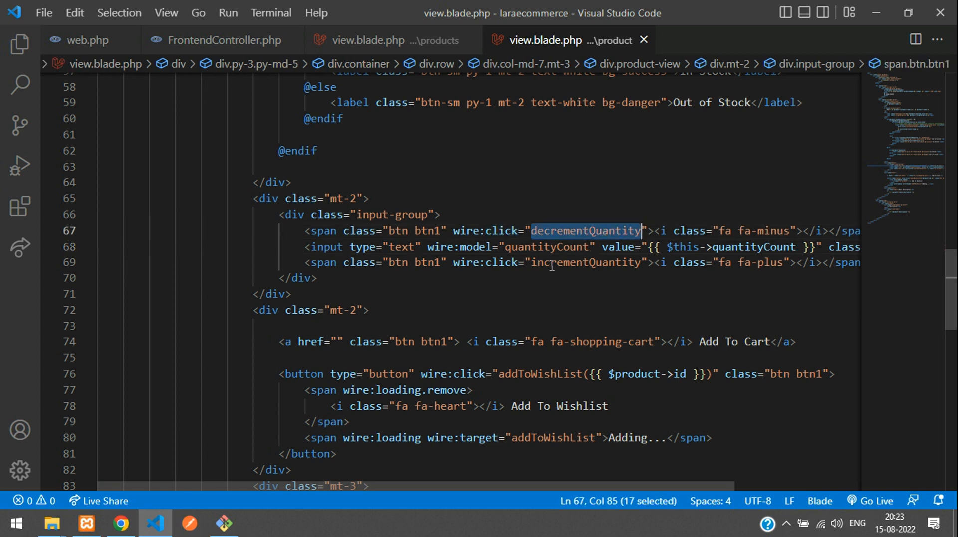
mouse_move(553, 201)
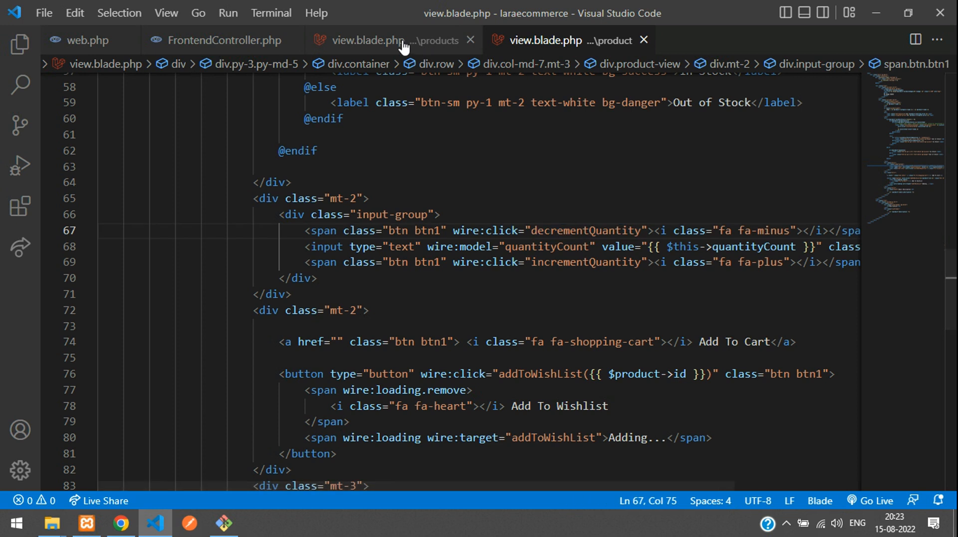
Step: Check the page's Livewire component, then open app/Http/Livewire/Frontend/Product/View.php
click(378, 40)
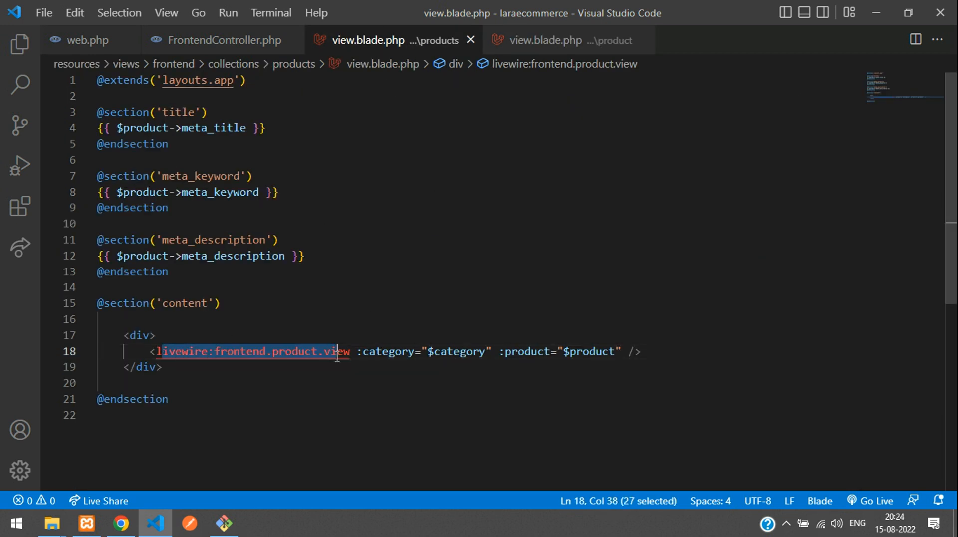
click(162, 366)
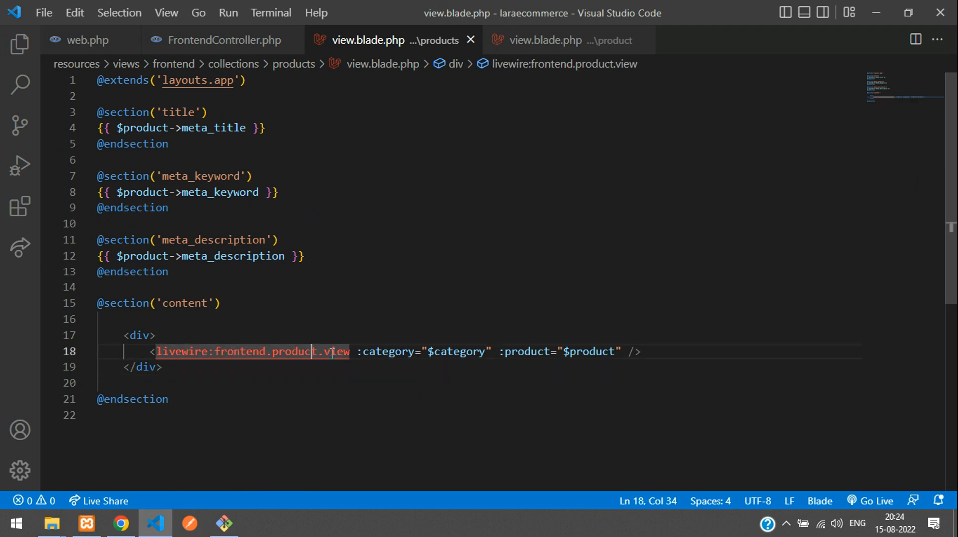
click(20, 44)
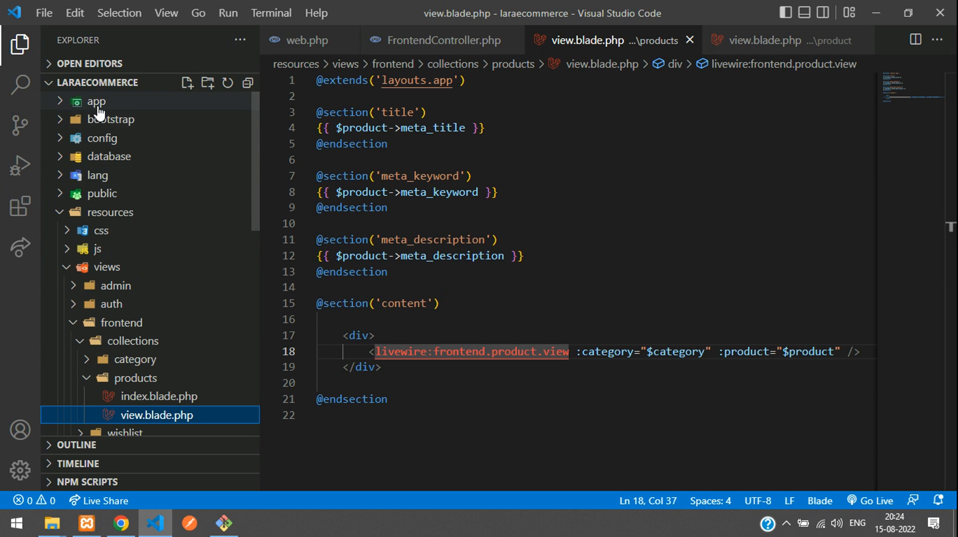
click(96, 101)
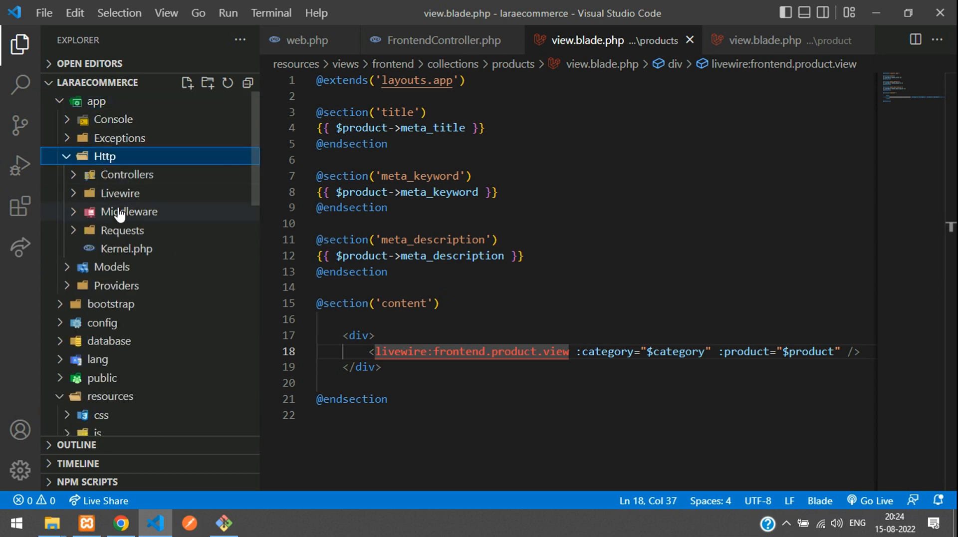
click(119, 193)
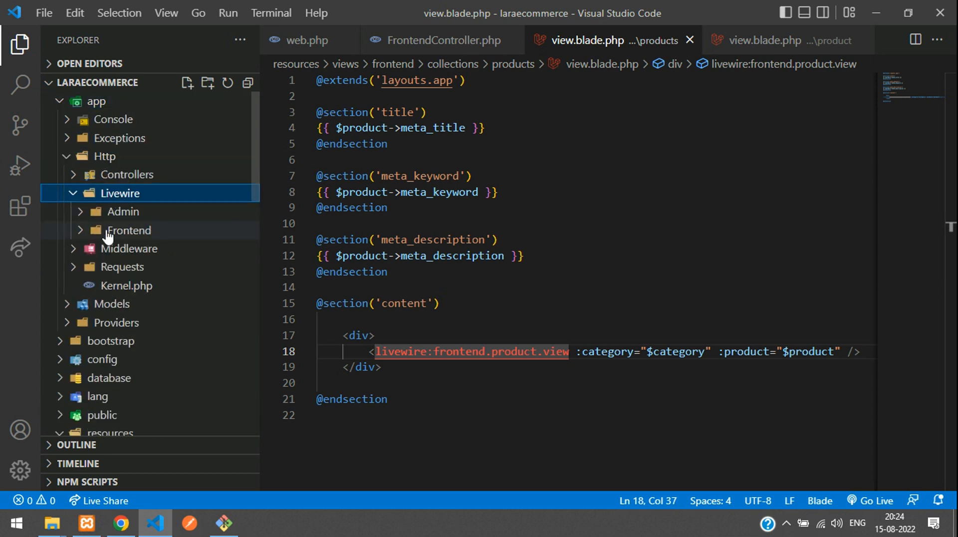
click(129, 230)
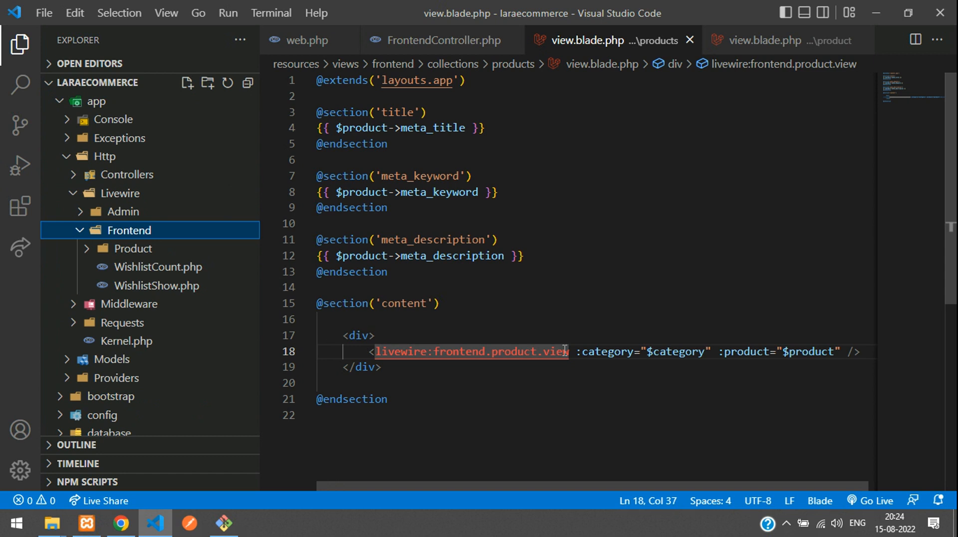
click(133, 248)
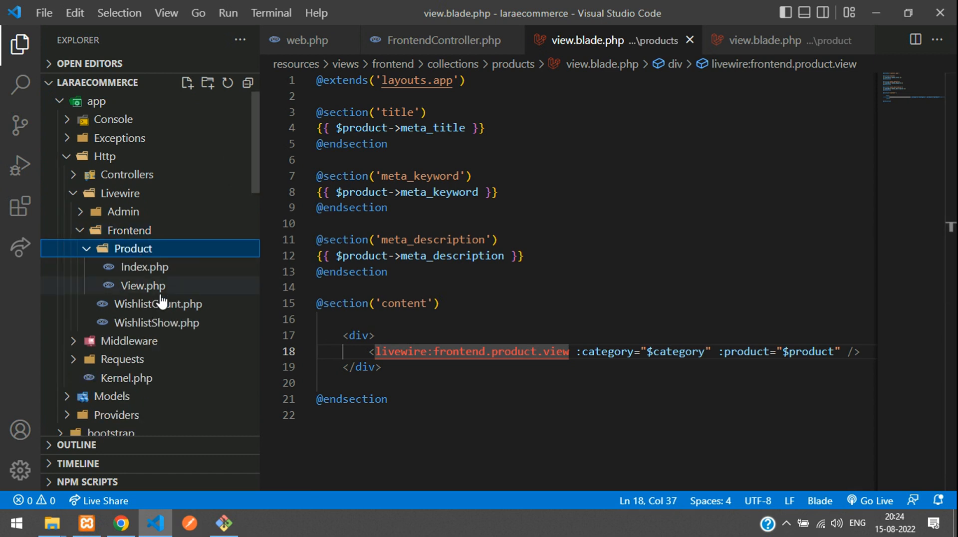
click(144, 286)
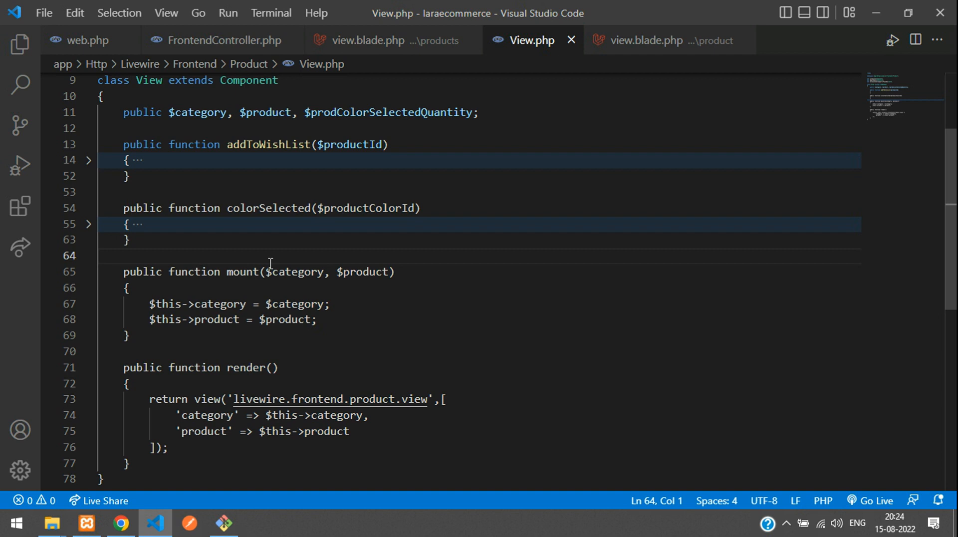
Step: Add an empty, parameterless method stub to View.php
scroll(up, 3)
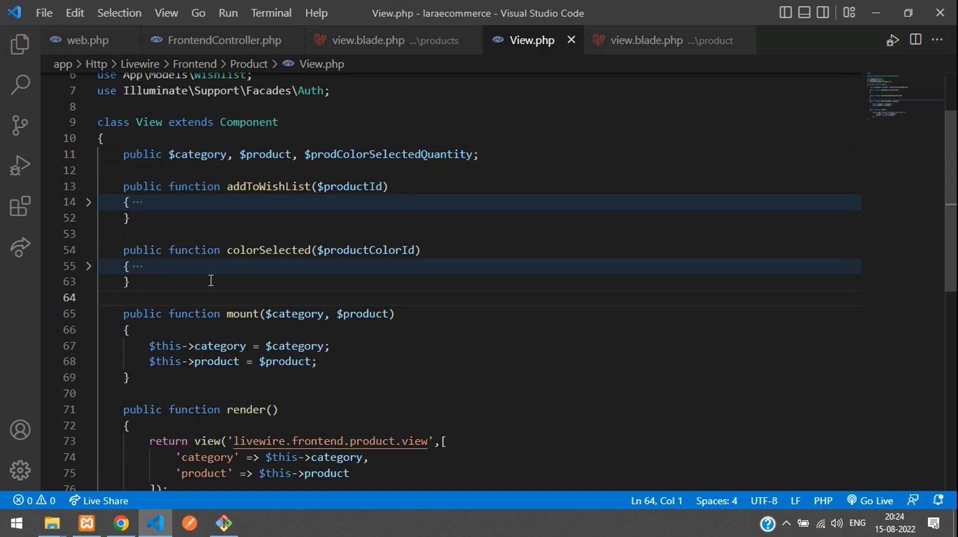
key(Enter)
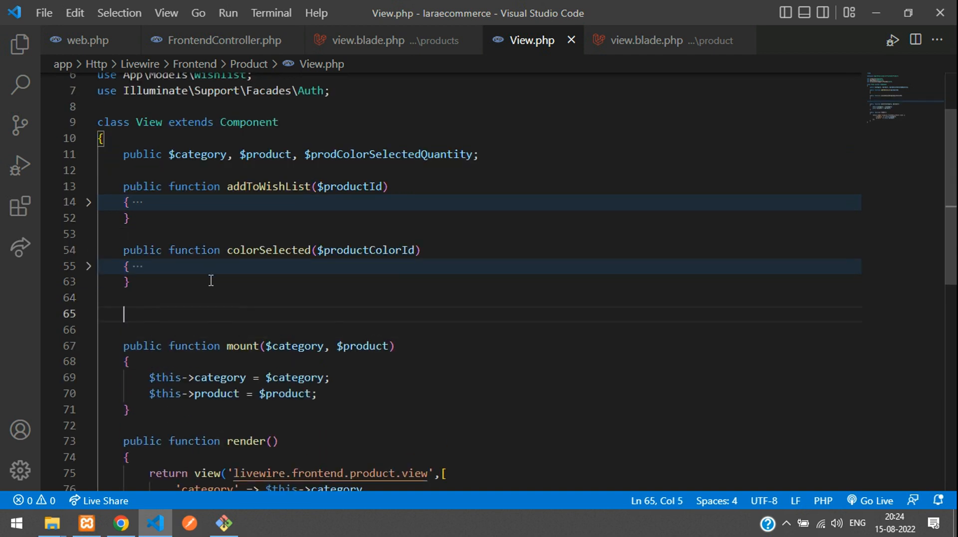
text(f)
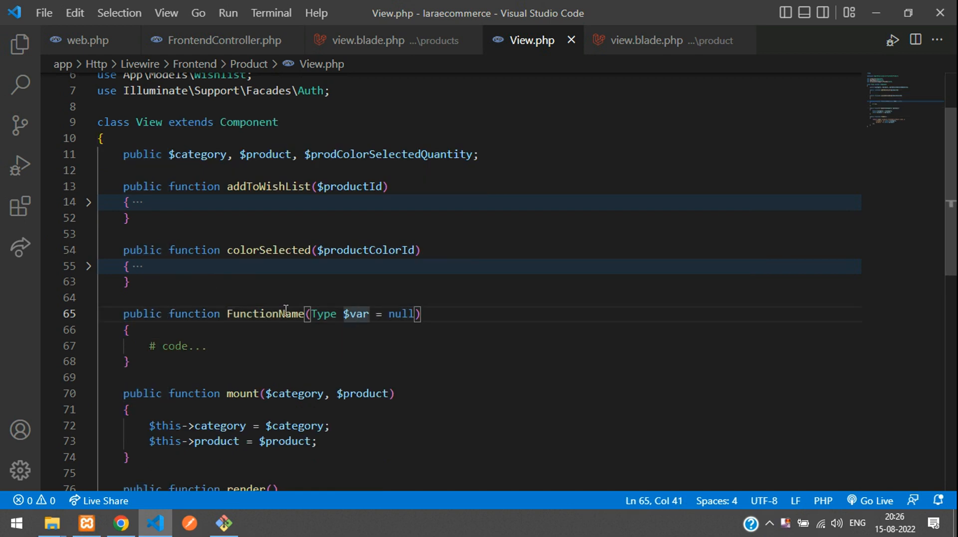
double_click(265, 313)
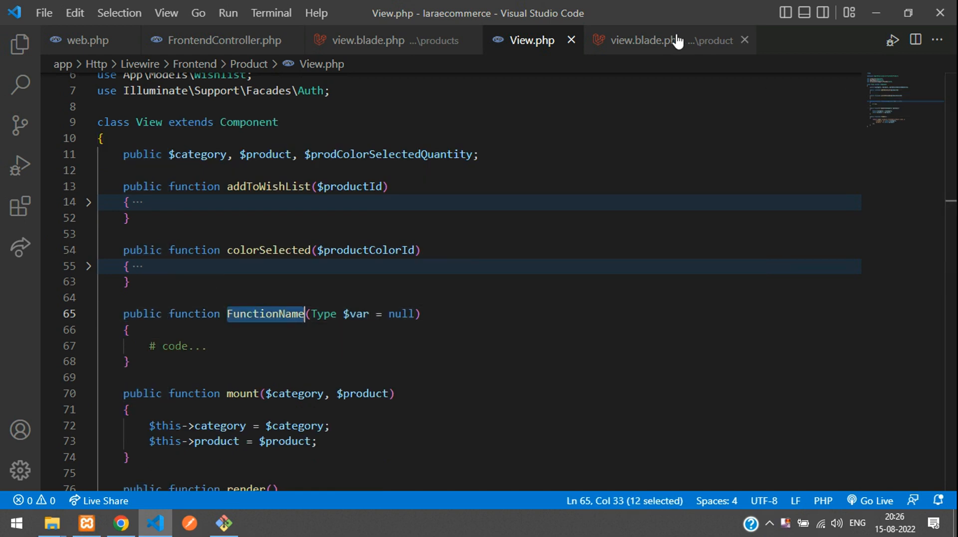
click(659, 40)
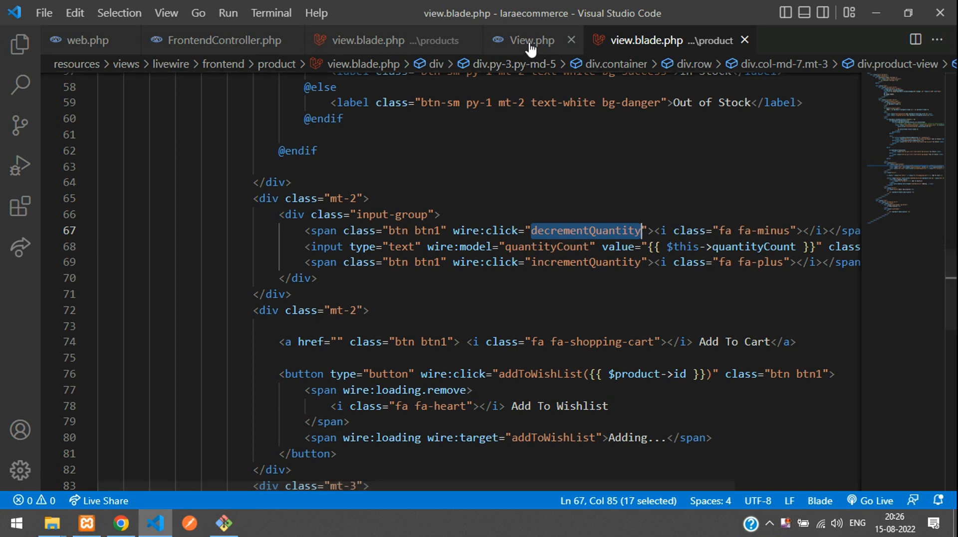
click(529, 40)
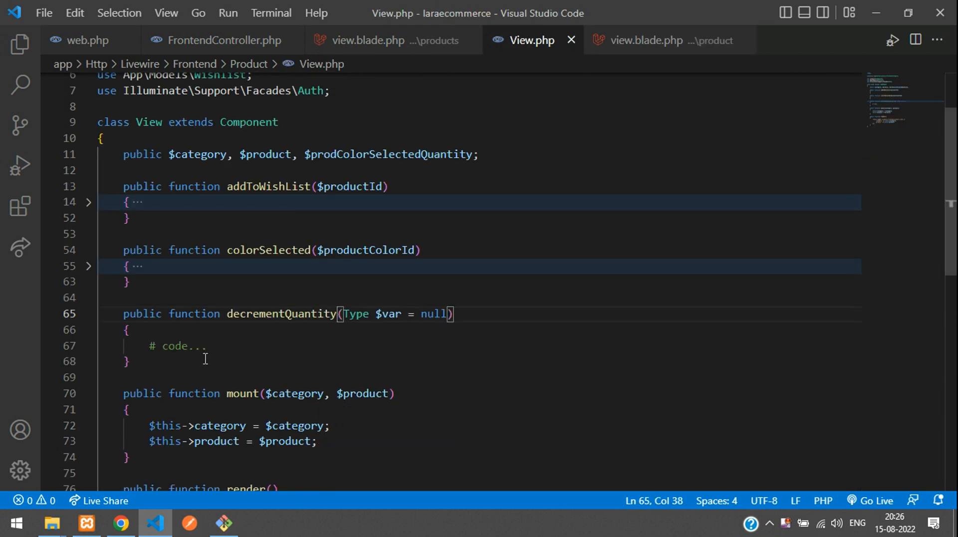
click(342, 314)
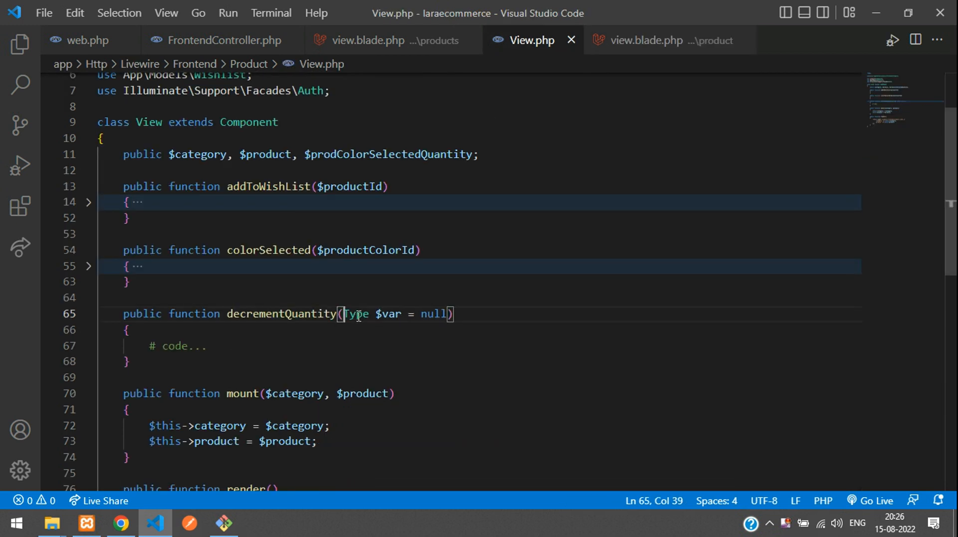
key(Backspace)
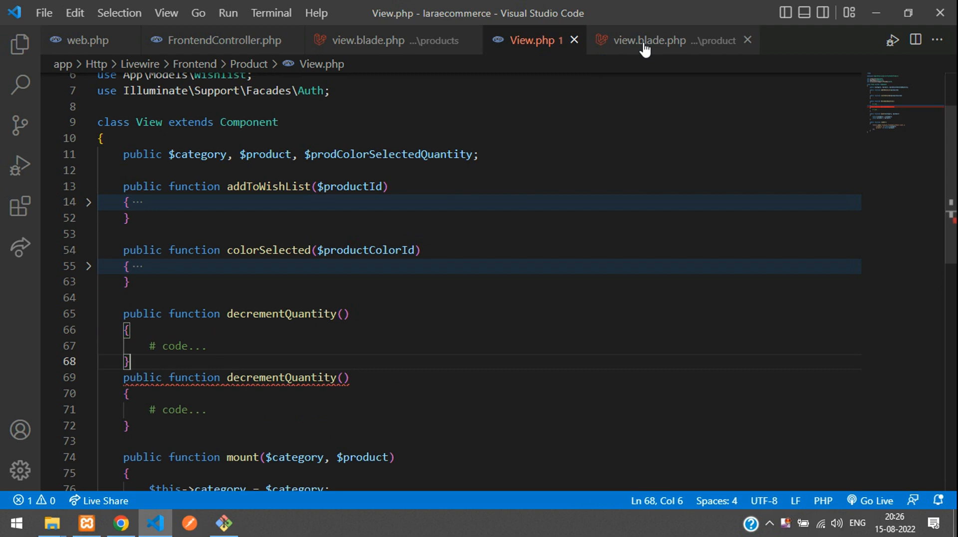
Step: Name the method incrementQuantity, matching the template's wire:click action
click(648, 41)
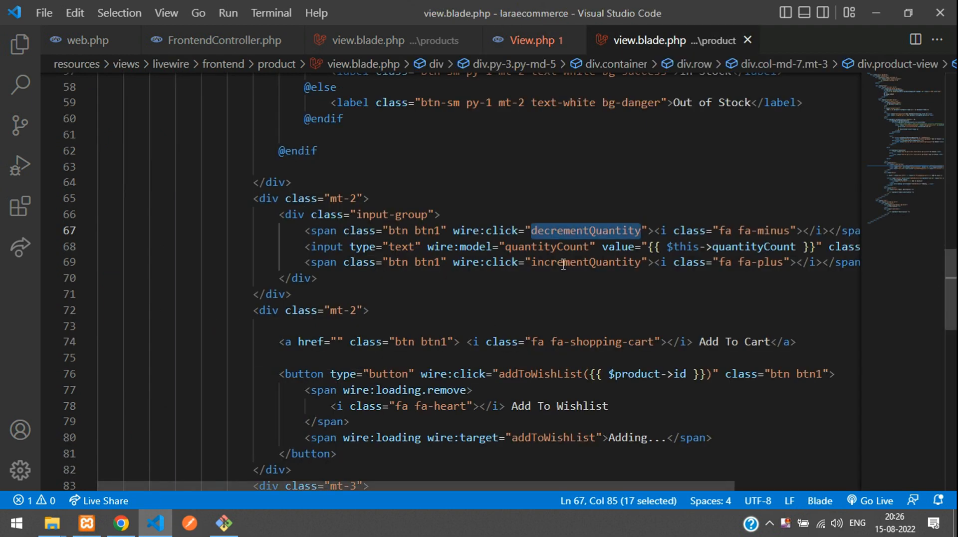
double_click(585, 262)
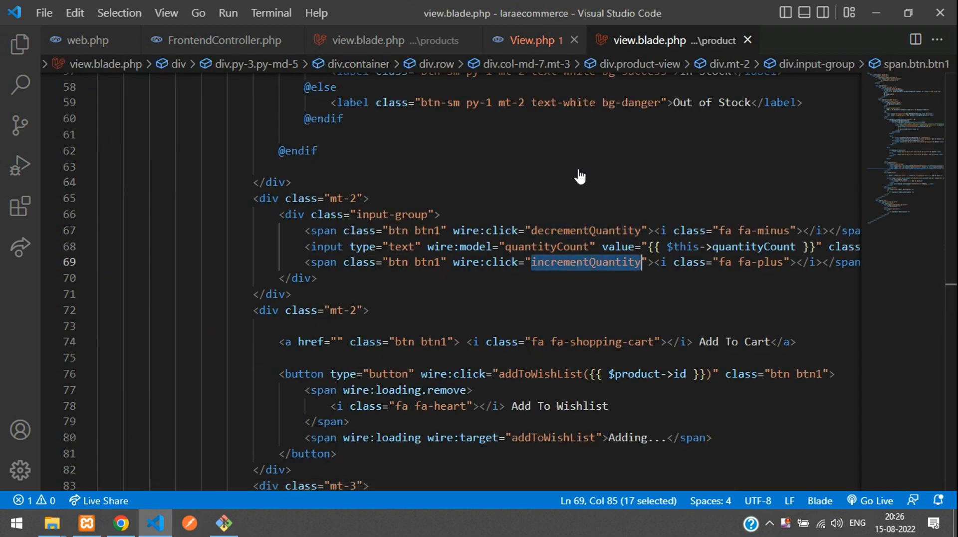
click(534, 41)
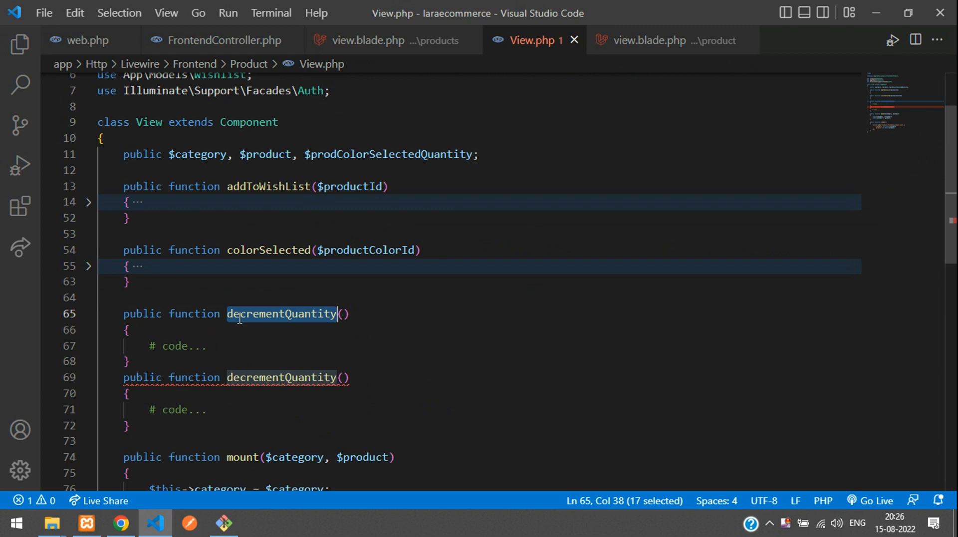
text(incrementQuantity)
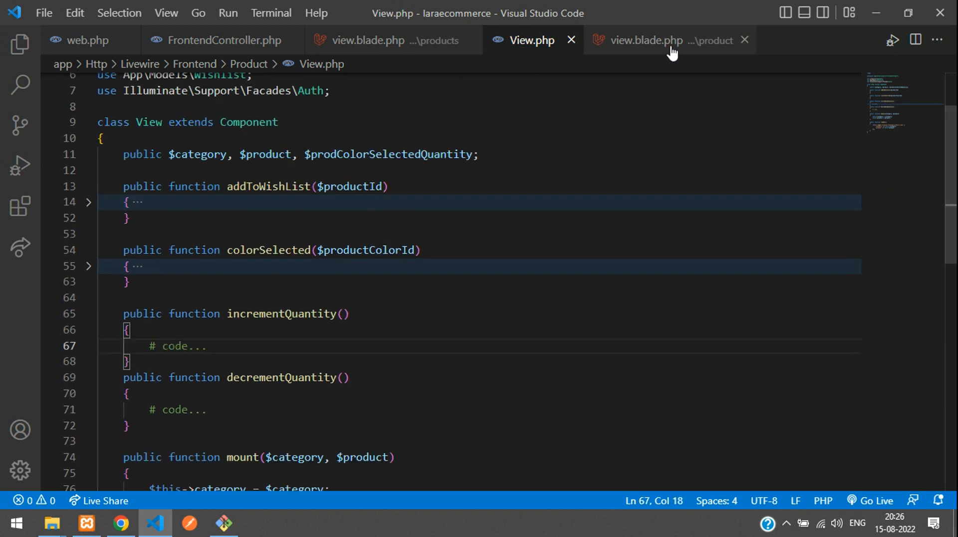
Step: Declare $quantityCount = 1 after prodColorSelectedQuantity in View.php
click(660, 40)
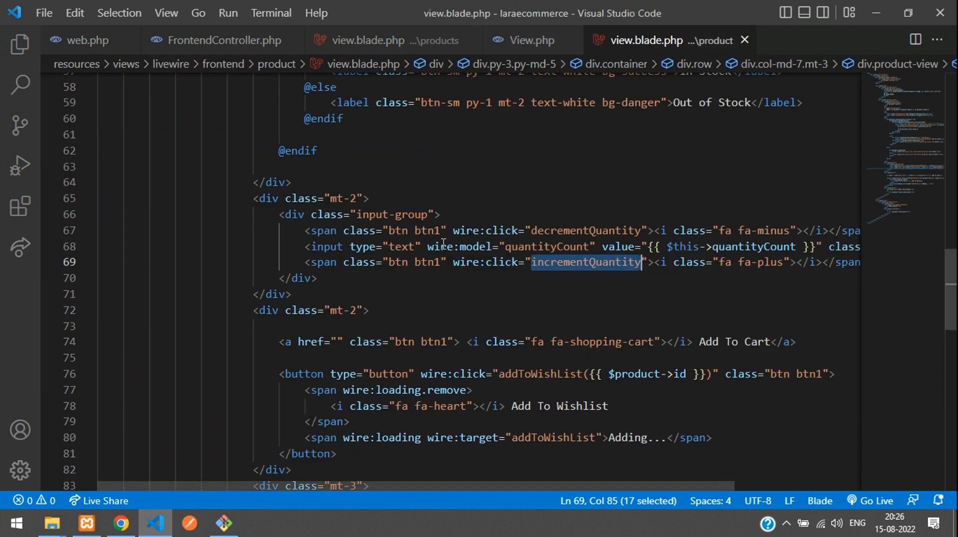
double_click(545, 247)
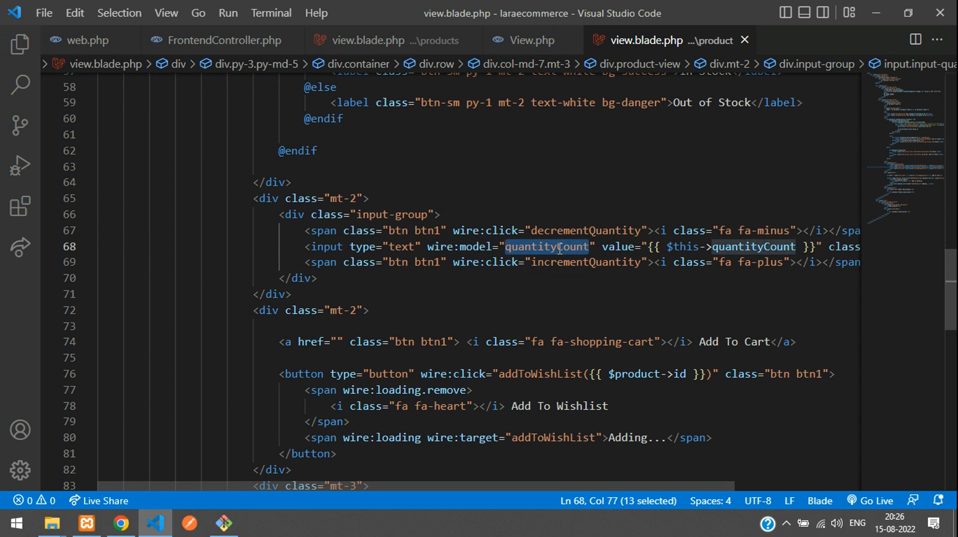
mouse_move(542, 40)
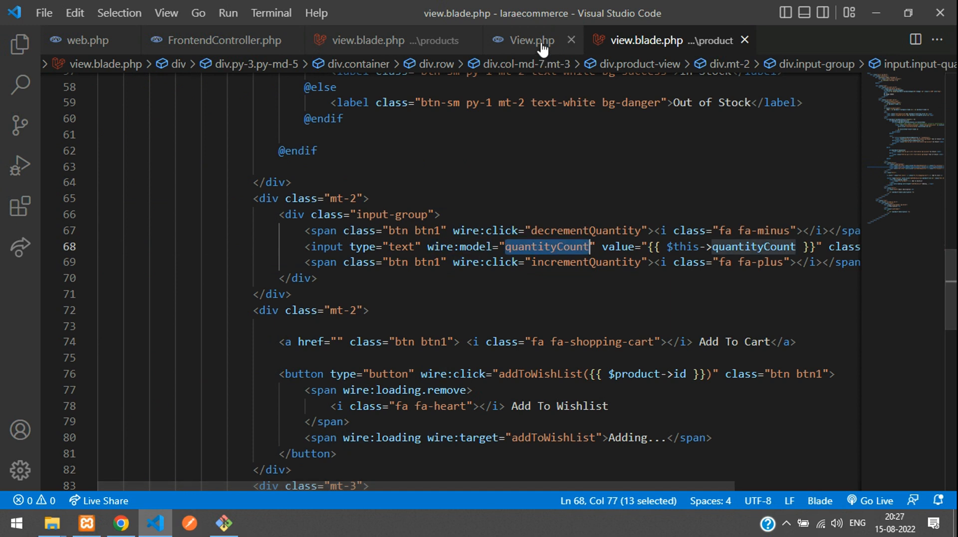
click(530, 41)
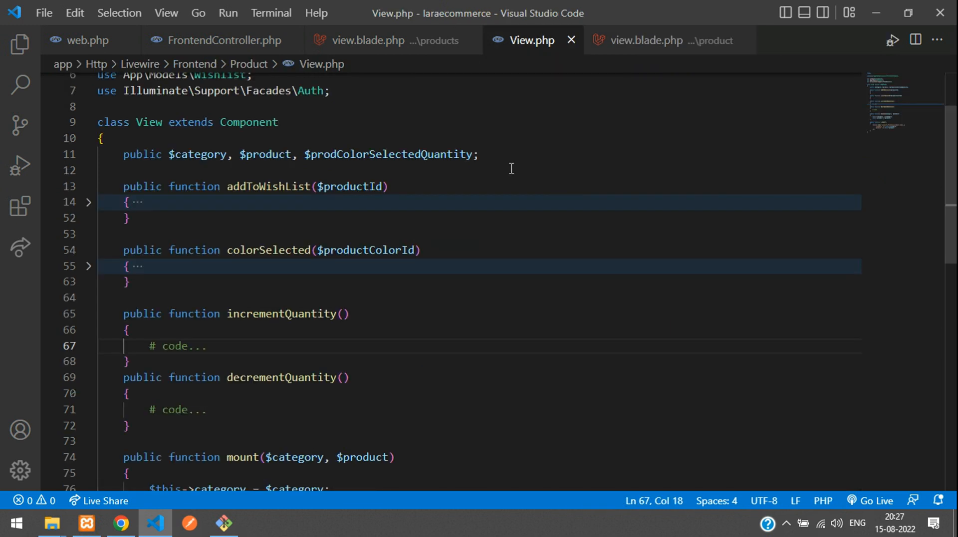
click(482, 154)
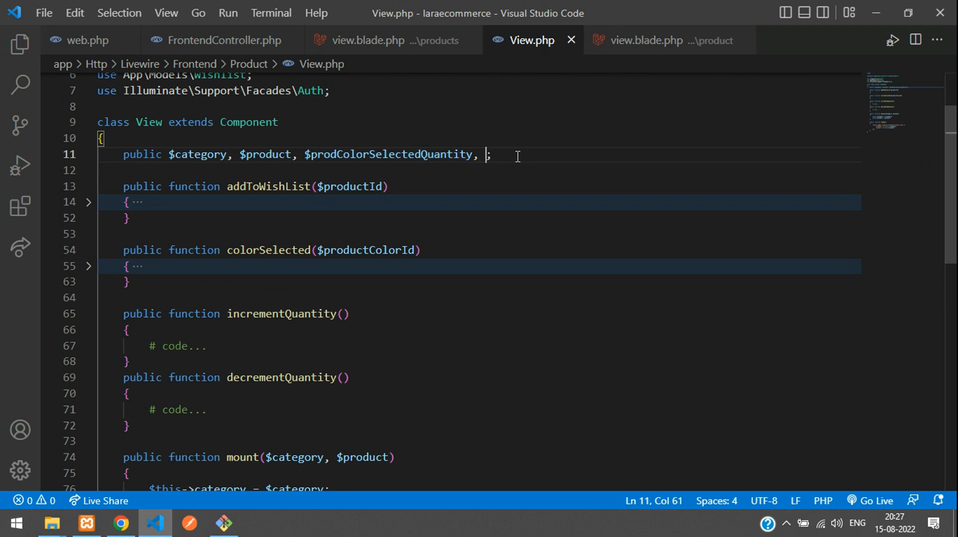
text($quantityCount)
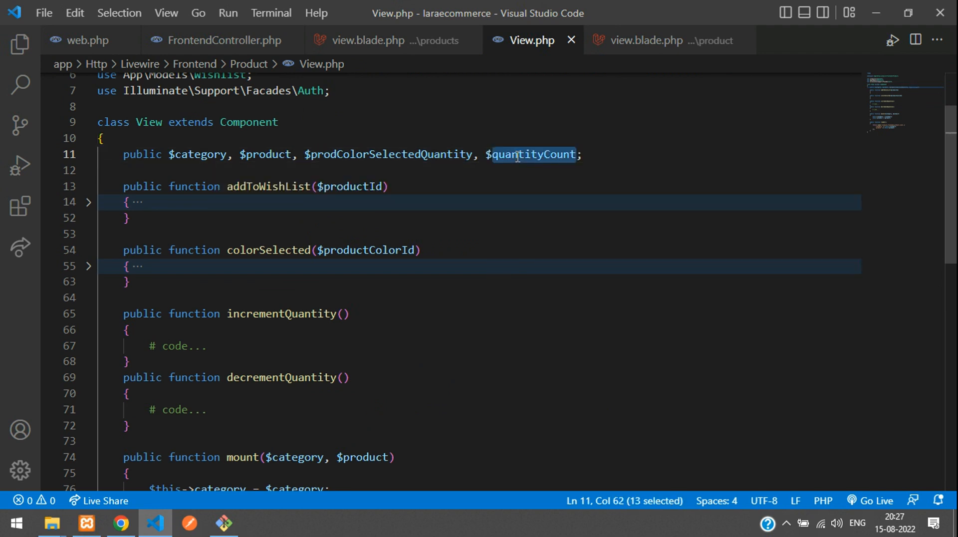
text(=)
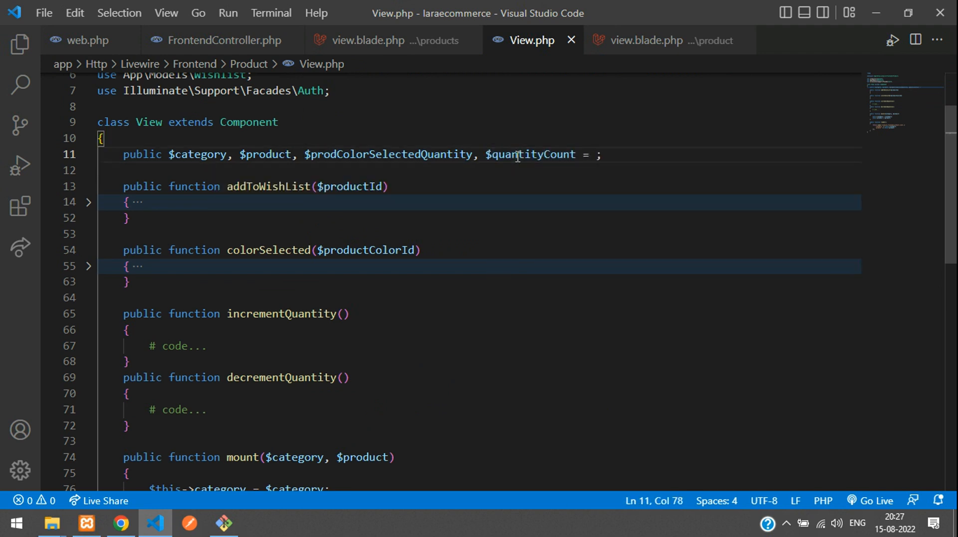
text(1)
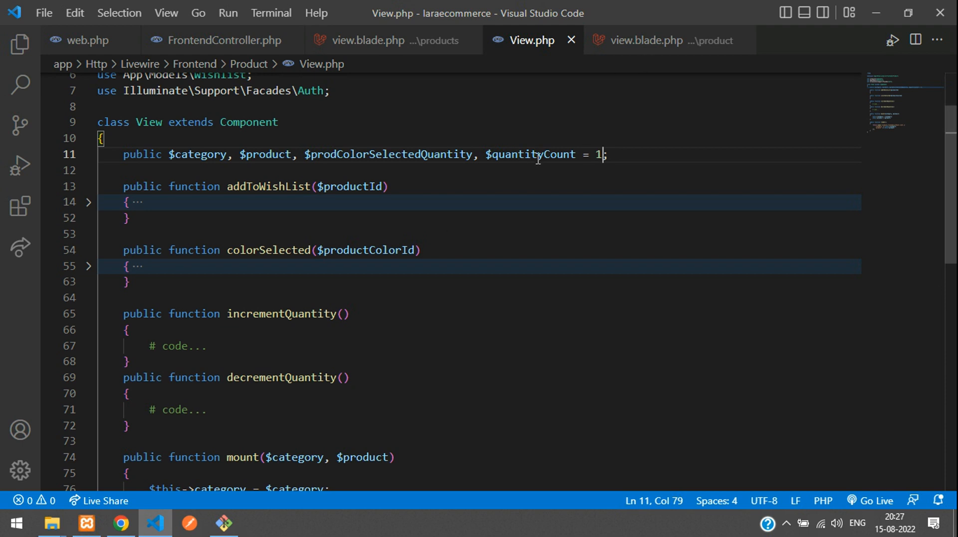
double_click(533, 154)
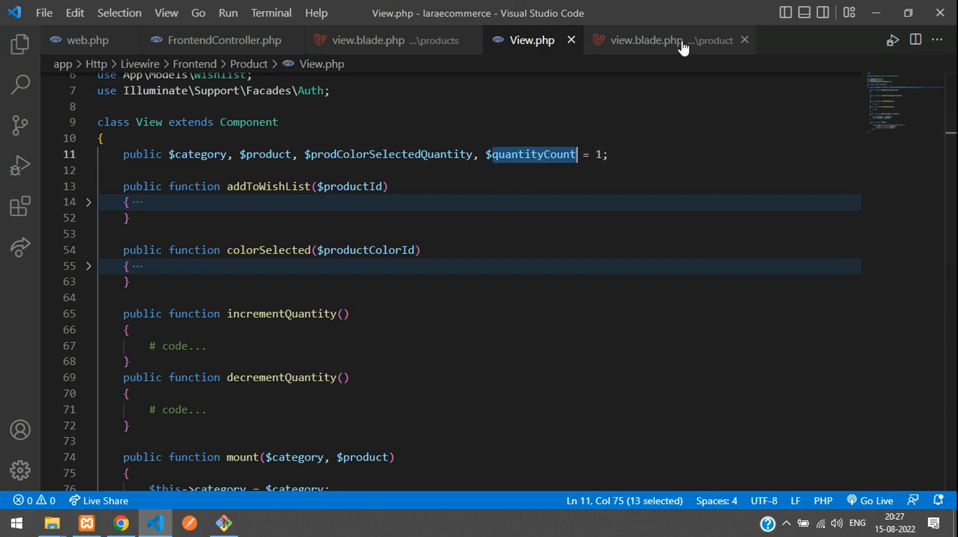
click(666, 40)
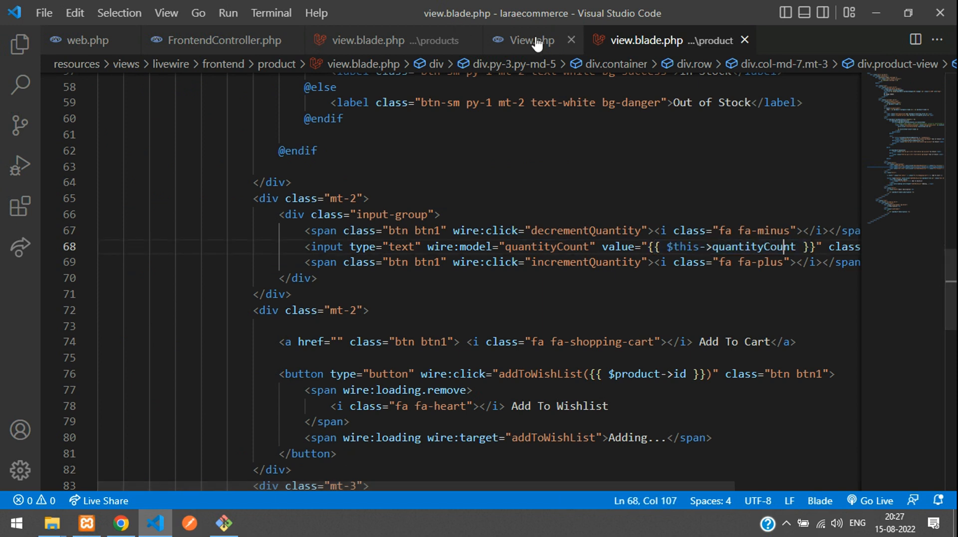
click(530, 40)
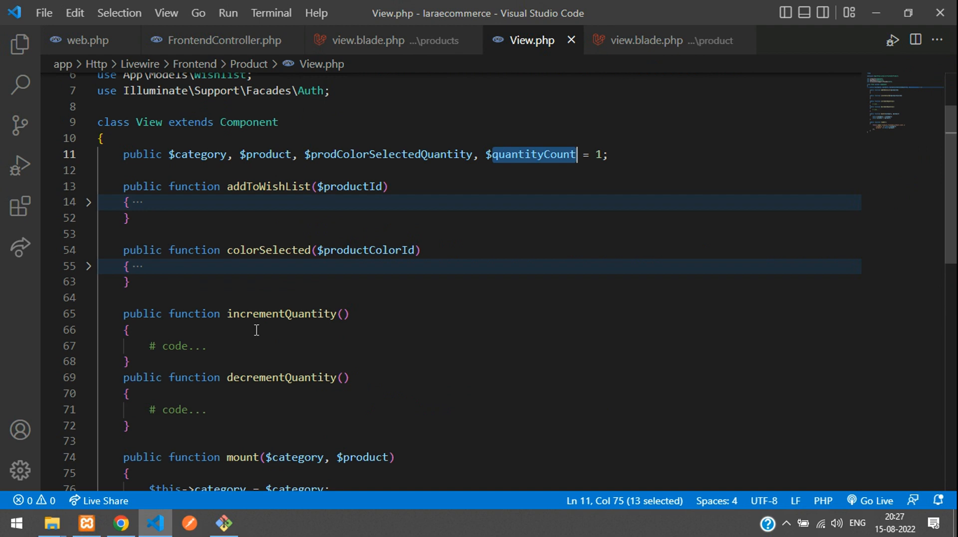
click(120, 524)
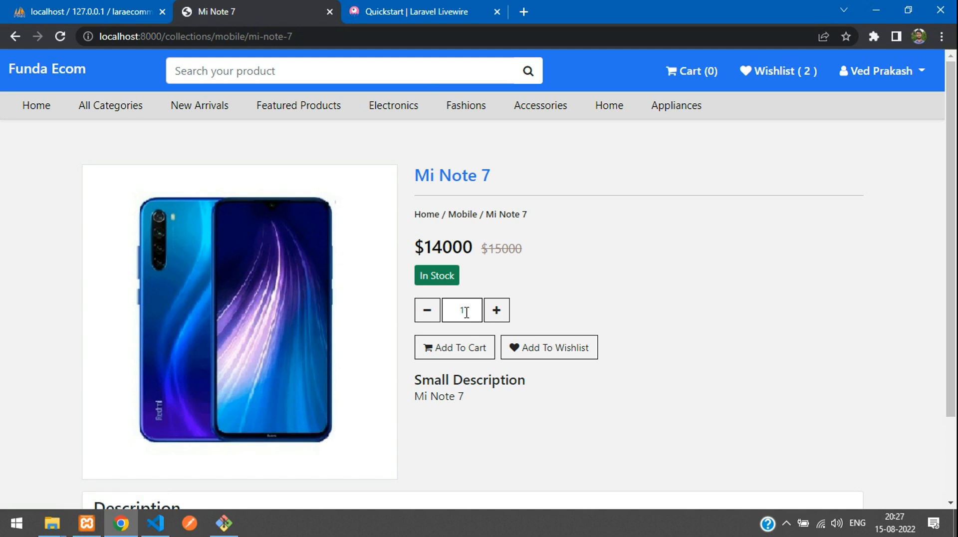
mouse_move(215, 426)
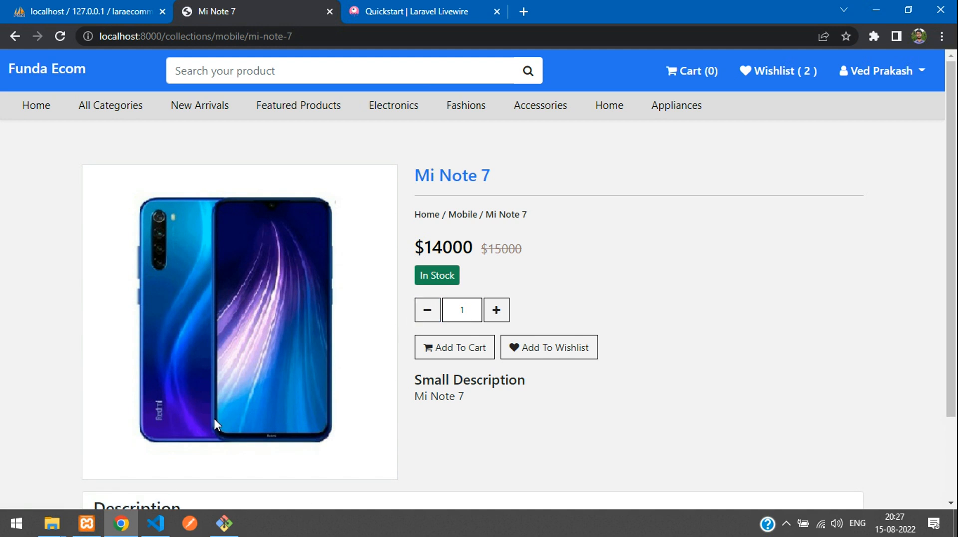
Step: Open the Laravel Livewire 2.x Quickstart documentation tab in Chrome
click(424, 12)
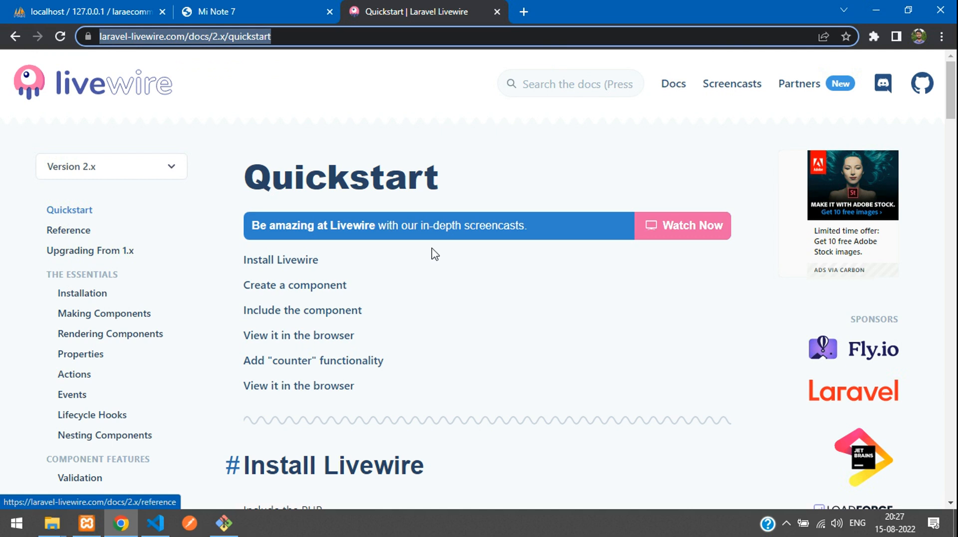
Step: Copy $this->count++; from the Quickstart's 'Add counter functionality' example
scroll(down, 3)
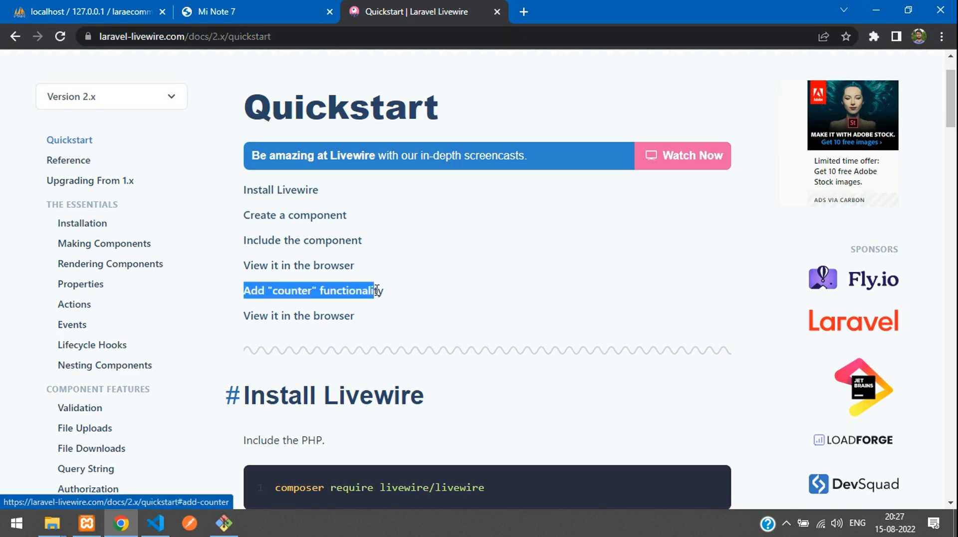
click(307, 290)
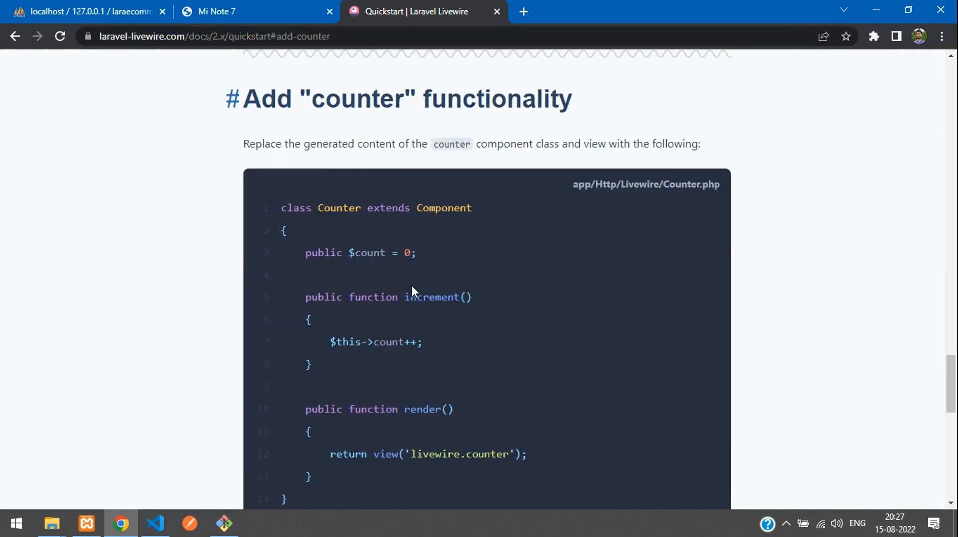
scroll(down, 3)
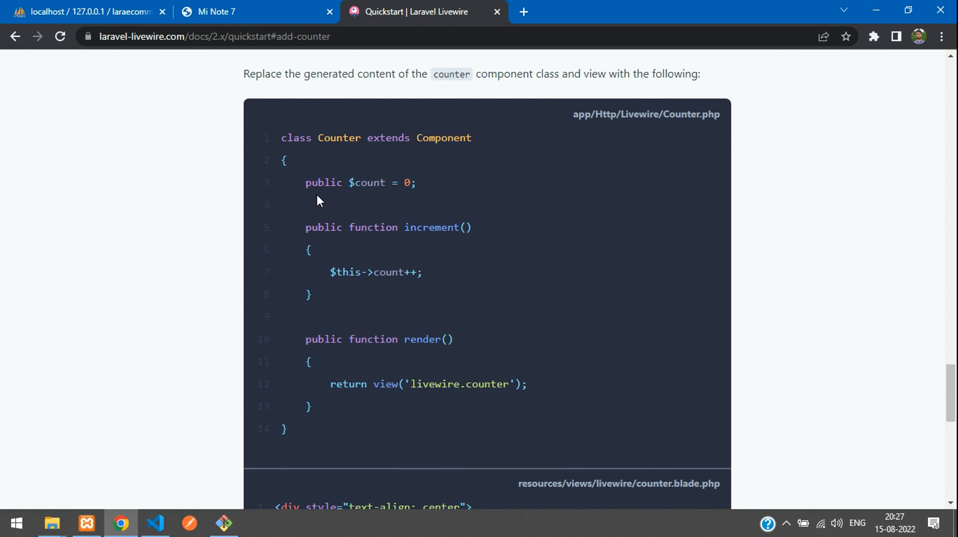
triple_click(360, 182)
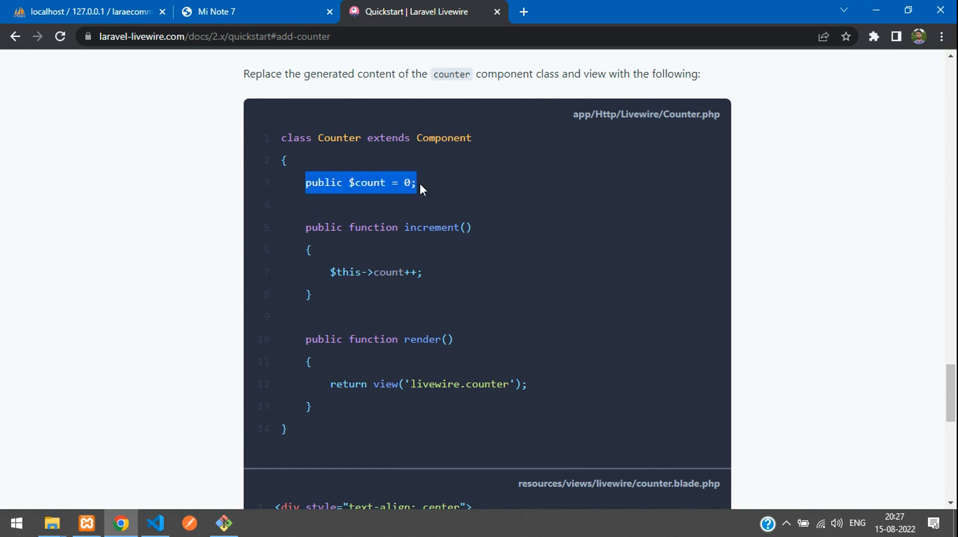
click(331, 271)
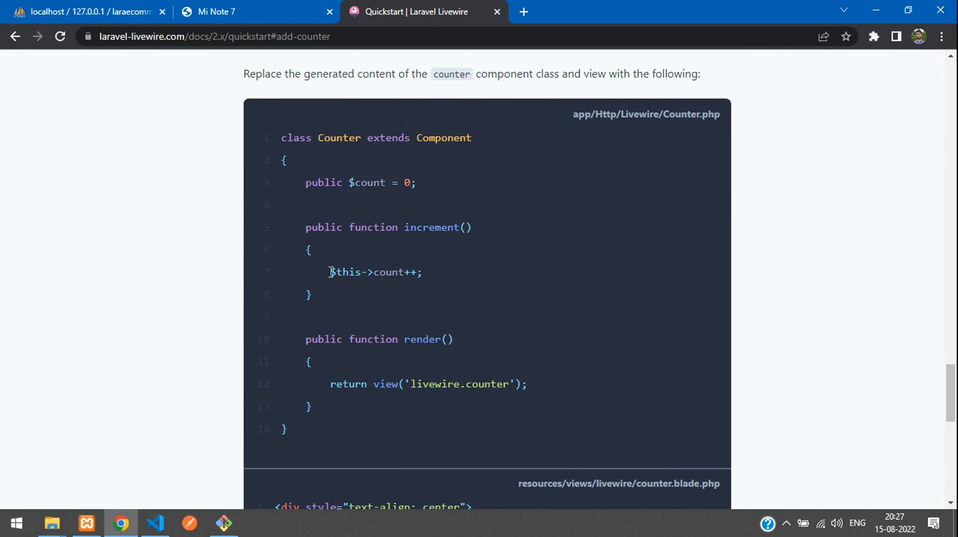
right_click(376, 272)
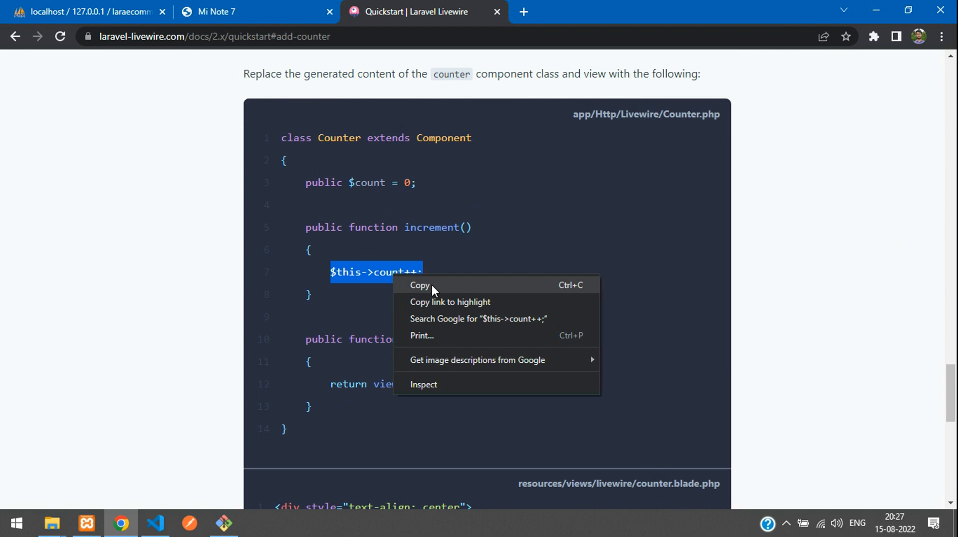
click(420, 285)
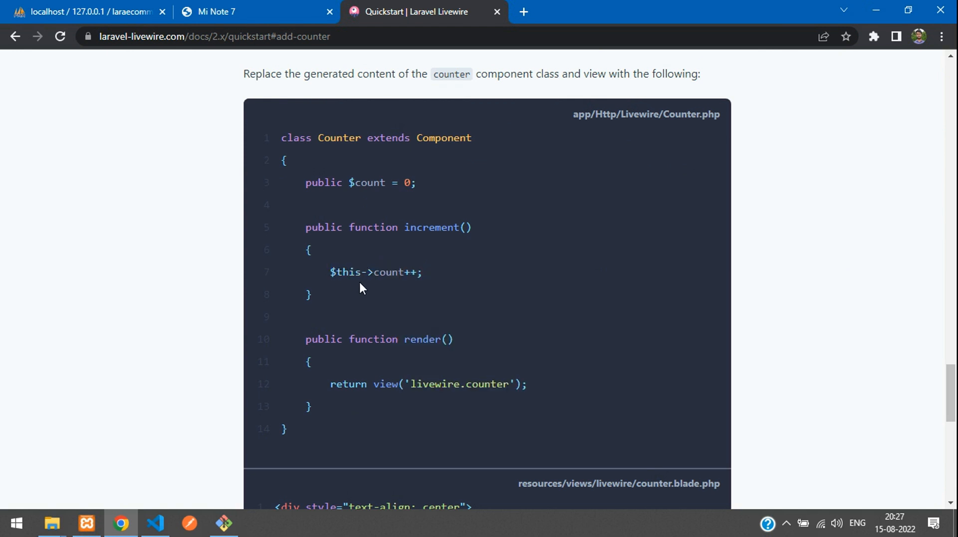
click(155, 523)
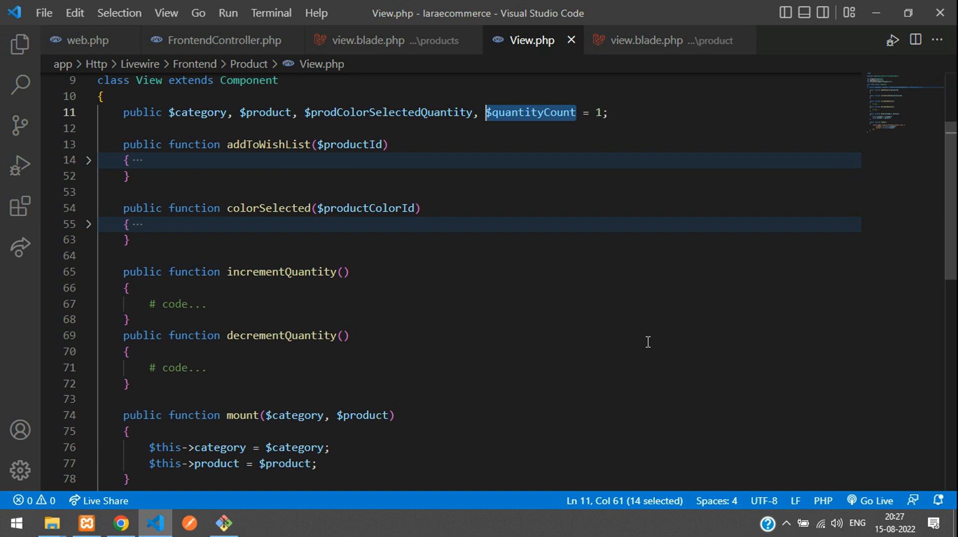
Step: Write $this->quantityCount++; in incrementQuantity and $this->quantityCount--; in decrementQuantity
click(238, 303)
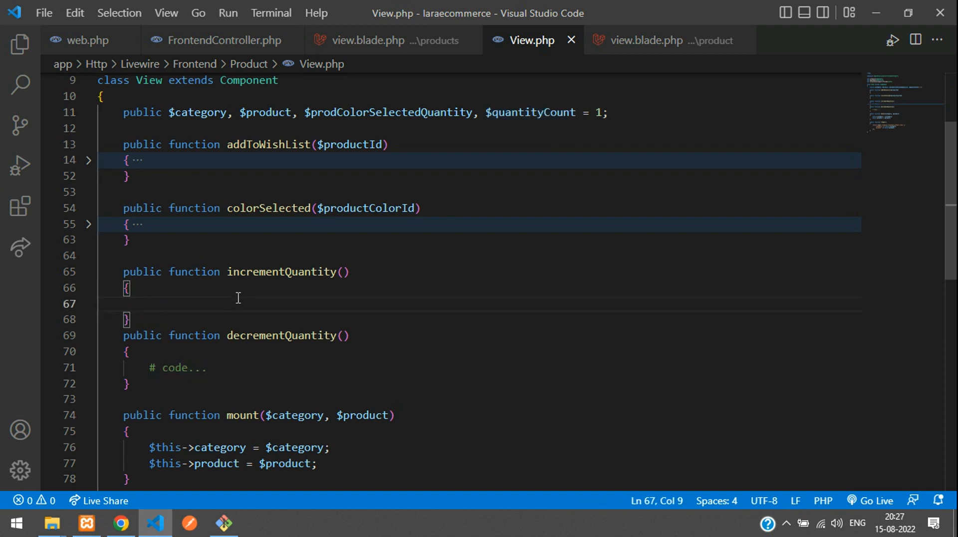
text($this-)
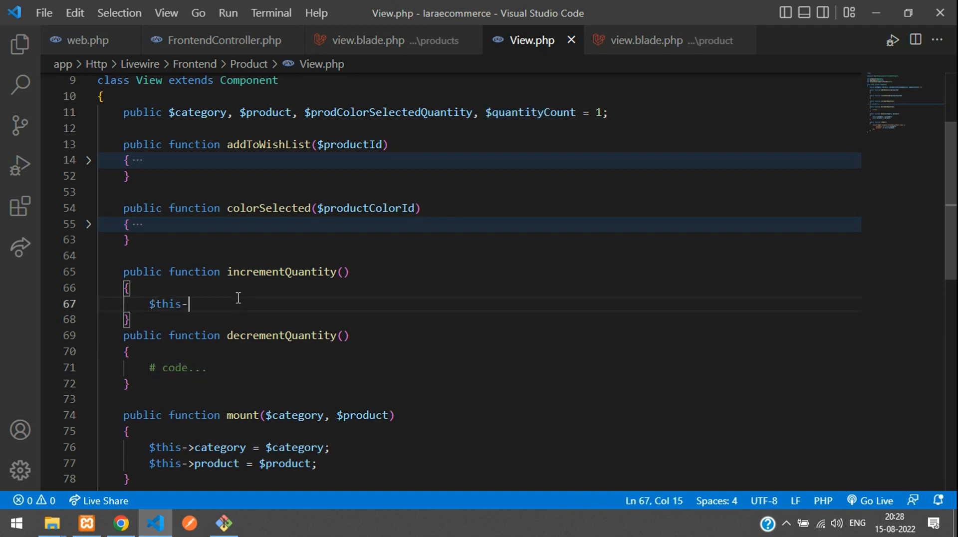
text($quantityCount++;)
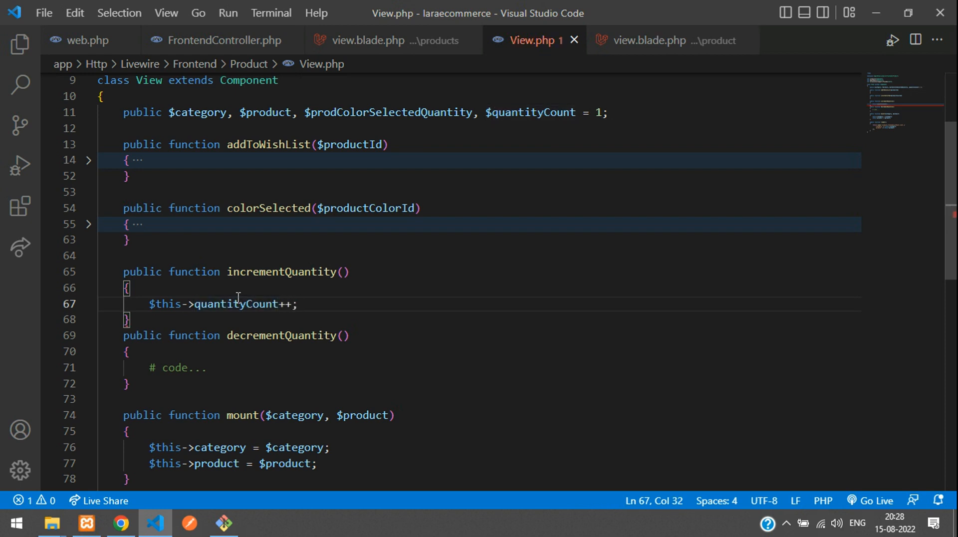
text($this->quantityCount++;)
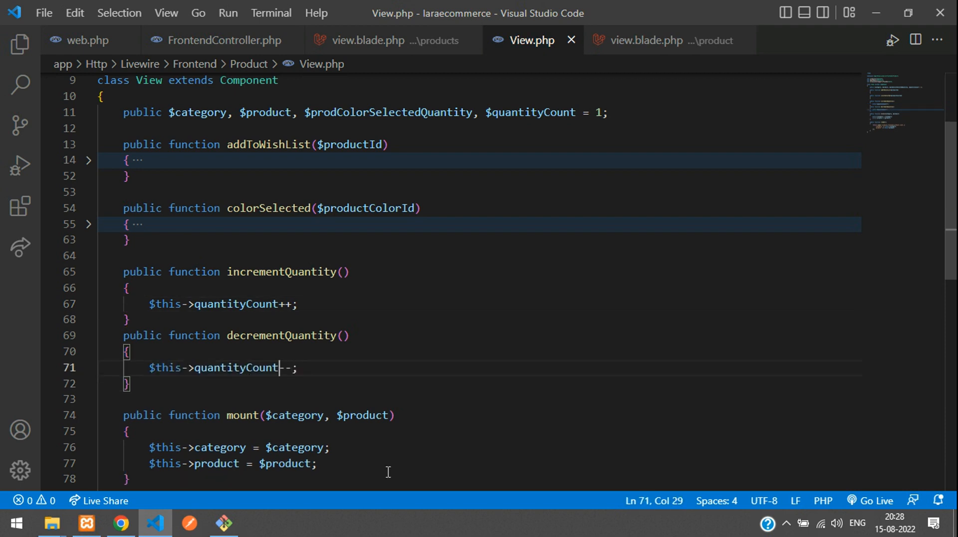
click(332, 382)
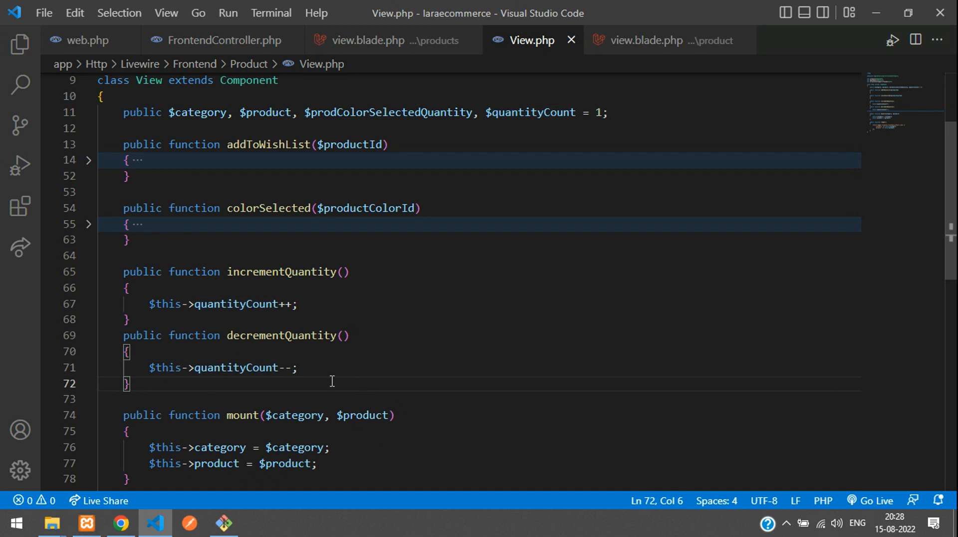
mouse_move(121, 523)
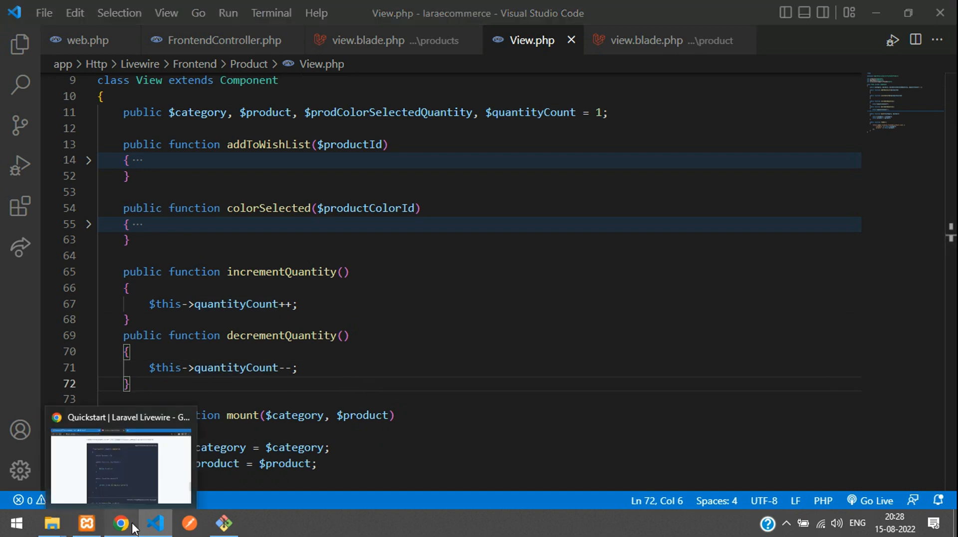
click(120, 523)
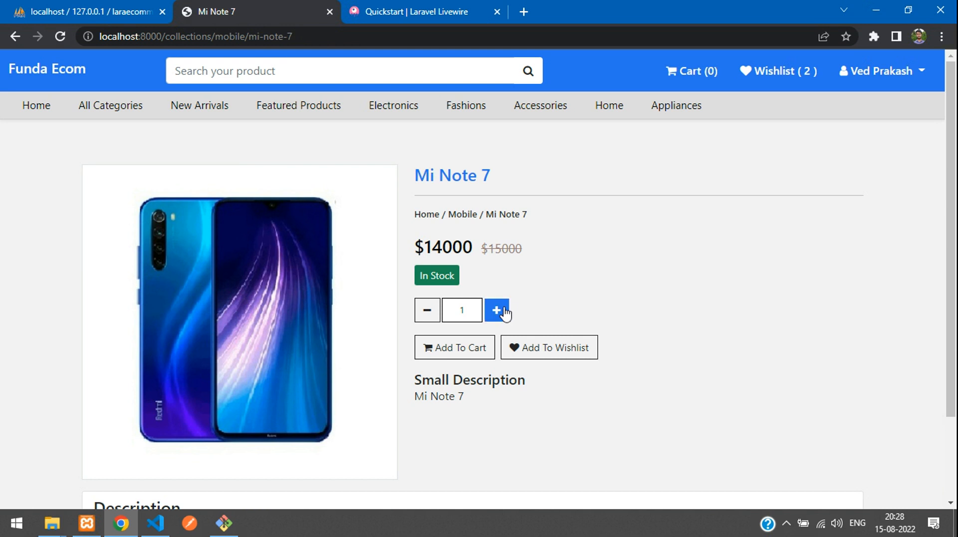
Step: Raise the Mi Note 7 quantity from 1 to 4 with three plus clicks
click(495, 310)
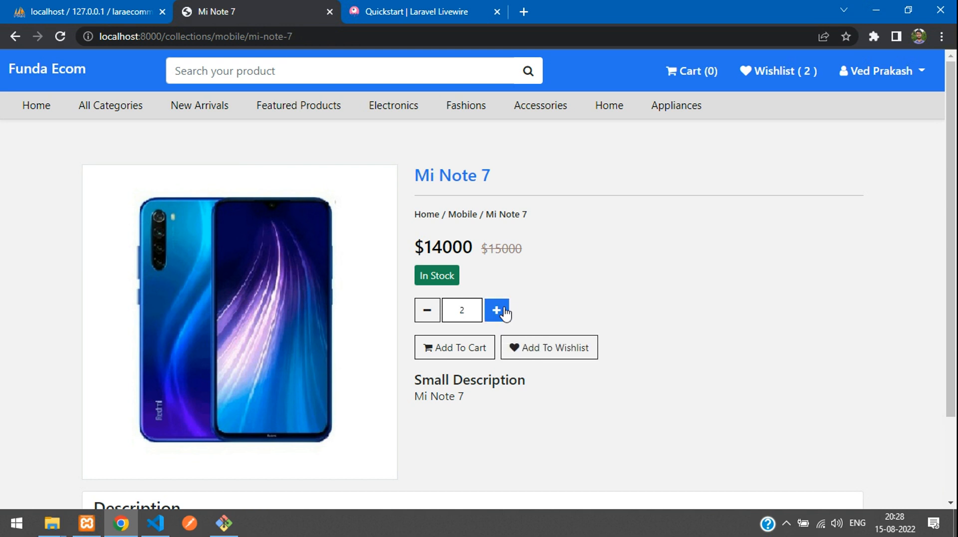
click(497, 310)
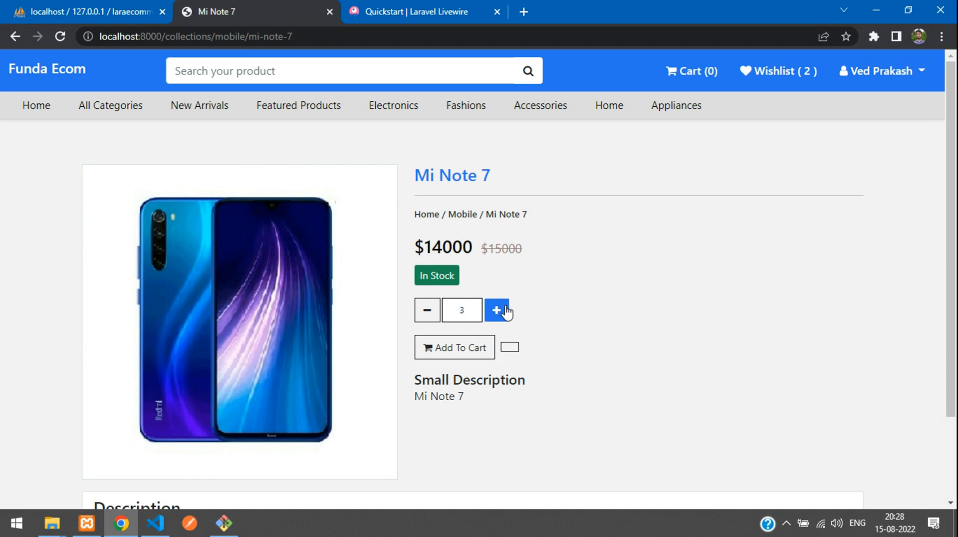
click(497, 310)
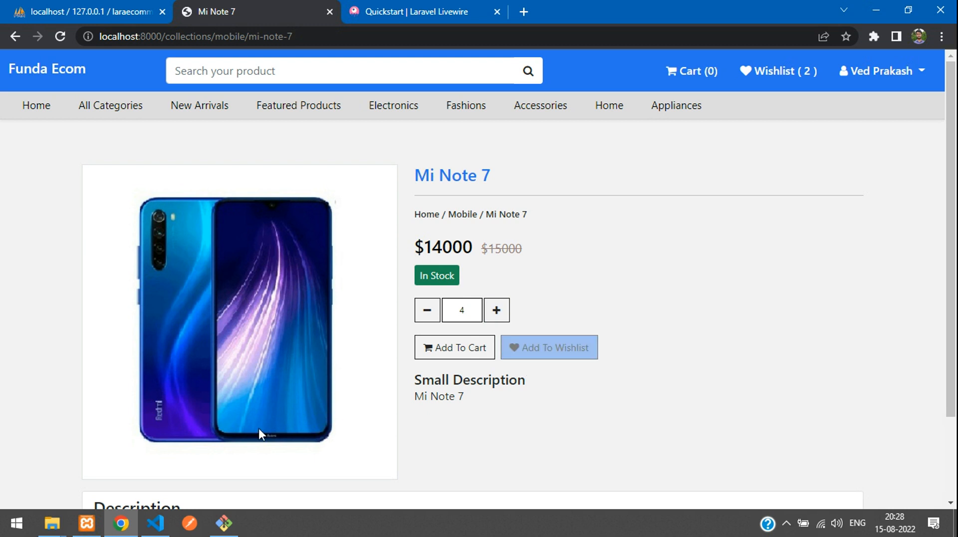
click(155, 523)
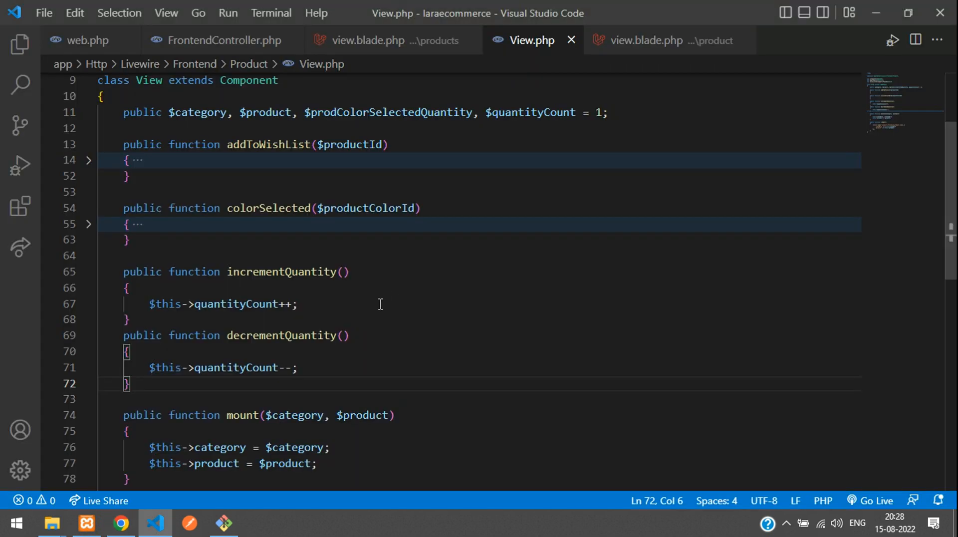
Step: Add wire:target="addToWishList" to the wishlist span's wire:loading.remove in view.blade.php
click(669, 41)
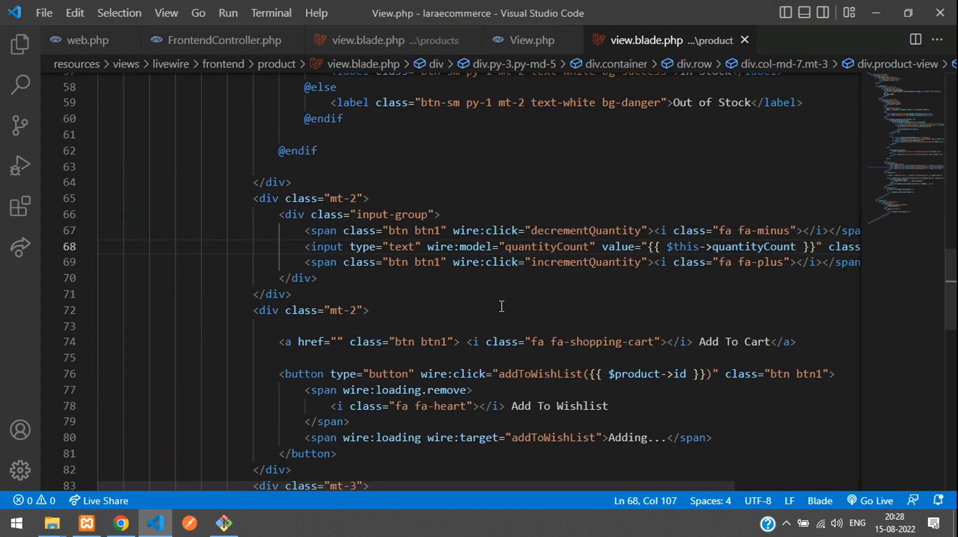
scroll(down, 3)
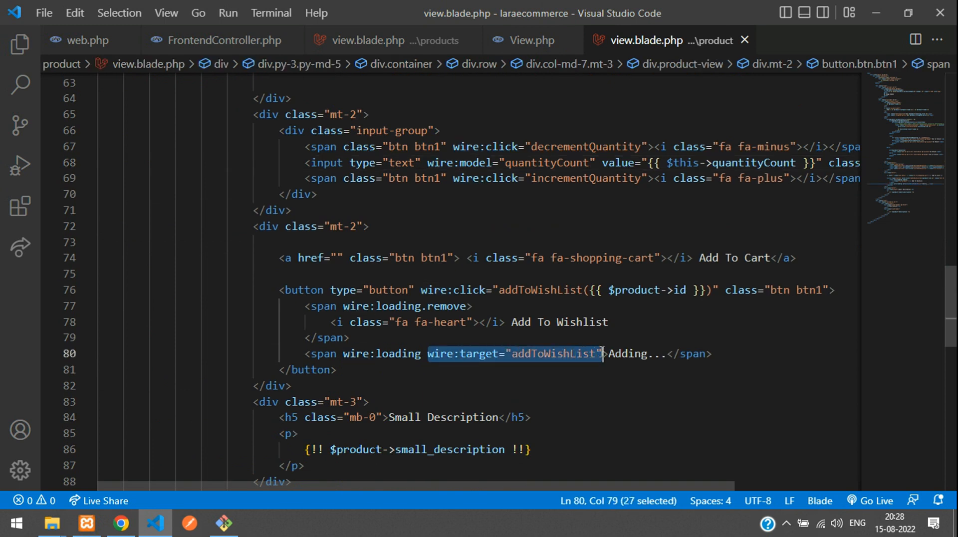
click(470, 305)
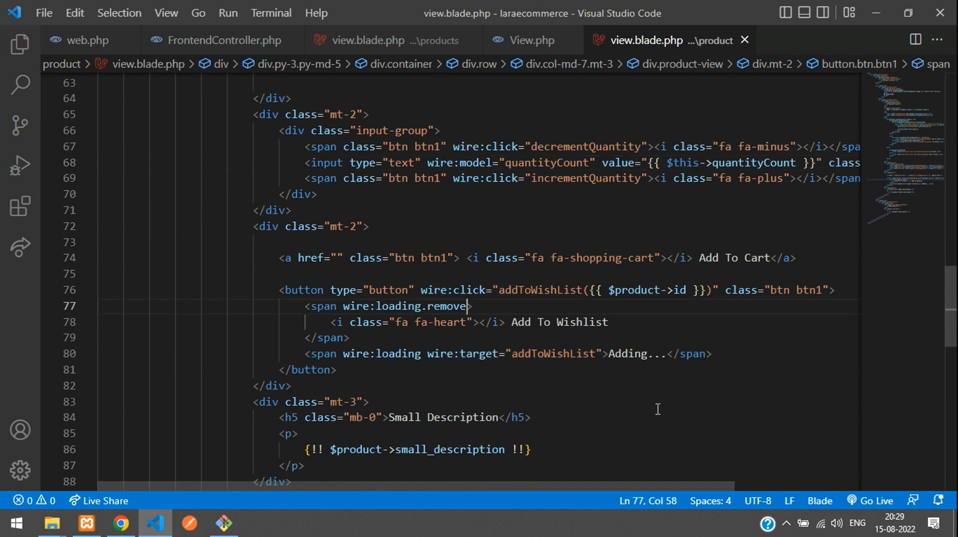
text(wire:target="addToWishList")
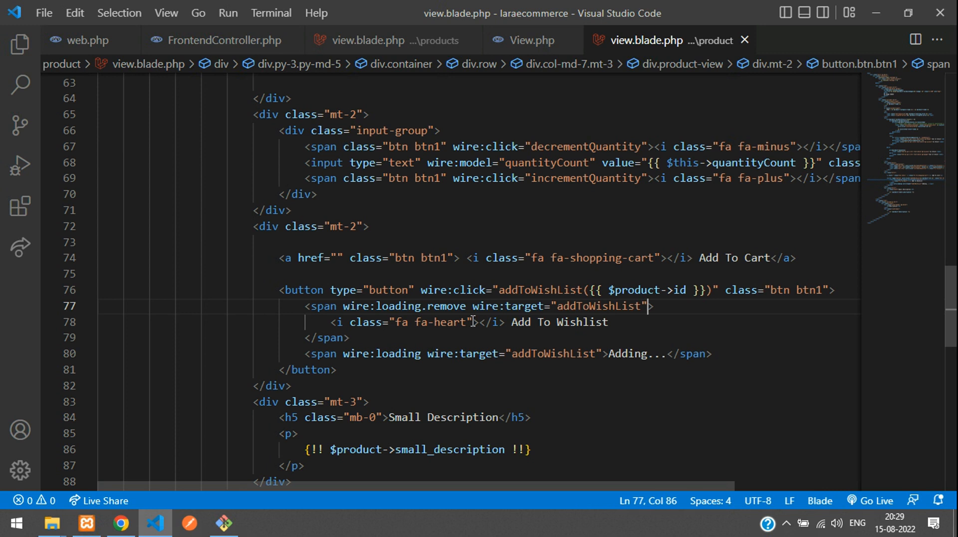
double_click(599, 306)
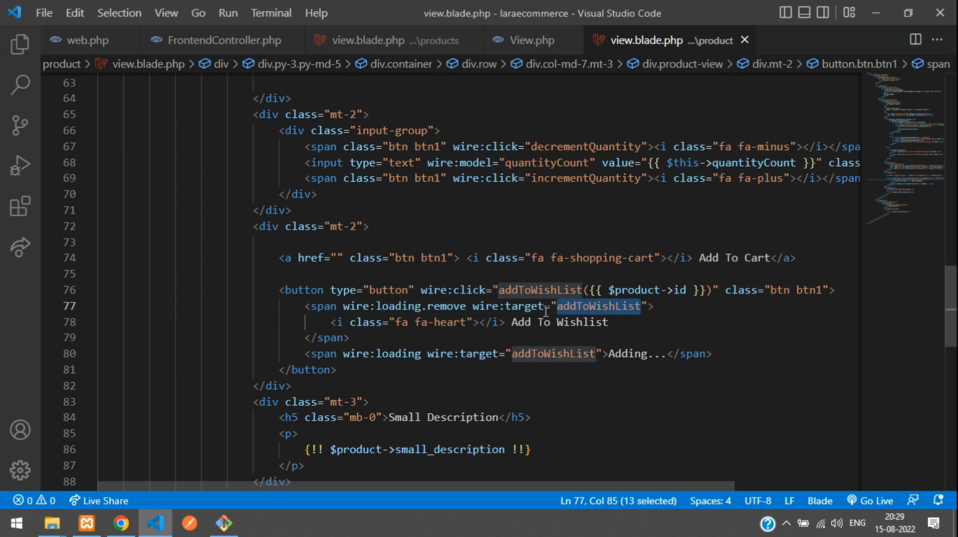
mouse_move(632, 218)
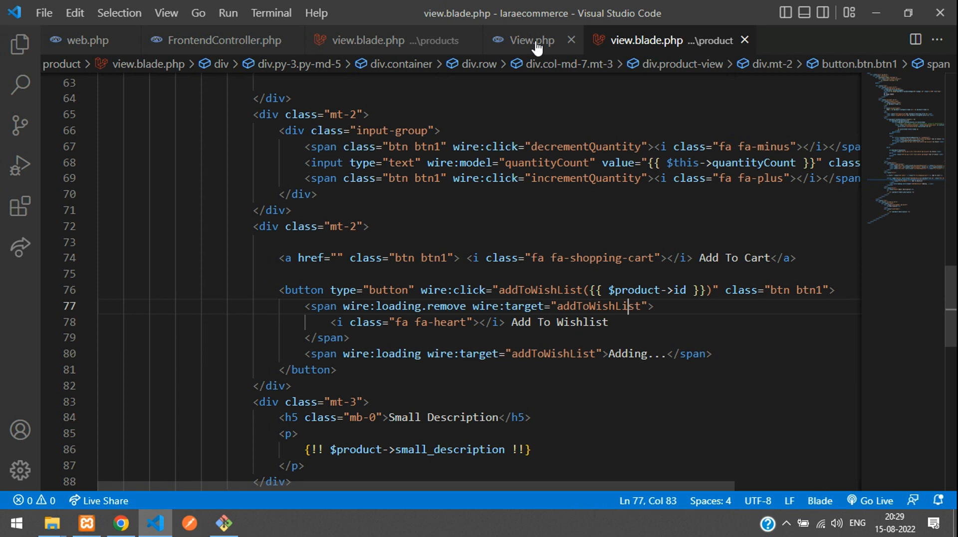
click(529, 40)
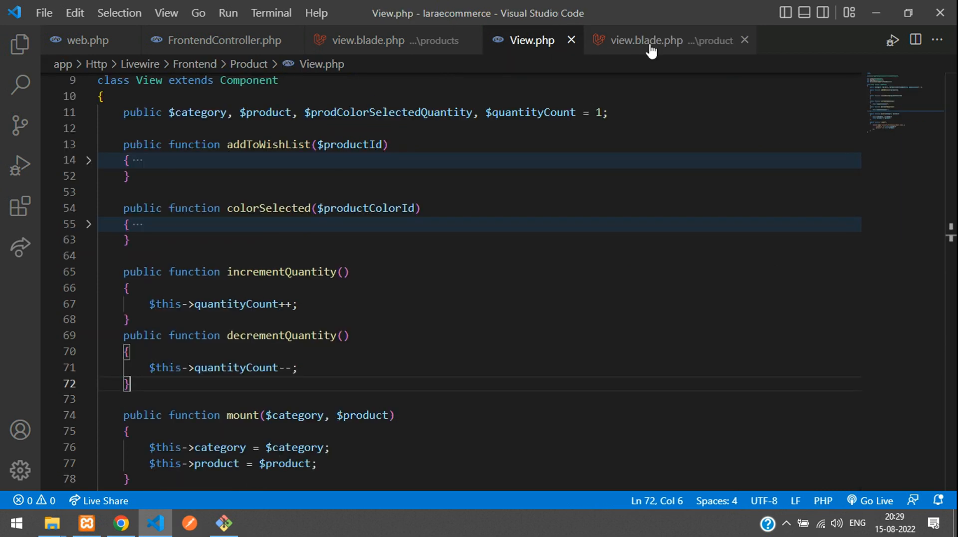
mouse_move(120, 523)
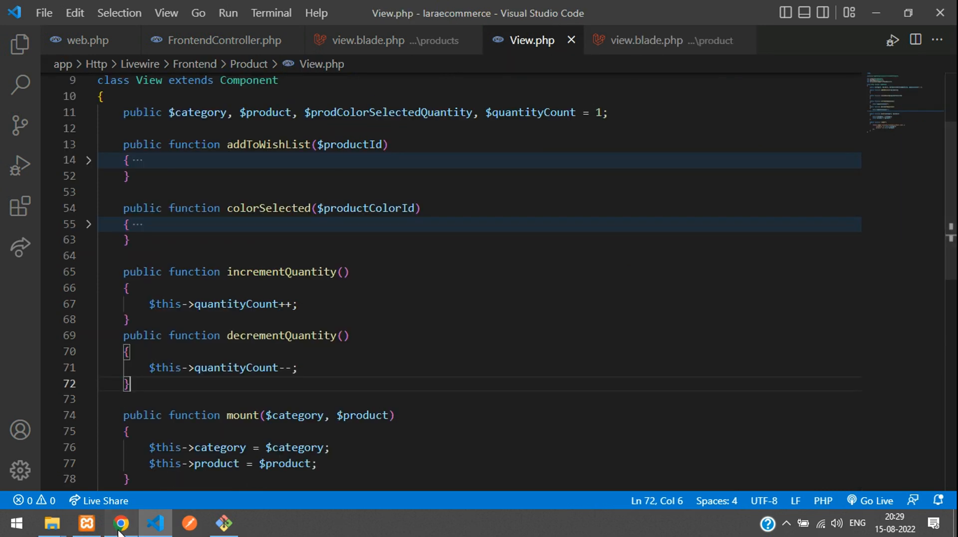
Step: Retest the Mi Note 7 plus and minus controls, finding the quantity drops to -1
click(121, 523)
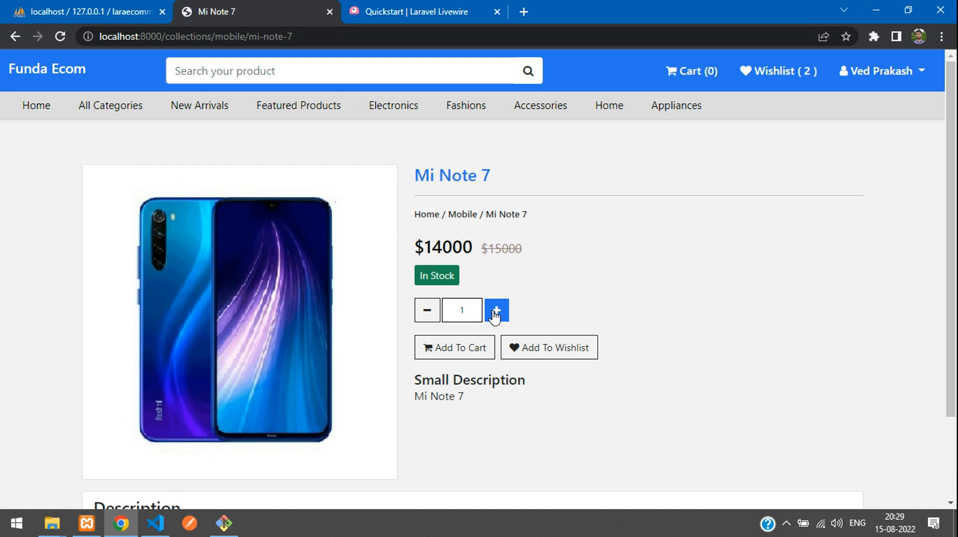
click(496, 311)
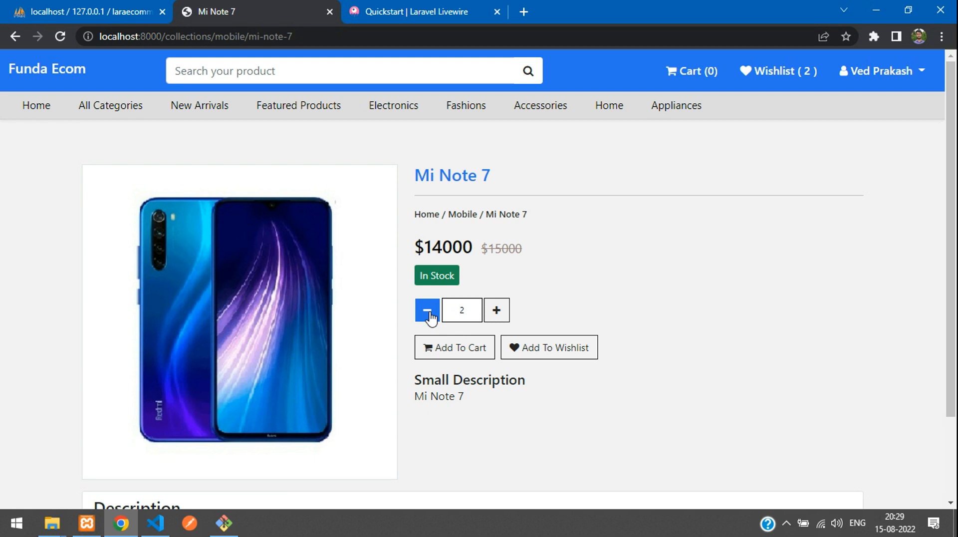
click(426, 310)
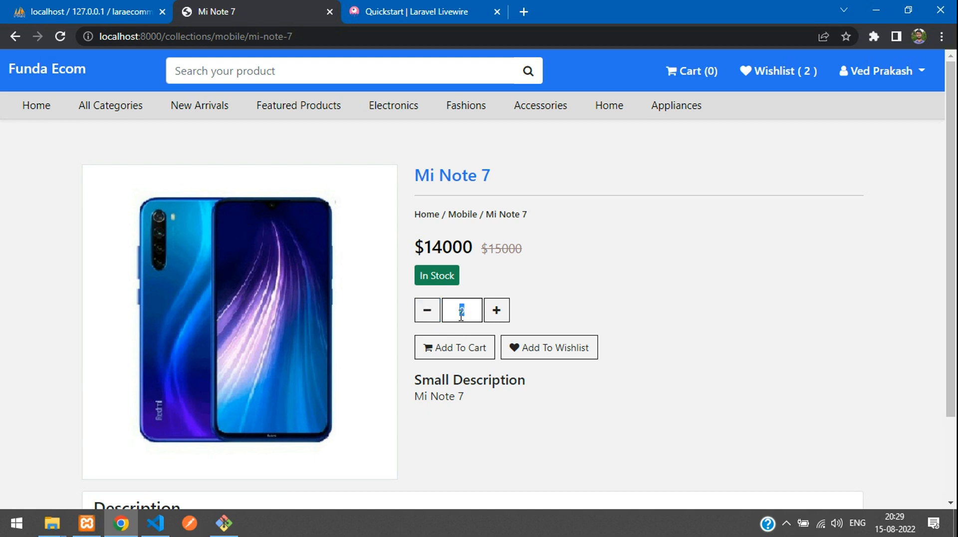
click(427, 310)
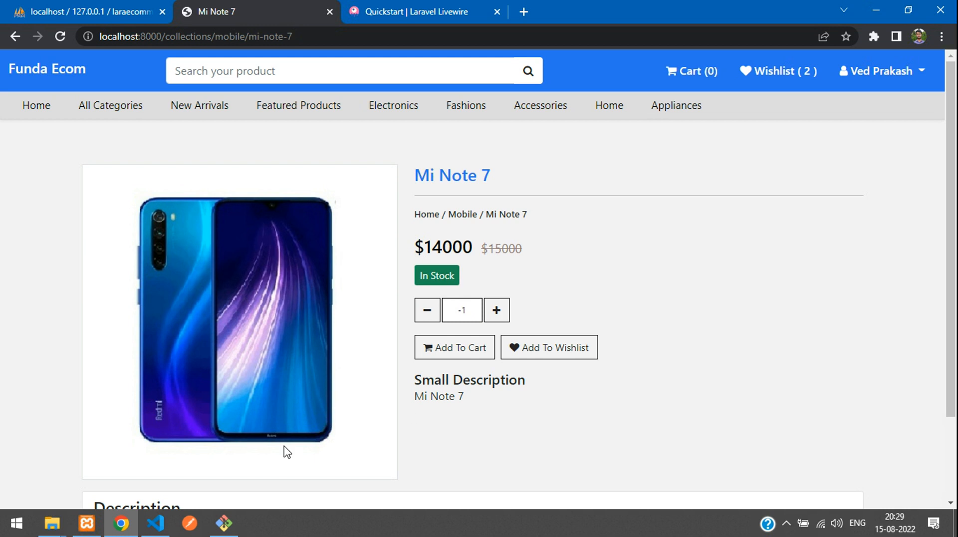
click(154, 523)
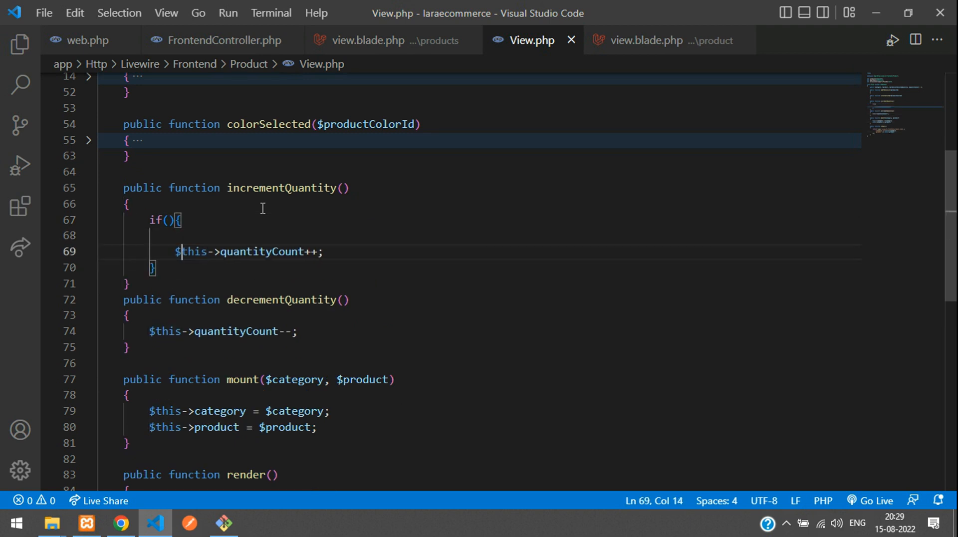
Step: Limit incrementQuantity to quantityCount < 10 and decrementQuantity to quantityCount > 1
key(Backspace)
text($this->quantityCount )
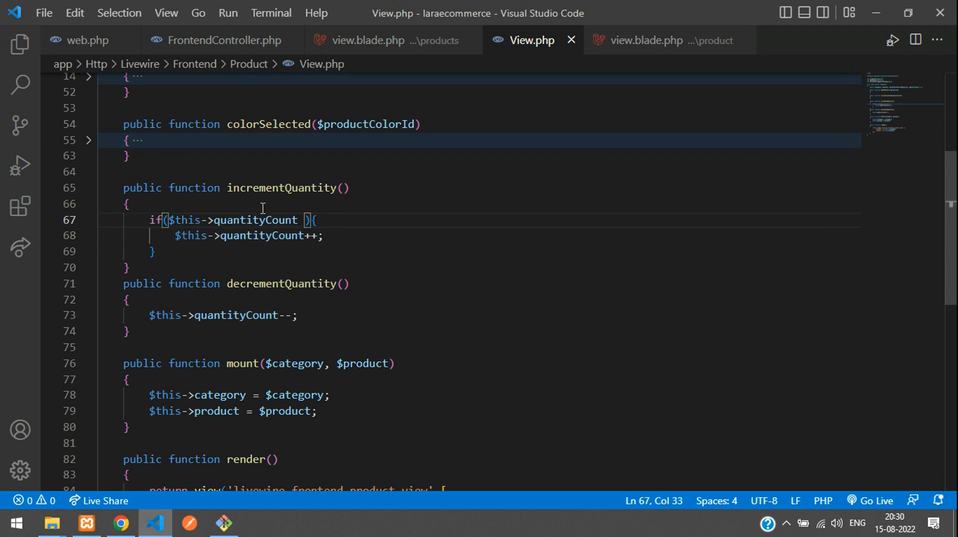
text(< 10)
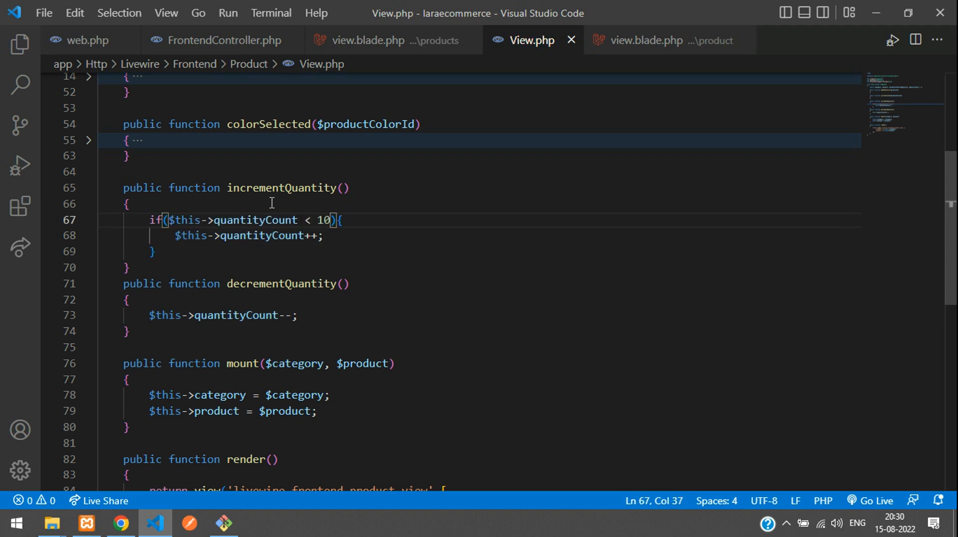
click(345, 220)
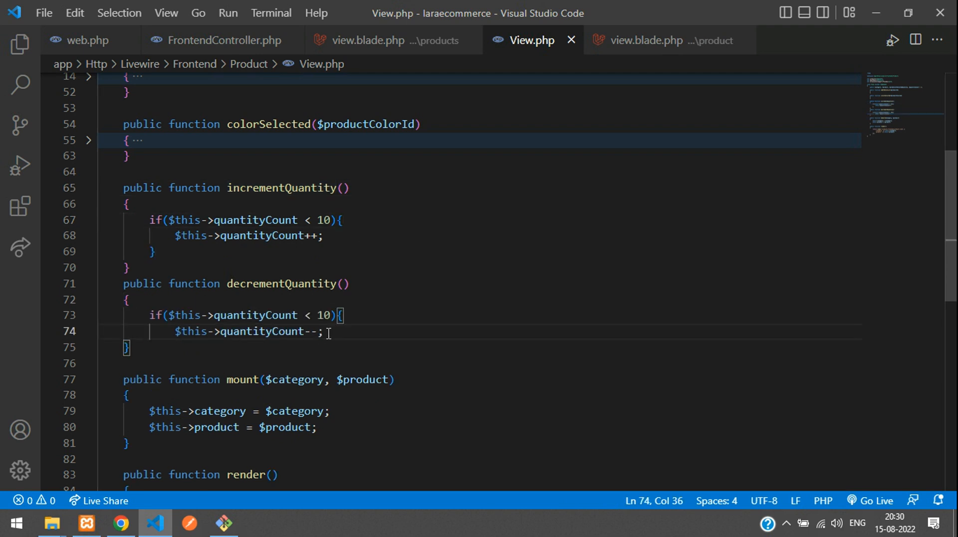
key(Enter)
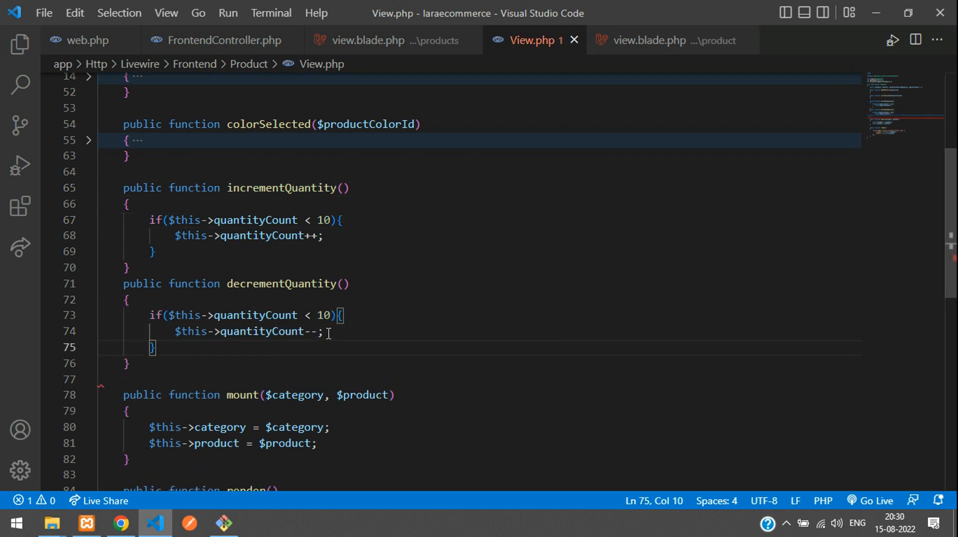
double_click(323, 315)
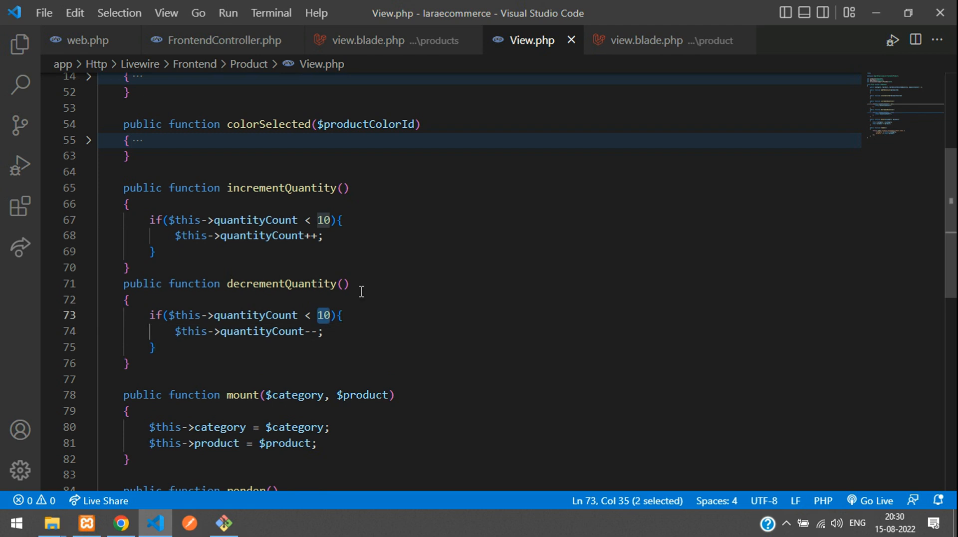
text(| 1)
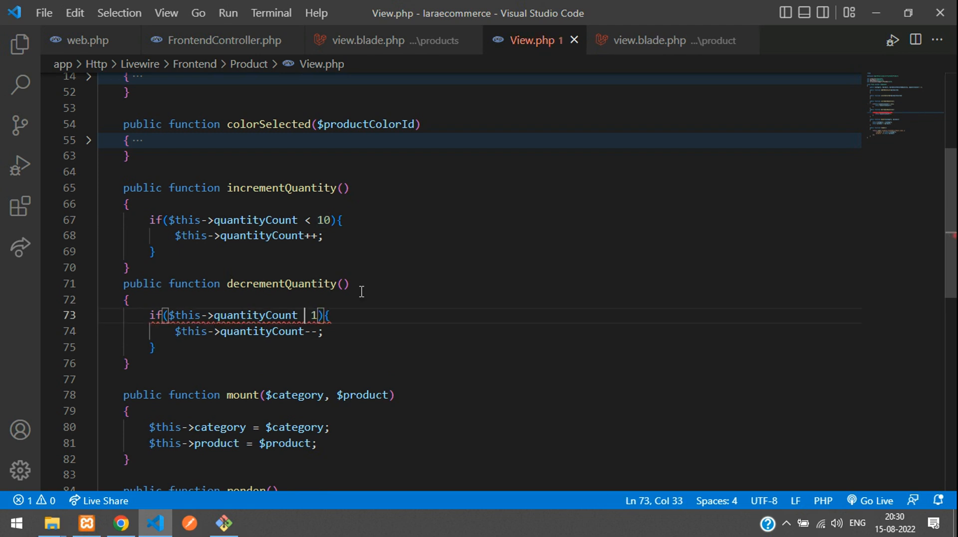
text(>)
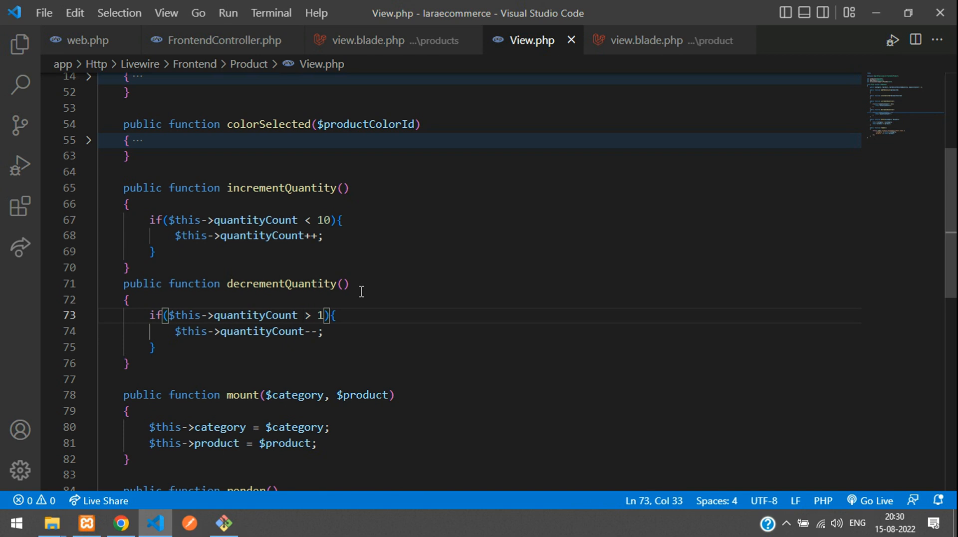
scroll(down, 3)
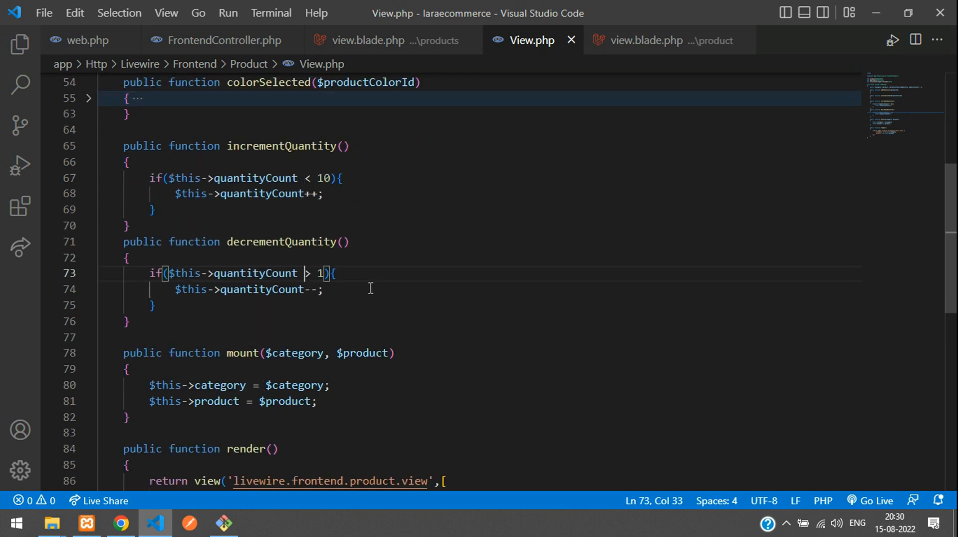
Step: Lower the Mi Note 7 quantity to 1 and confirm it won't go below 1
click(120, 524)
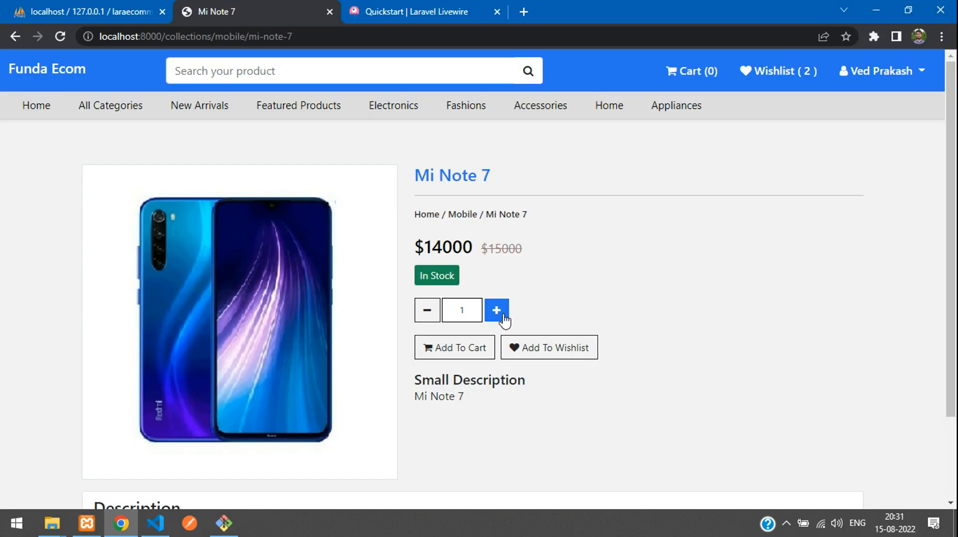
click(496, 310)
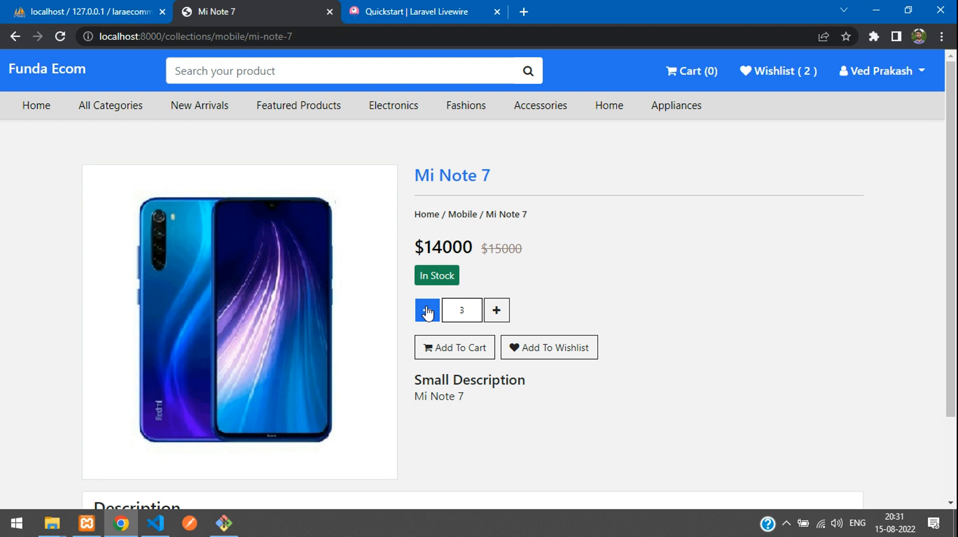
click(427, 310)
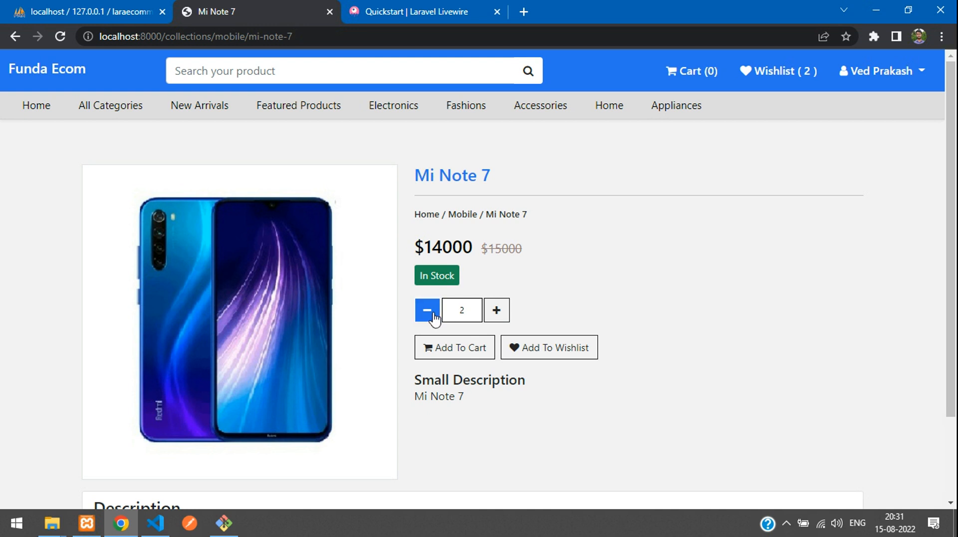
click(426, 311)
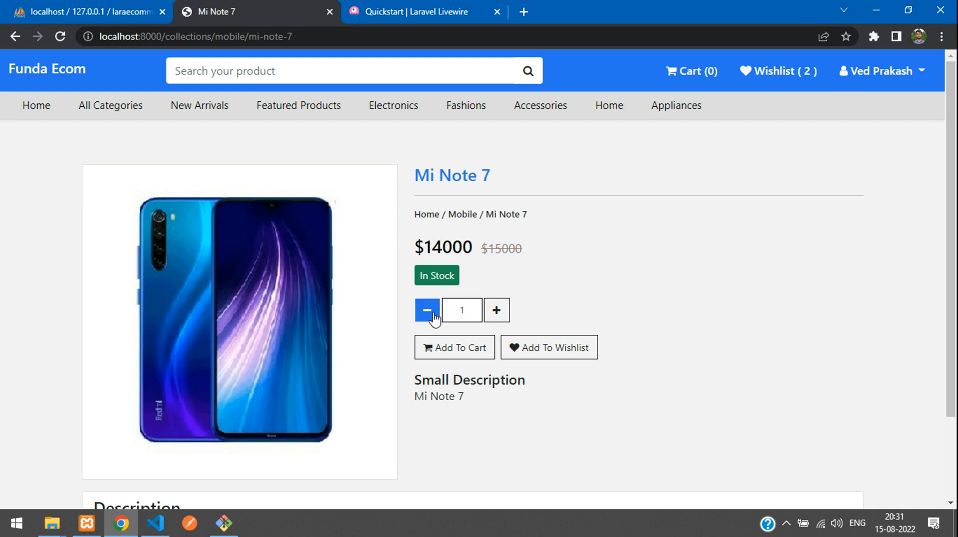
mouse_move(462, 309)
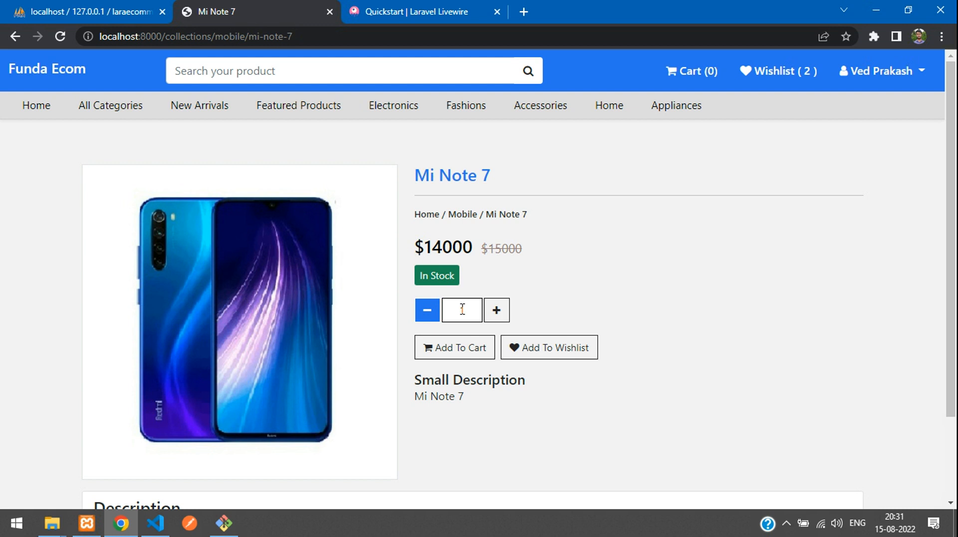
click(497, 309)
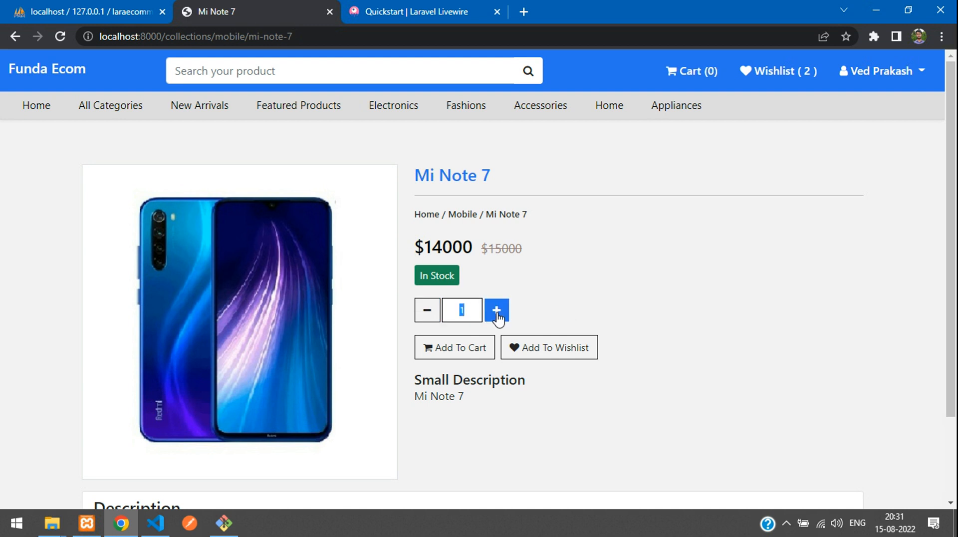
Step: Raise the quantity to 10, lower it to 9, then type 654658 and replace it with 9
click(496, 309)
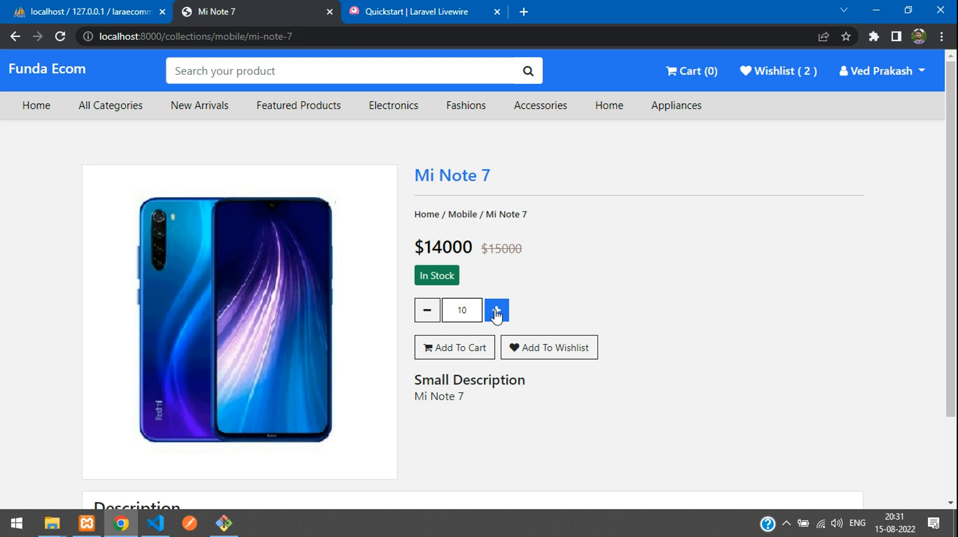
mouse_move(427, 309)
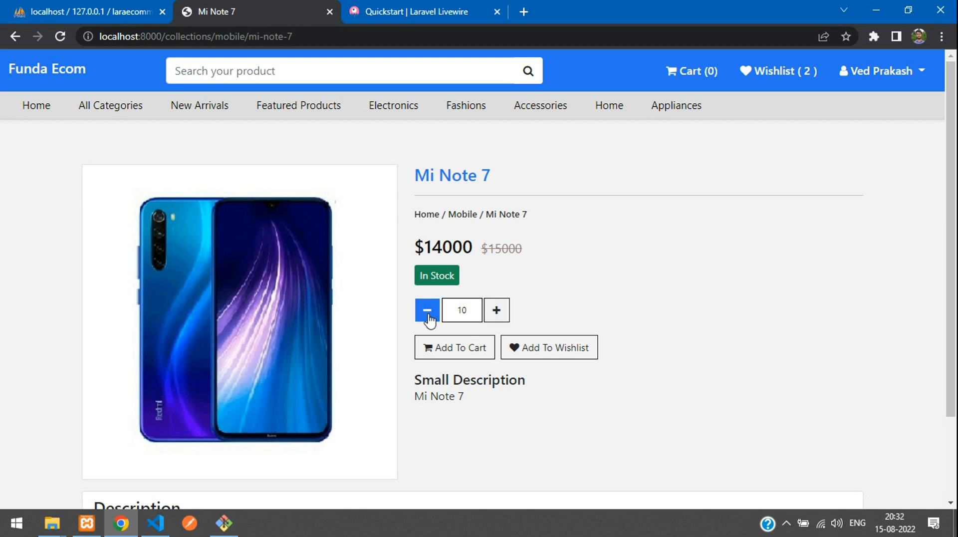
click(427, 310)
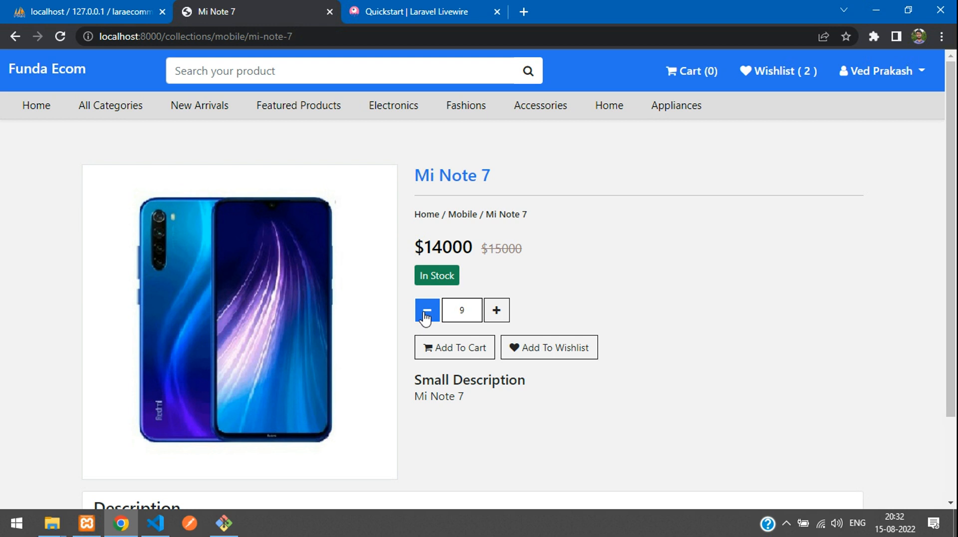
mouse_move(496, 310)
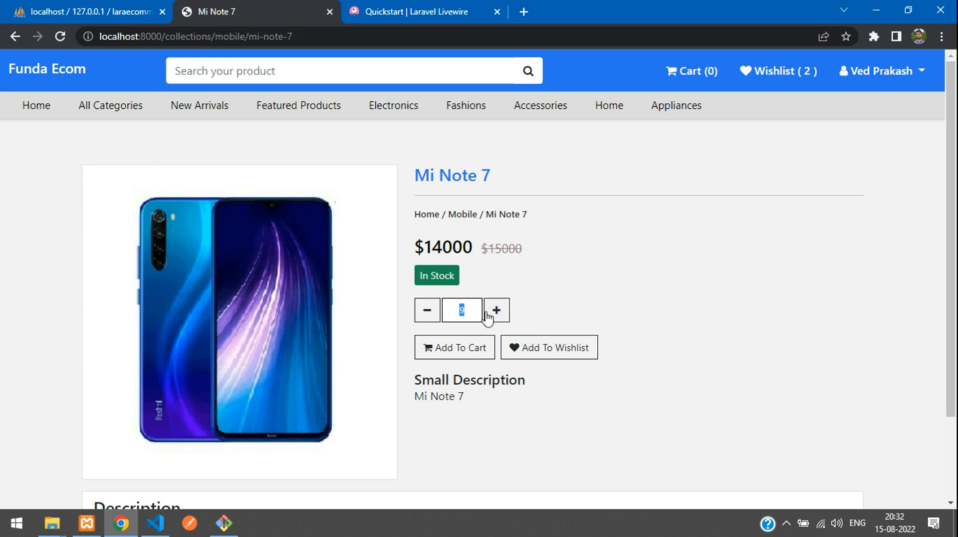
text(654658)
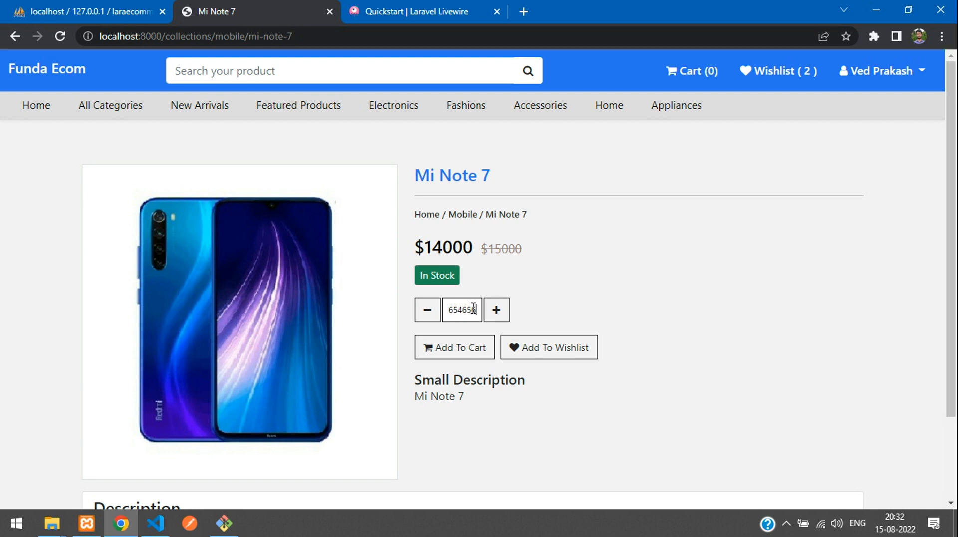
text(9)
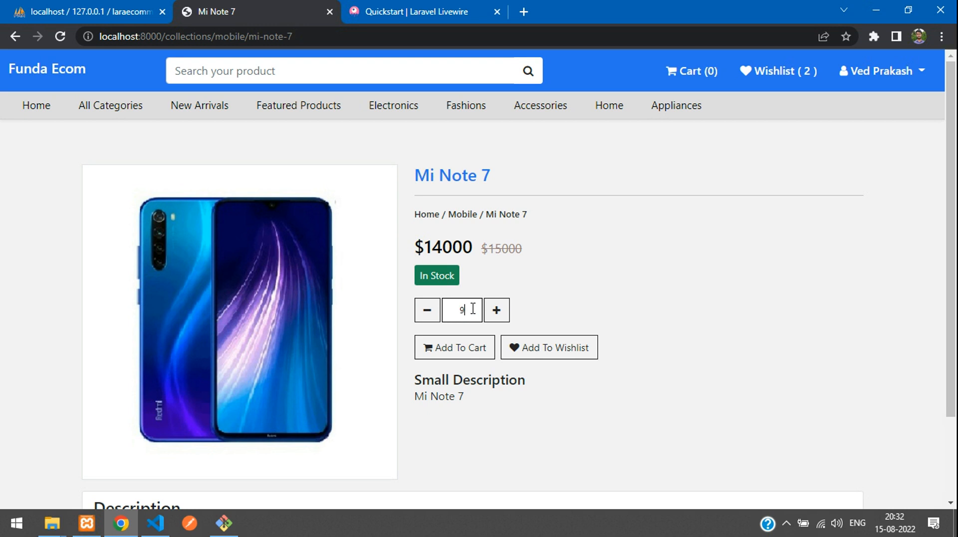
mouse_move(155, 523)
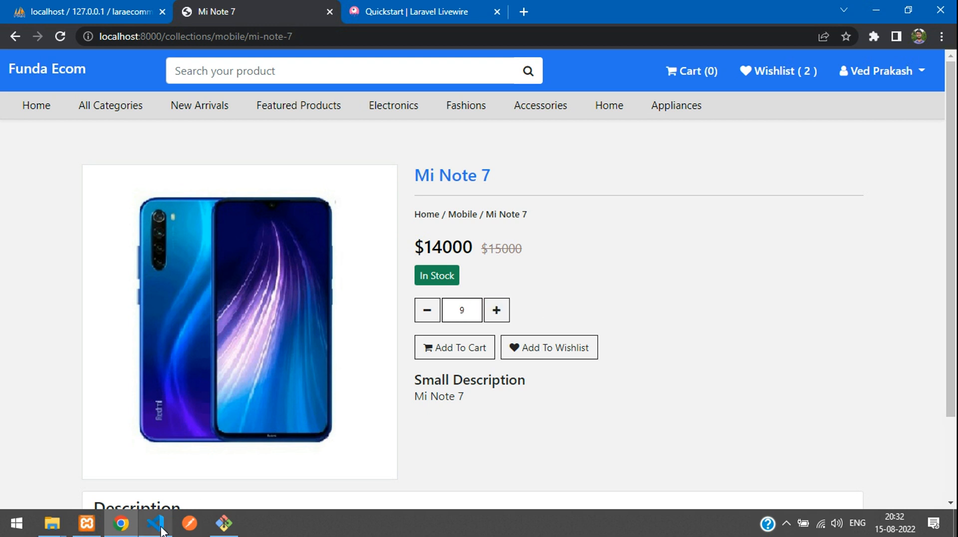
Step: Add the readonly attribute to the quantity input in view.blade.php
click(155, 523)
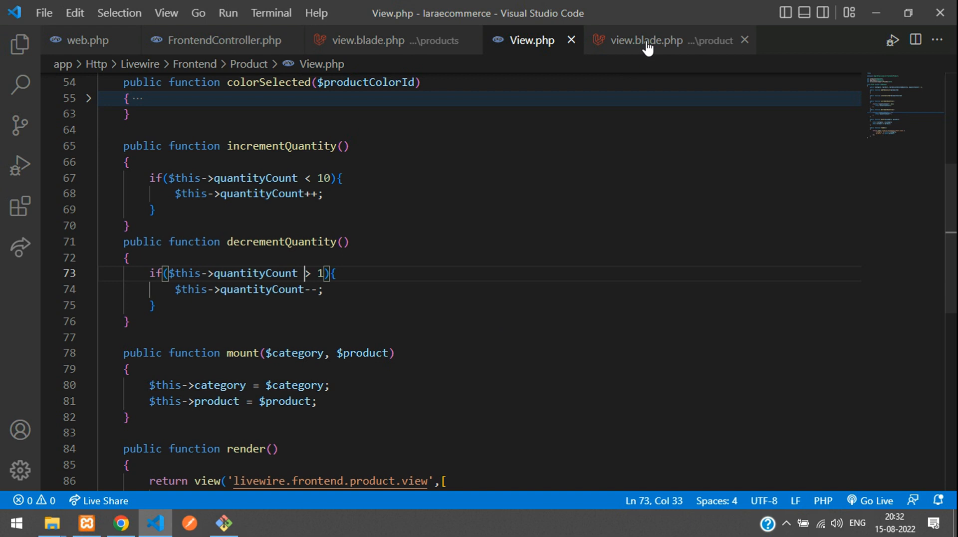
click(666, 39)
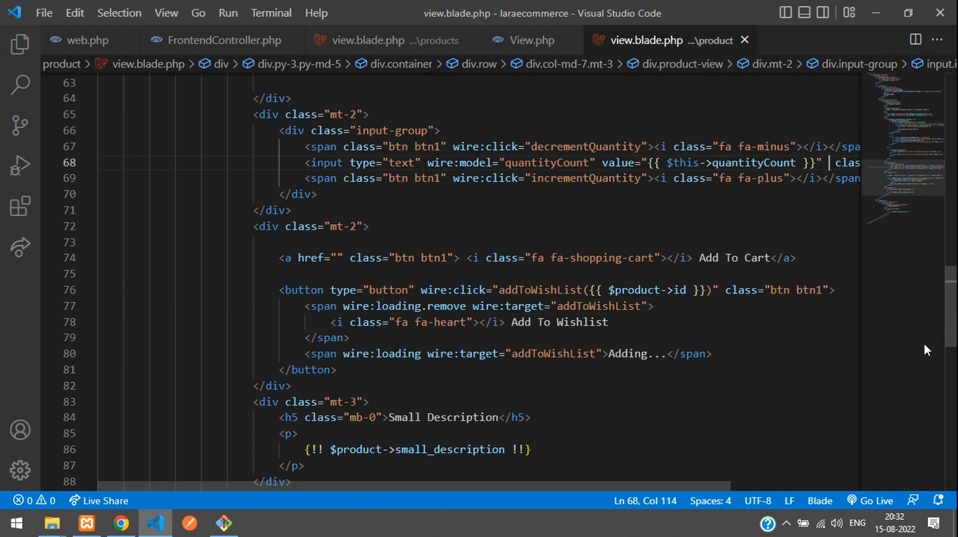
text(readonly)
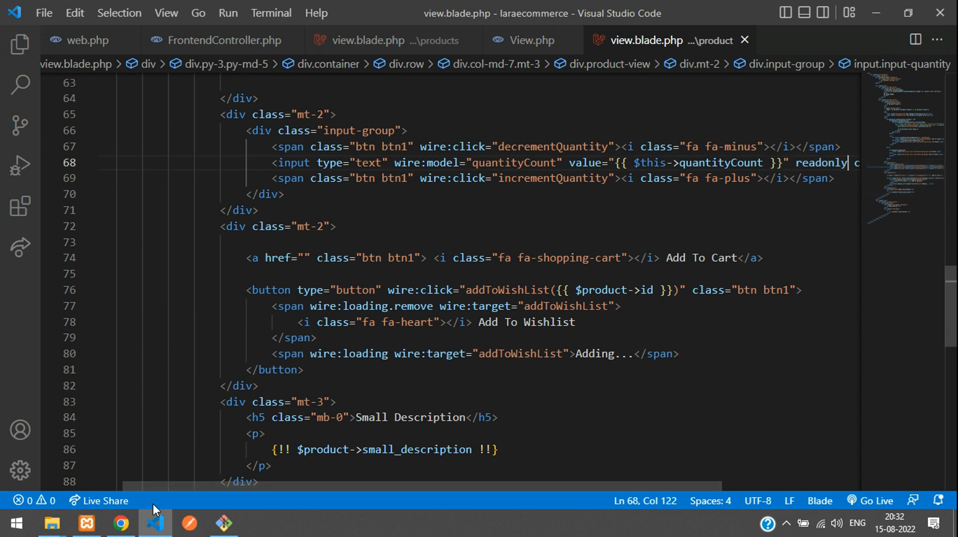
click(120, 523)
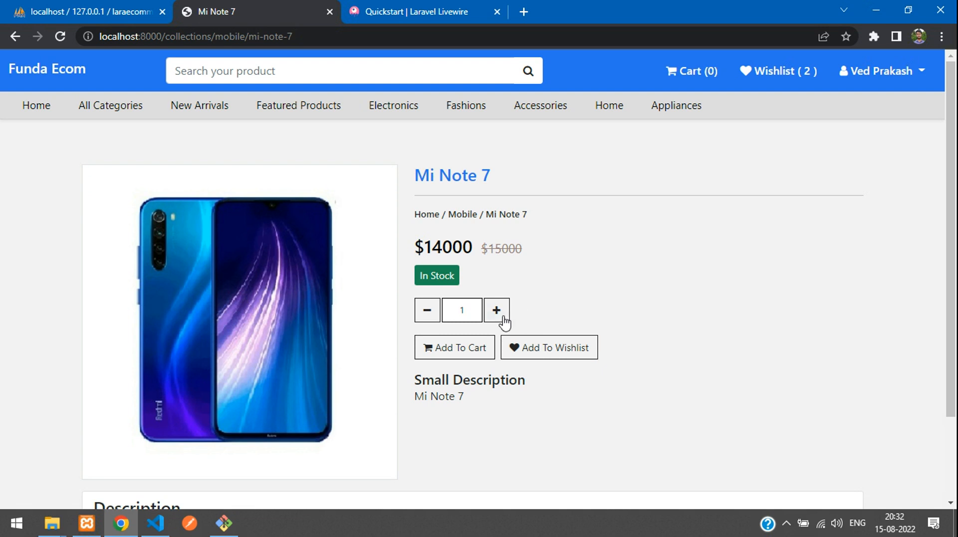
Step: Increase the Mi Note 7 quantity from 1 to 2 with the plus button
click(496, 310)
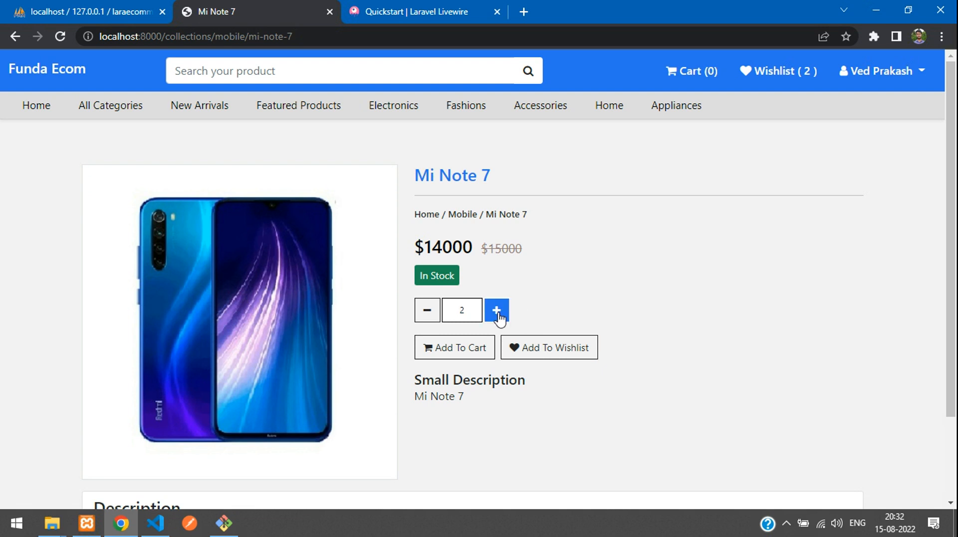
mouse_move(555, 316)
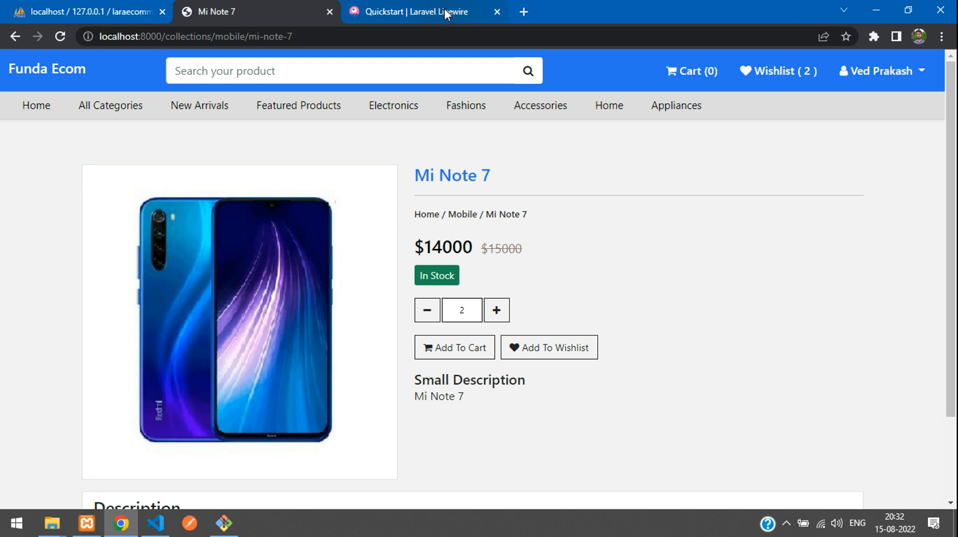
mouse_move(602, 283)
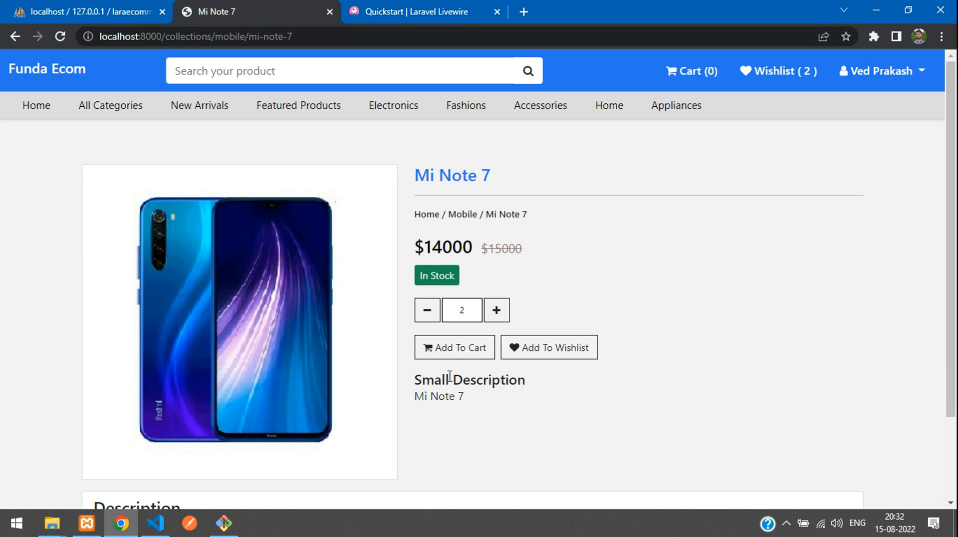
mouse_move(446, 374)
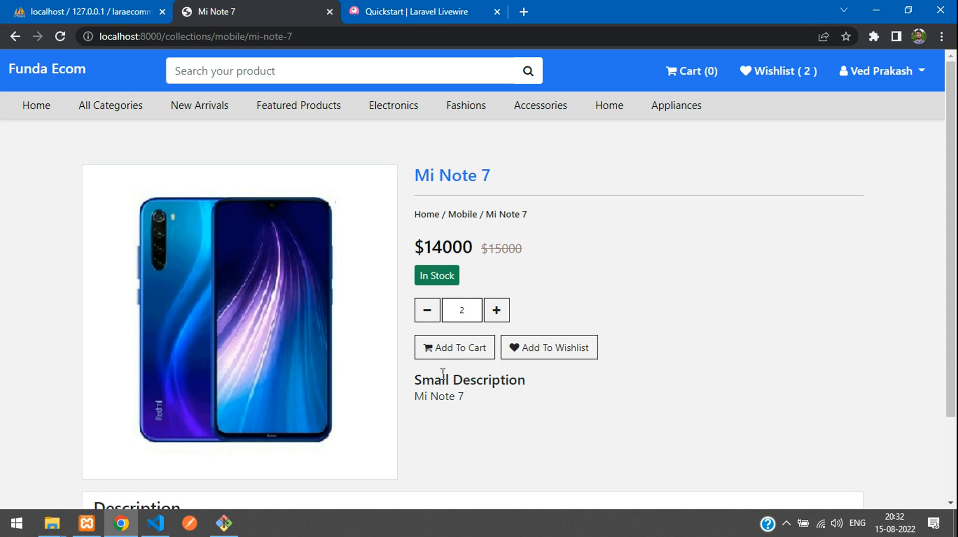